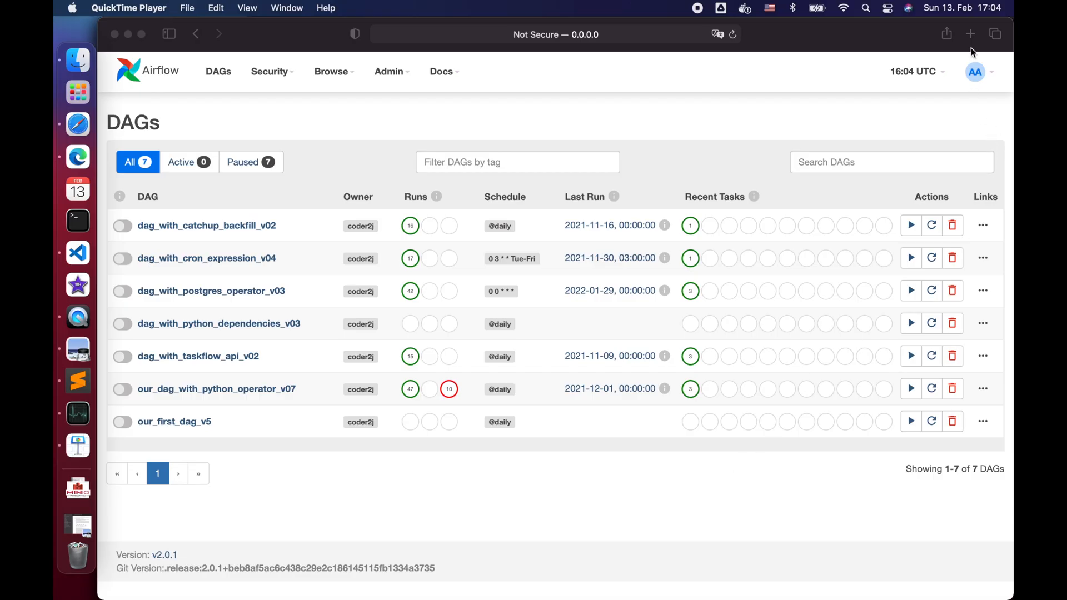
- Search Google for 'minio' in a new tab and open the min.io result
left_click(968, 34)
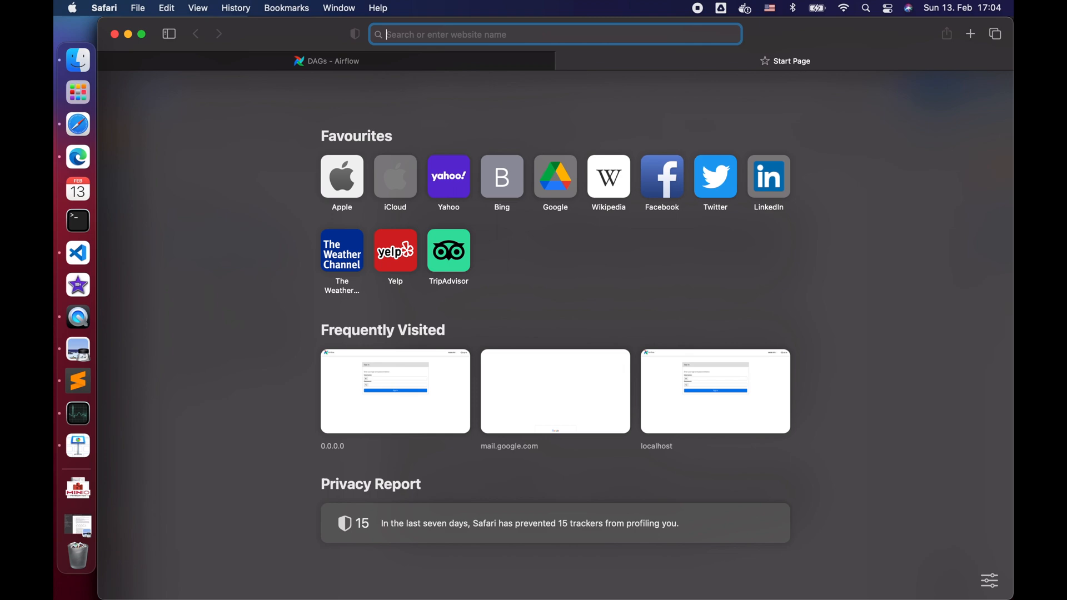
type("minio")
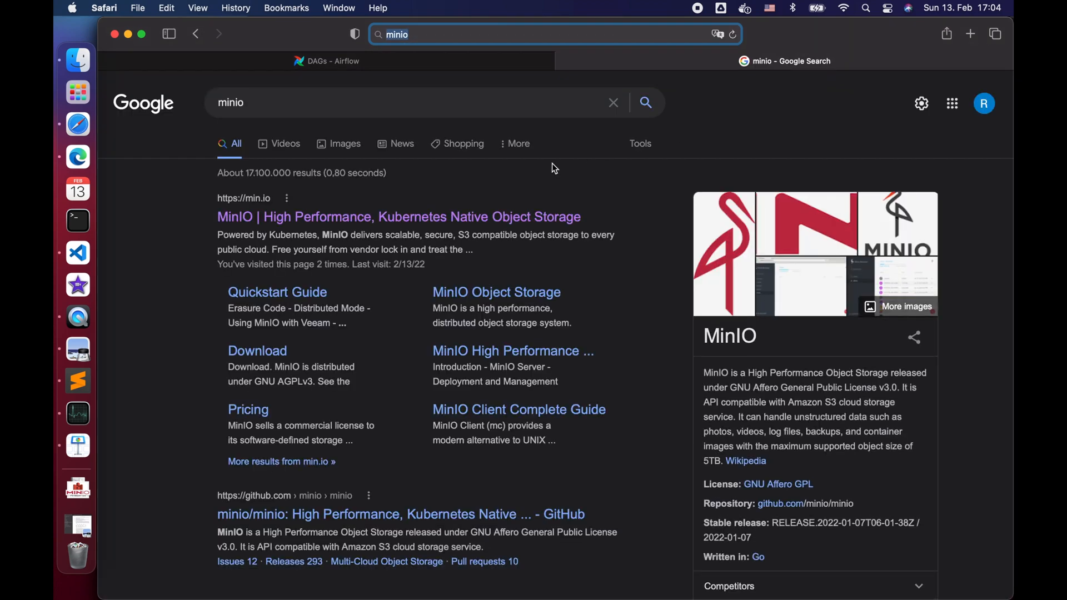
left_click(398, 216)
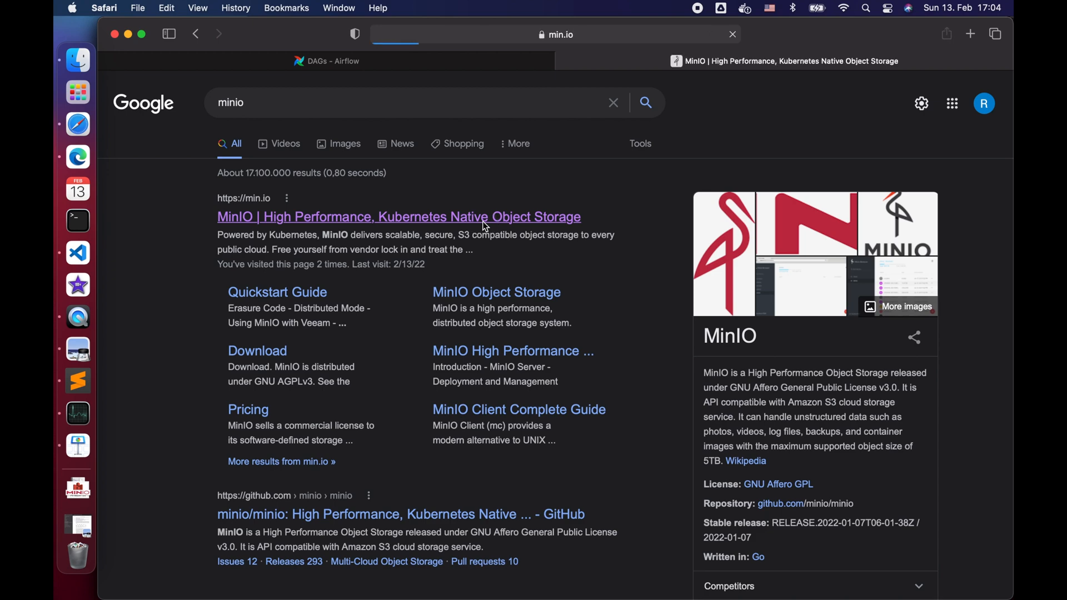
- Open the legacy MinIO Docker Quickstart Guide and copy its standalone docker run command
left_click(399, 216)
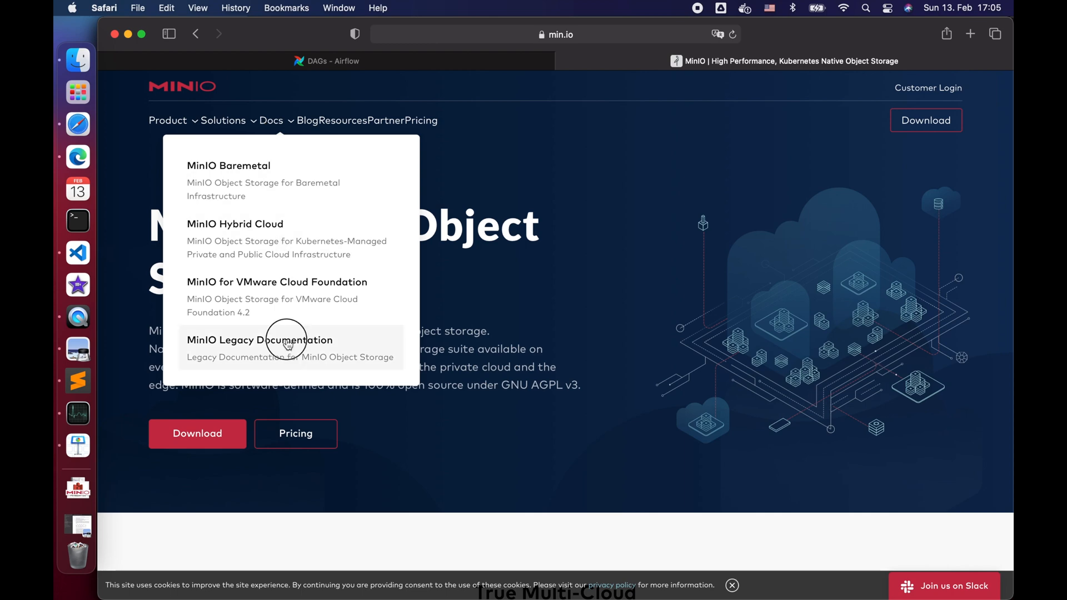
left_click(260, 340)
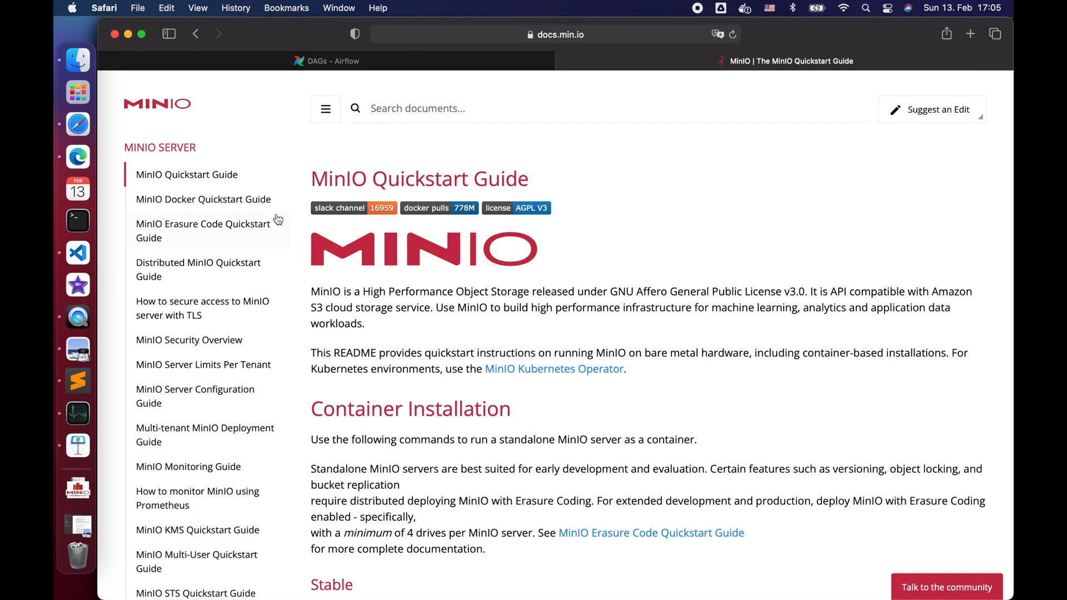
left_click(203, 199)
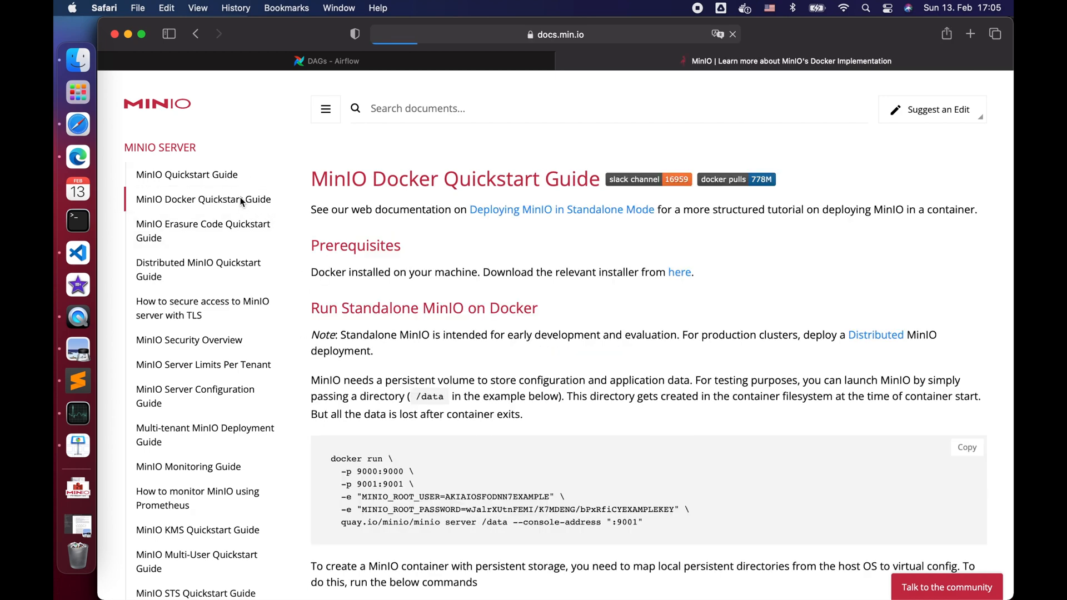
scroll("down", 3)
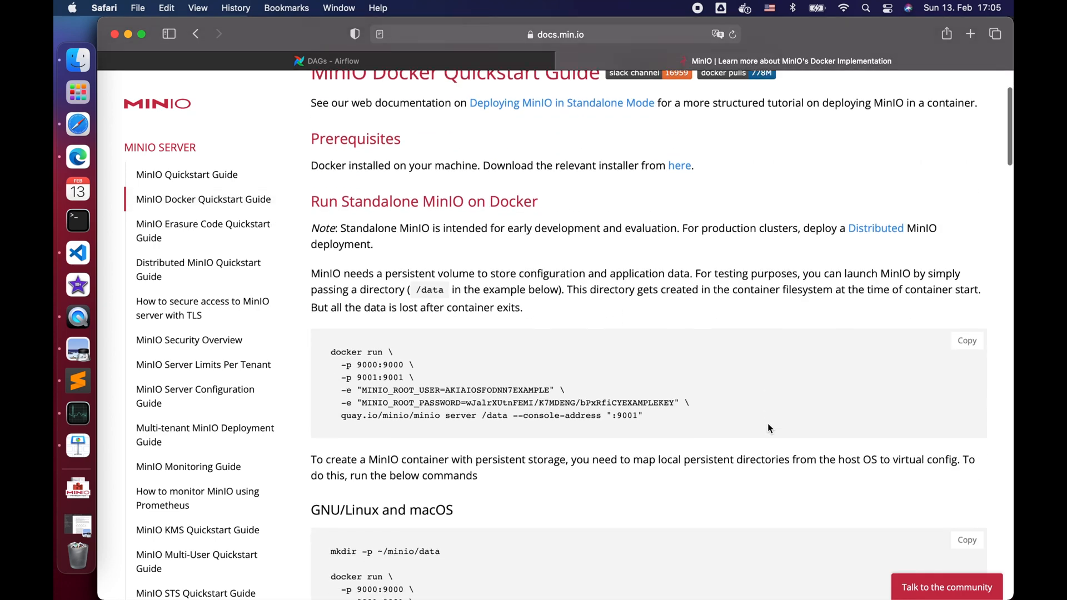
scroll("down", 3)
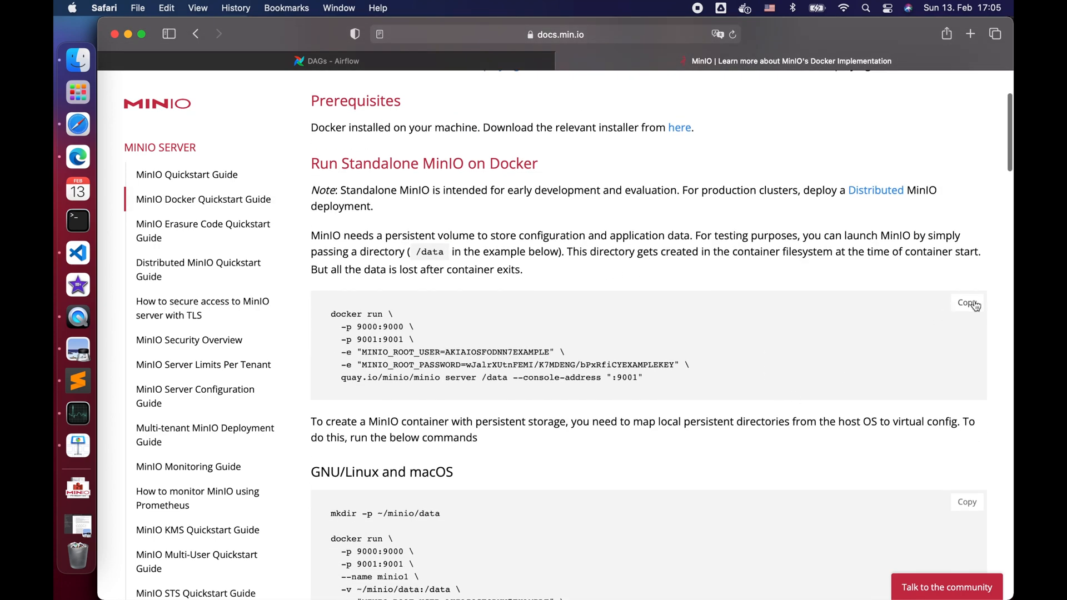
left_click(966, 303)
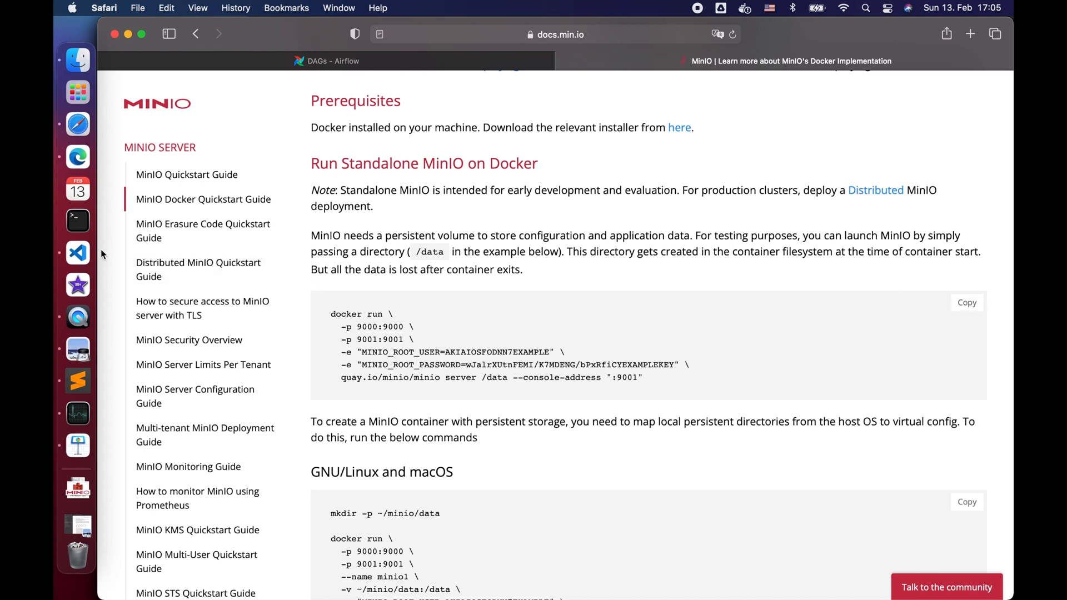
- Paste and run the MinIO docker run command in a second VS Code terminal
left_click(76, 252)
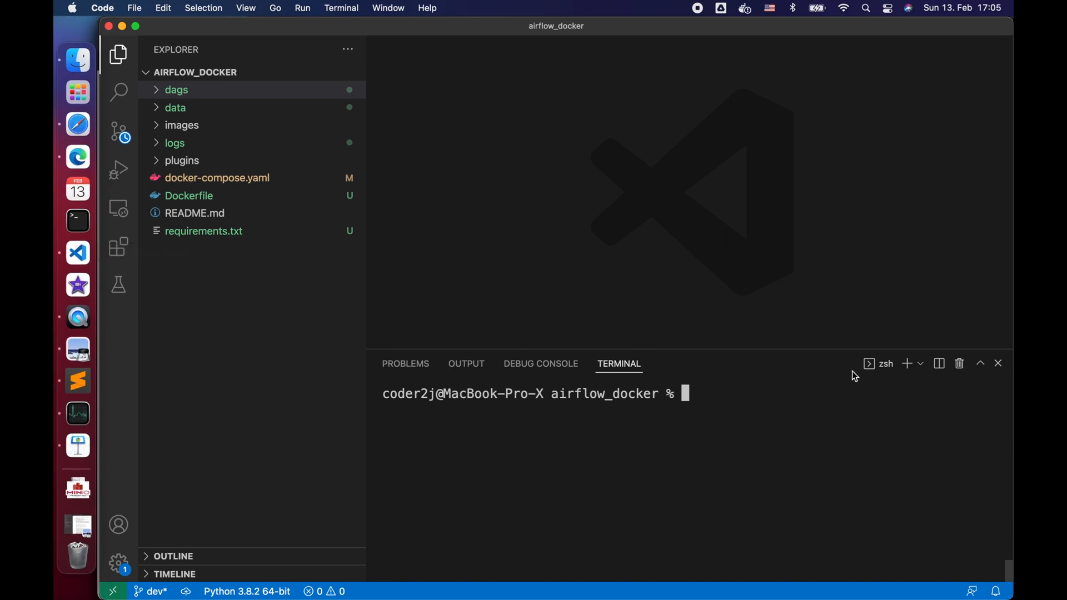
left_click(907, 363)
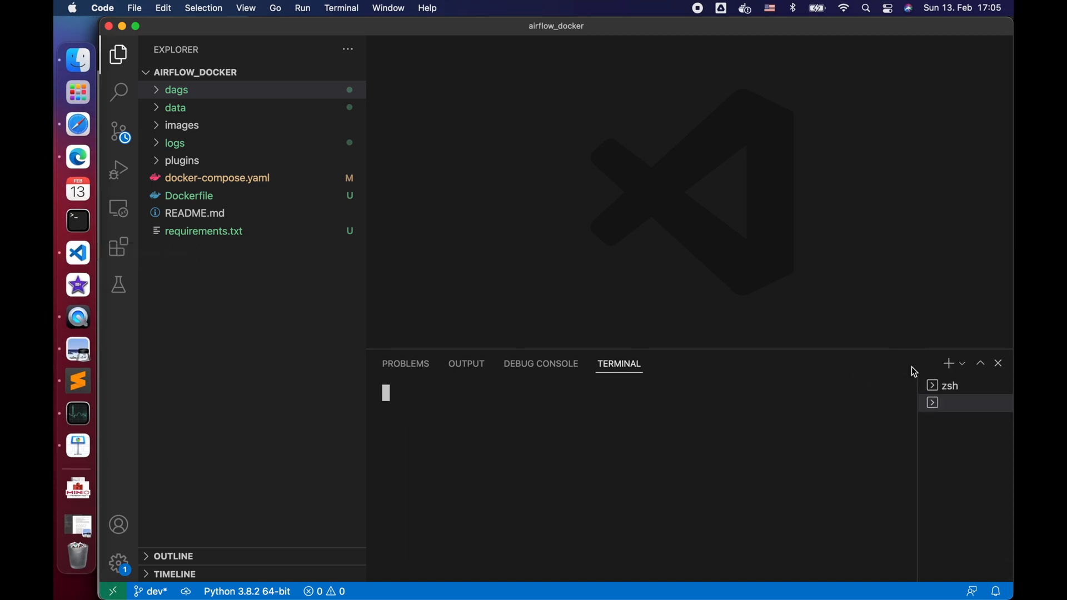
left_click(946, 363)
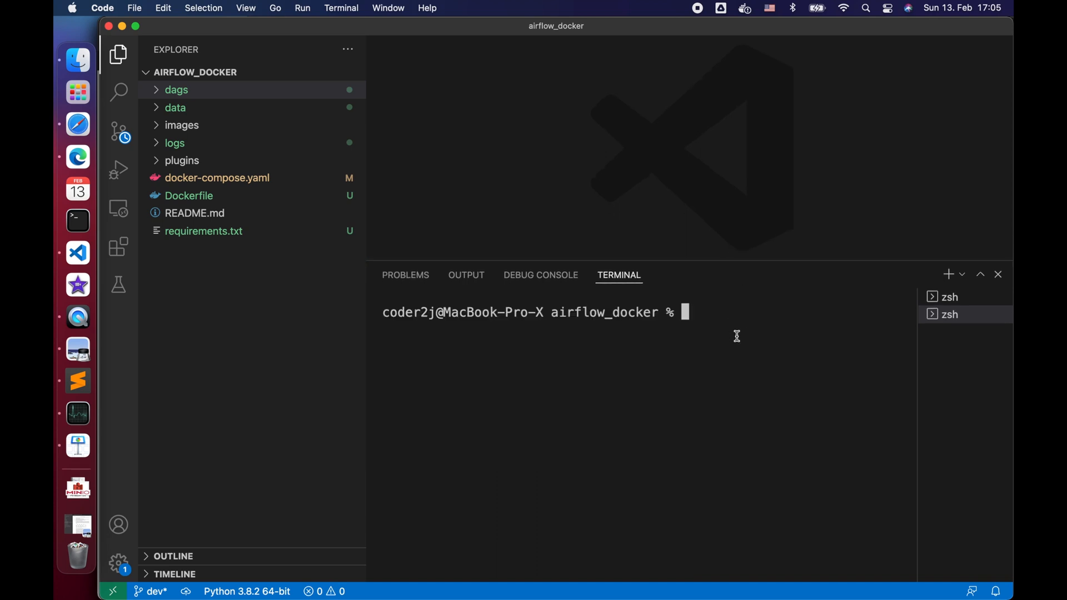
right_click(736, 334)
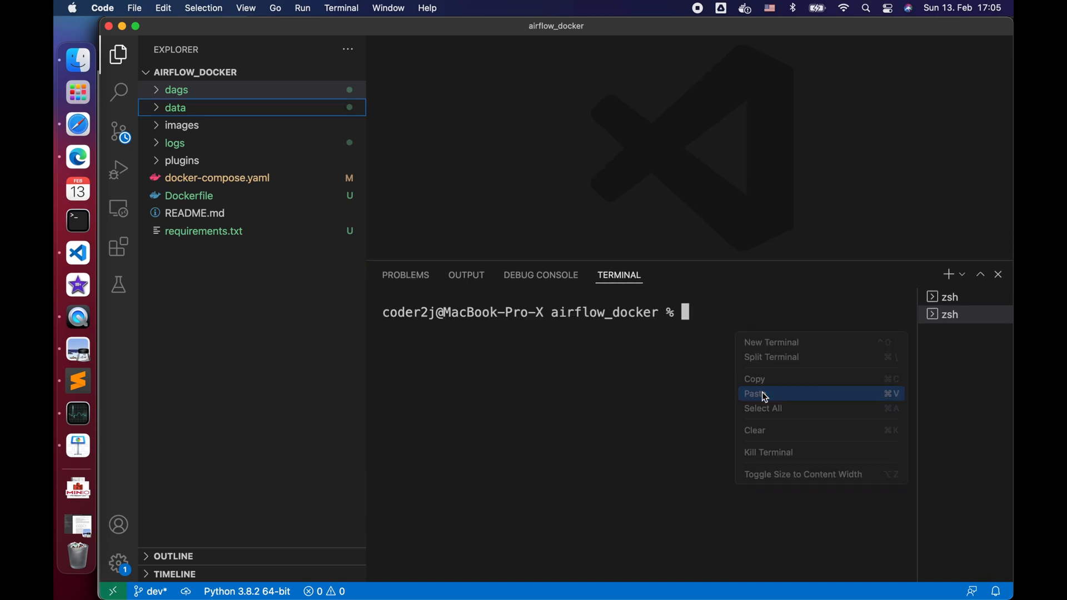
left_click(754, 393)
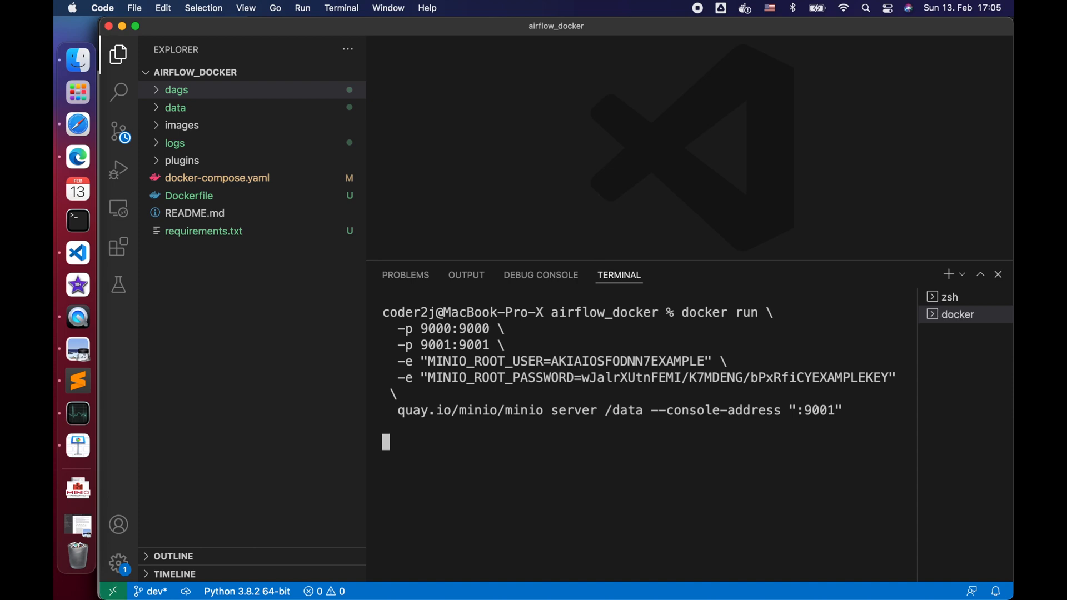
key("Return")
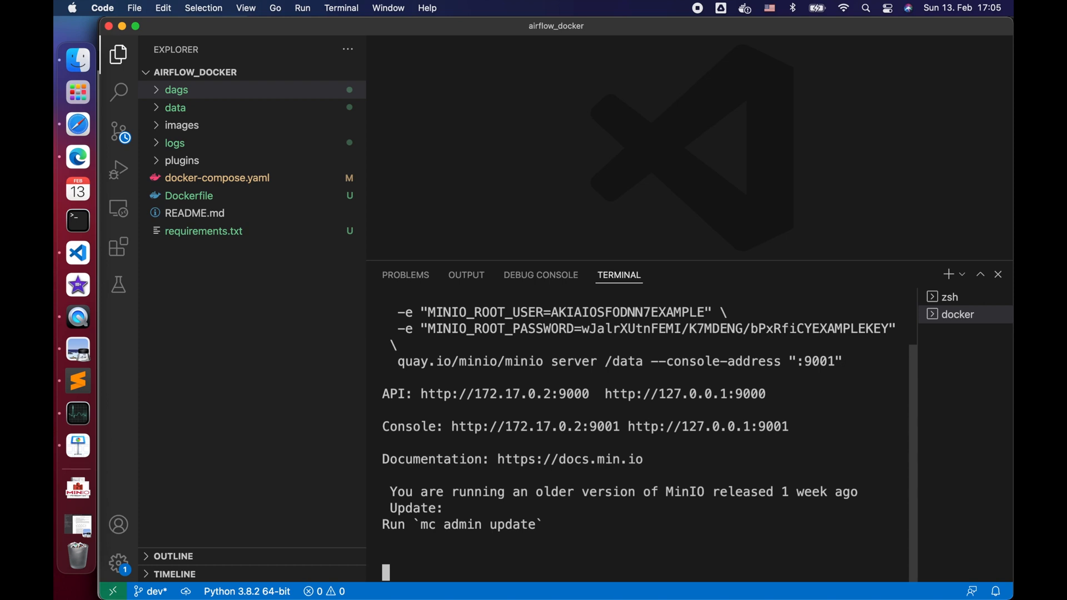
mouse_move(991, 501)
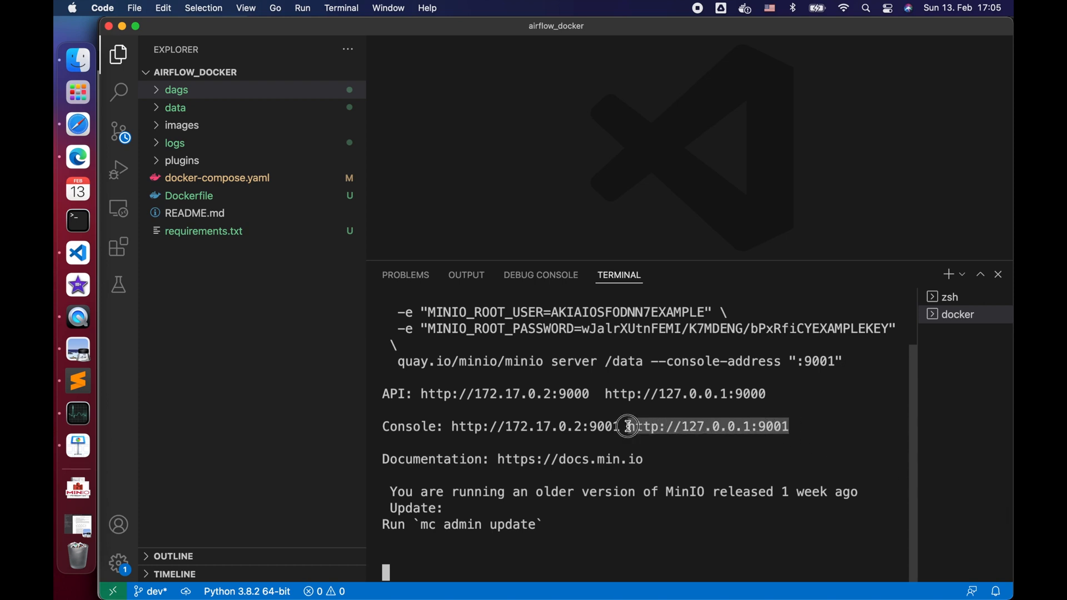
- Open the copied 127.0.0.1:9001 MinIO Console address in a new Safari tab
left_click(176, 108)
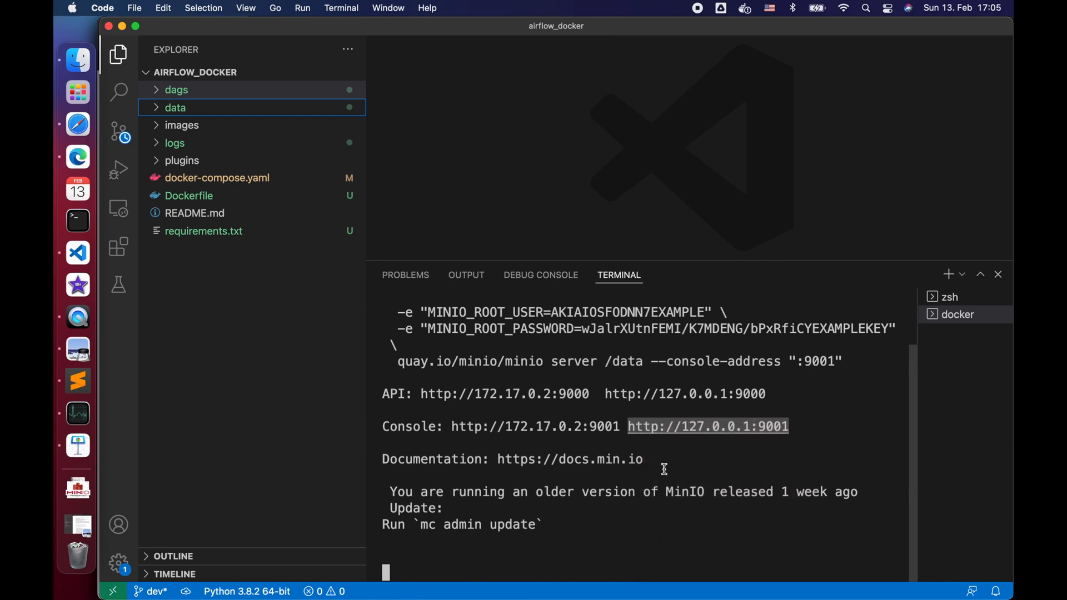
left_click(76, 117)
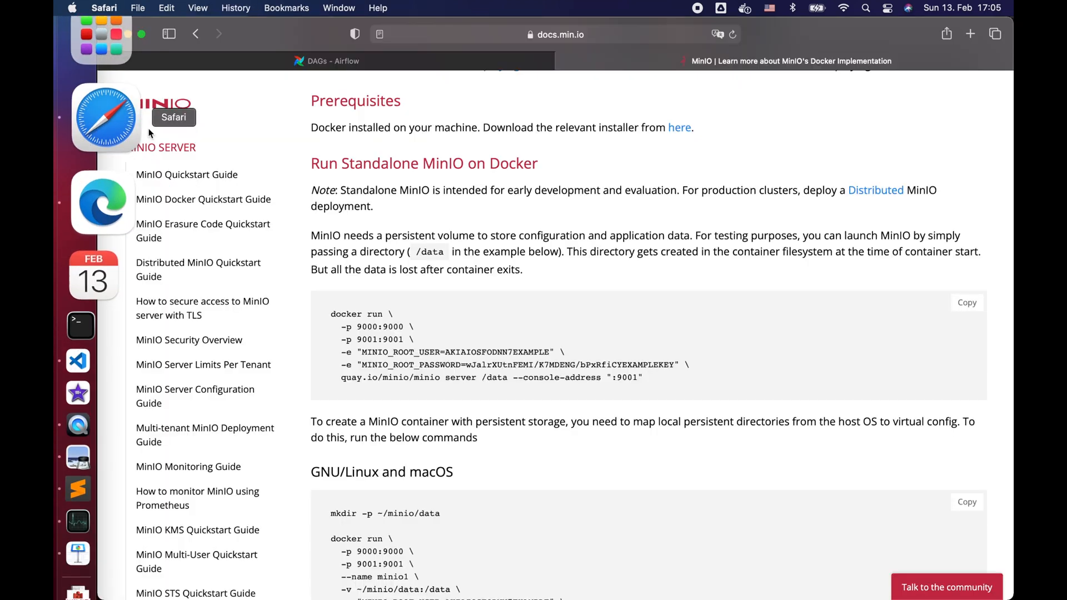
left_click(969, 34)
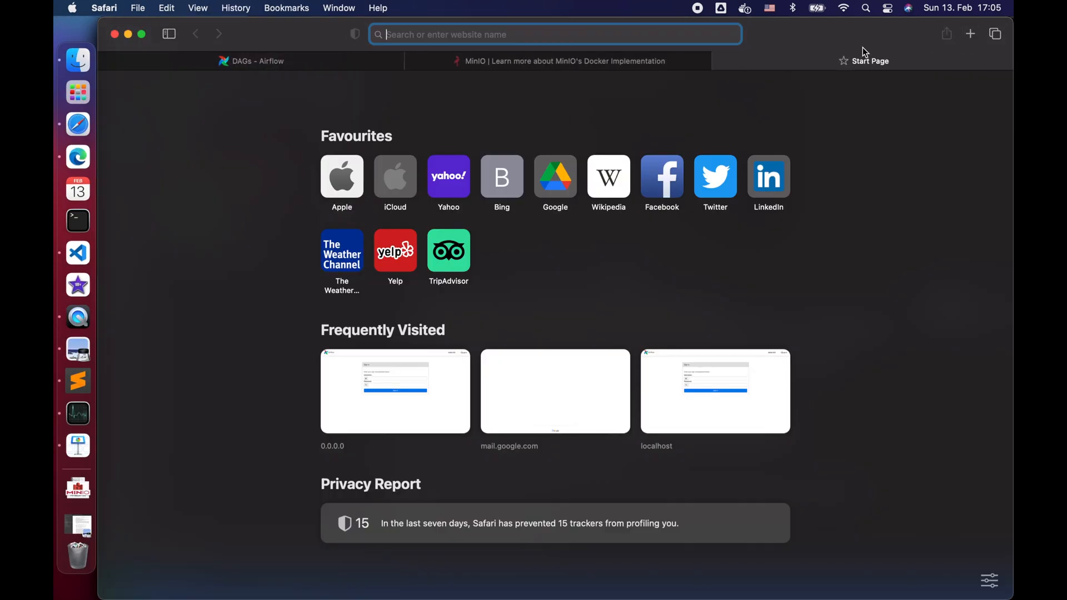
right_click(555, 34)
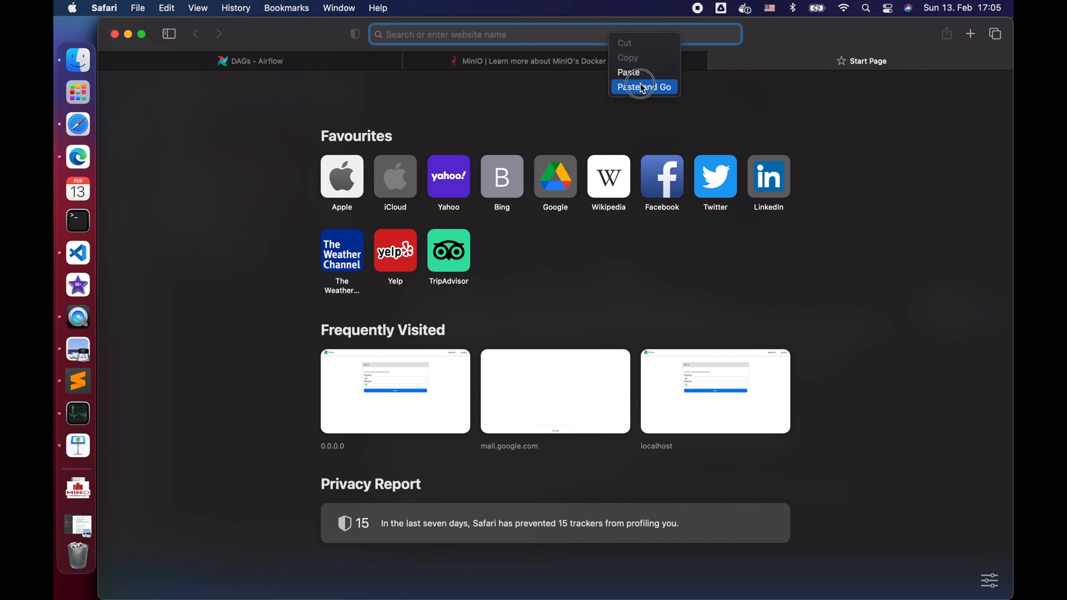
left_click(642, 88)
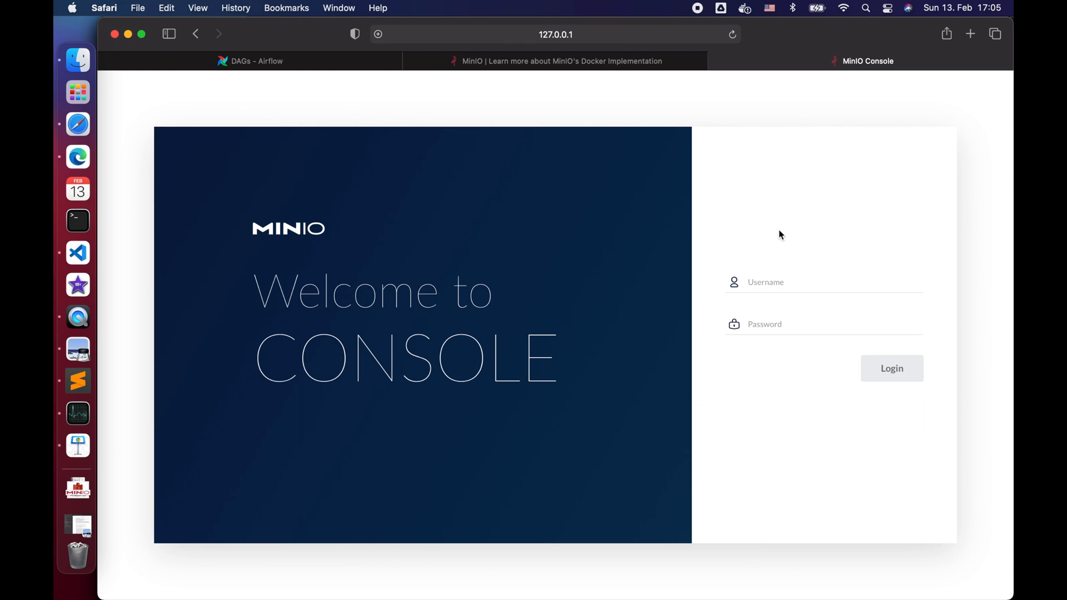
- Fill the login form with the root user and password from the terminal
left_click(824, 282)
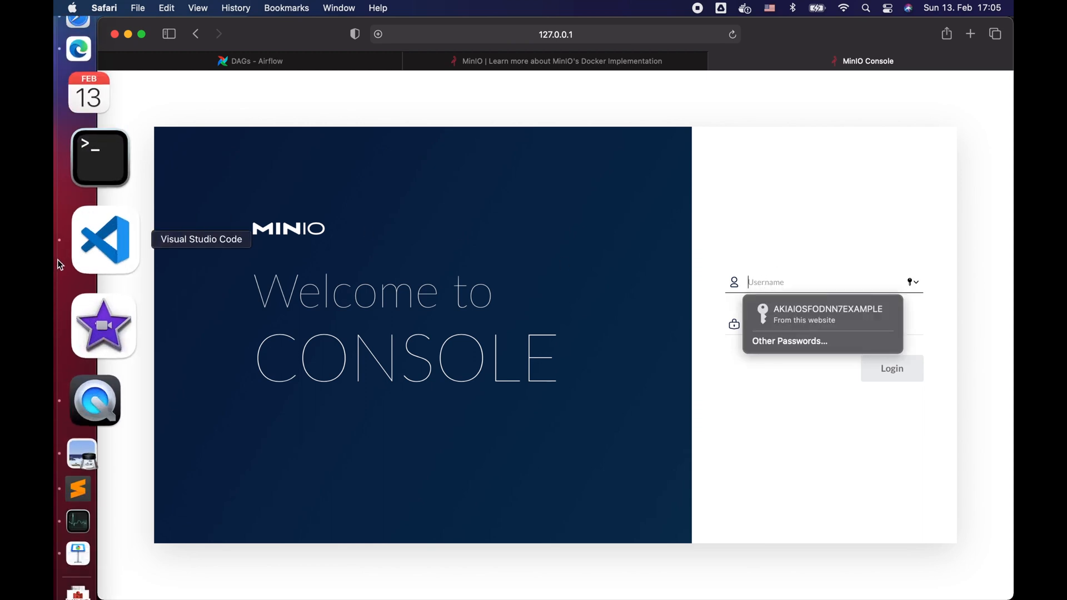
left_click(106, 239)
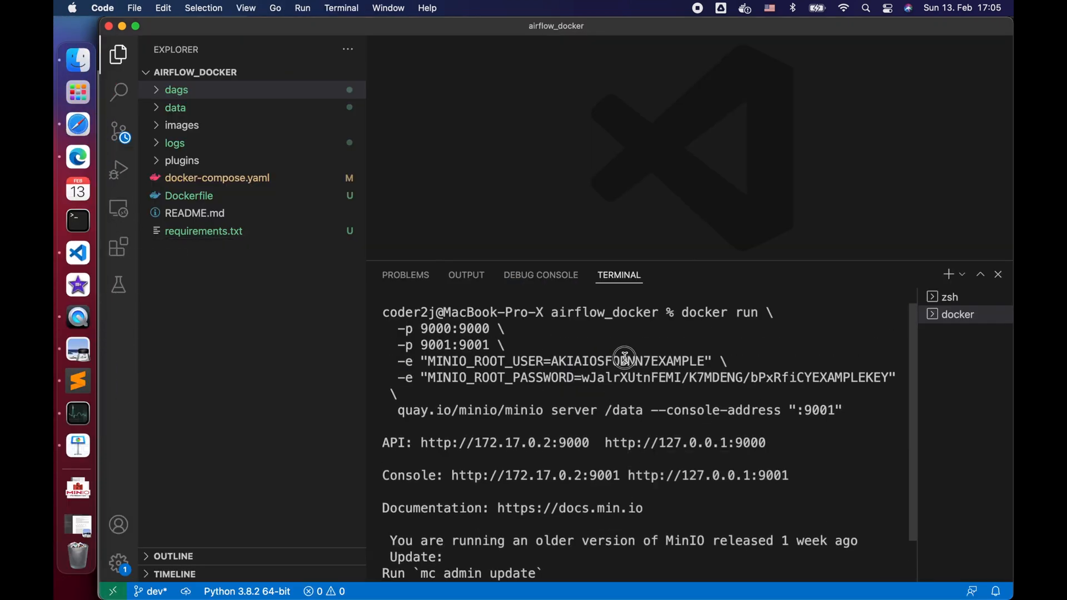
right_click(624, 358)
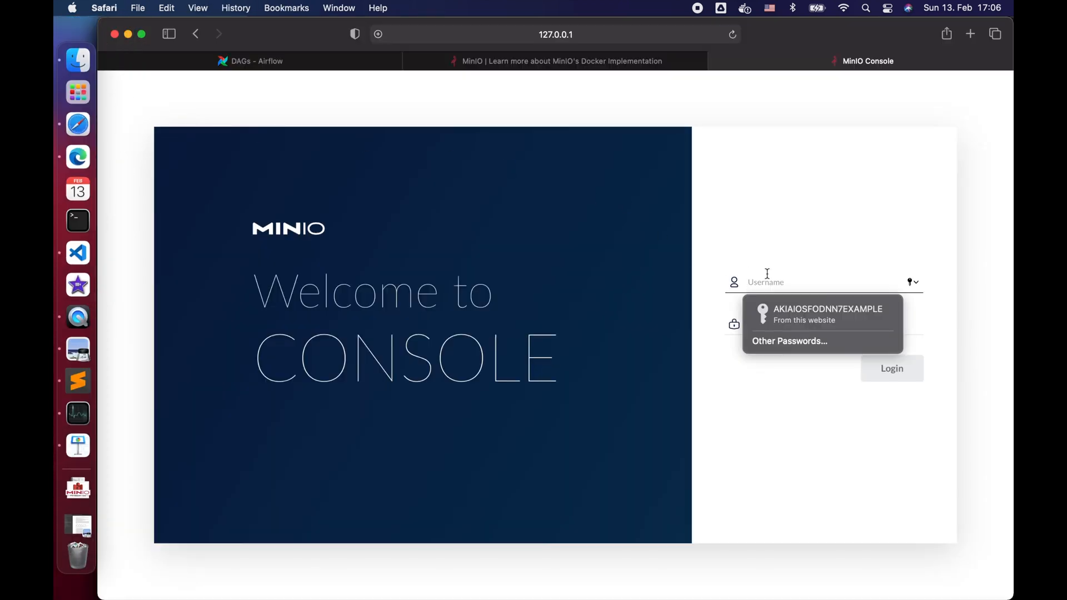
left_click(827, 313)
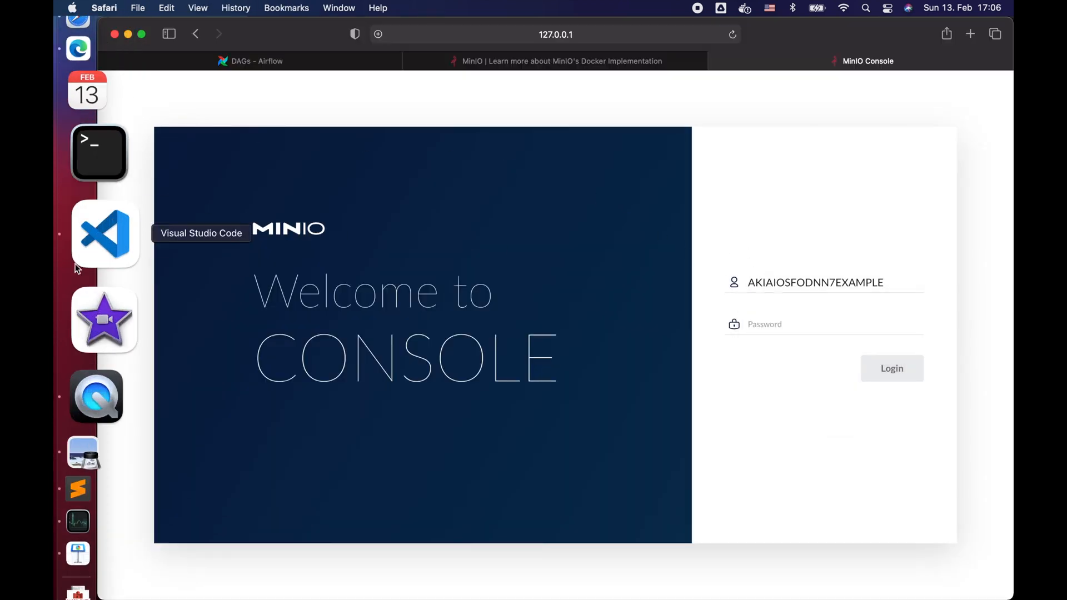
left_click(105, 233)
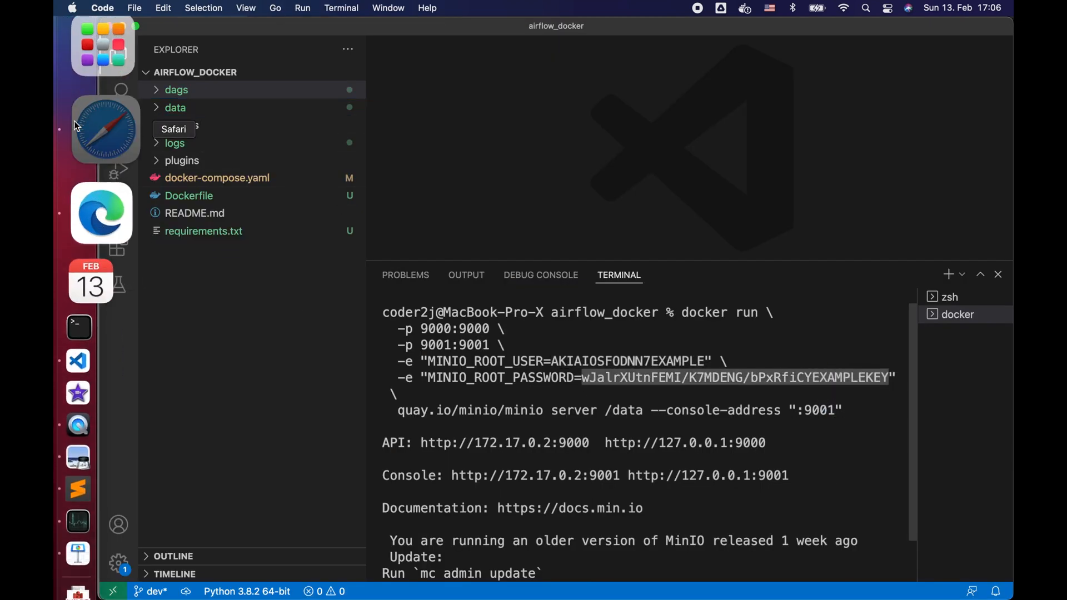
left_click(102, 129)
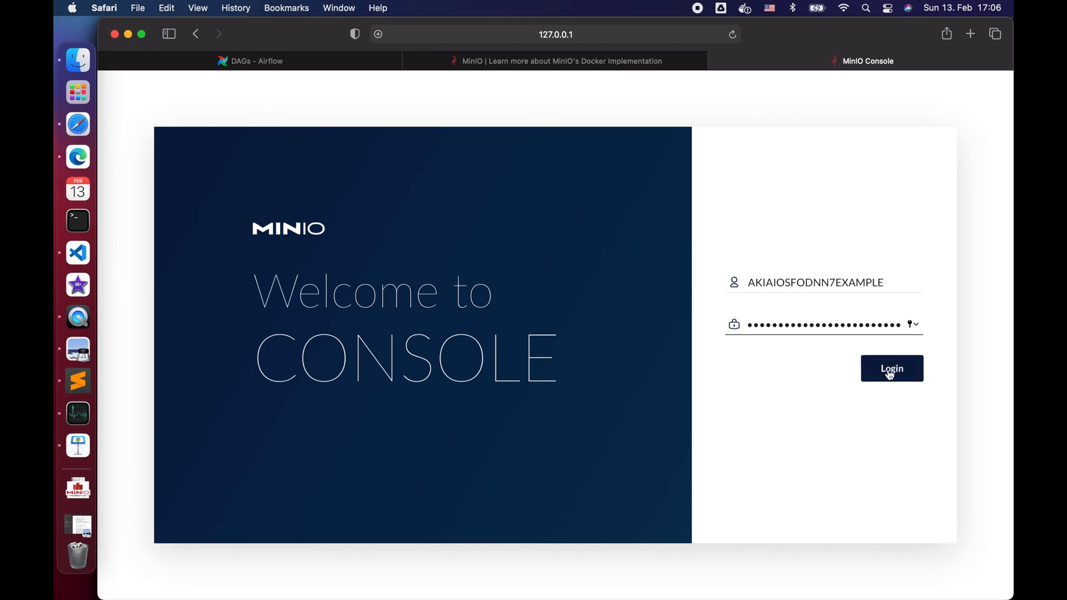
- Log in, create the 'airflow' bucket, and browse its empty contents
left_click(891, 368)
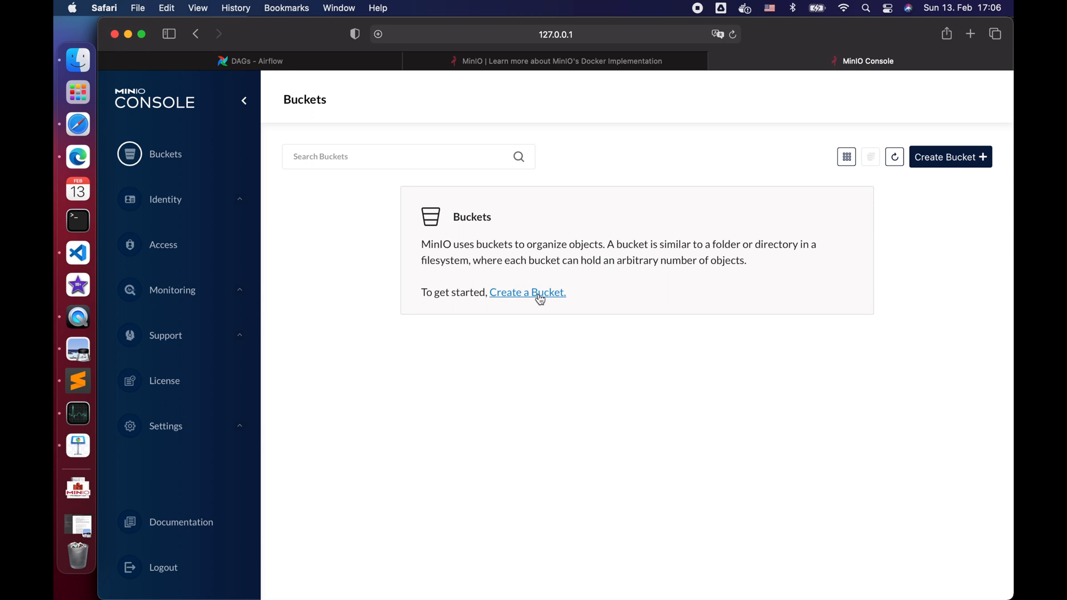
left_click(526, 291)
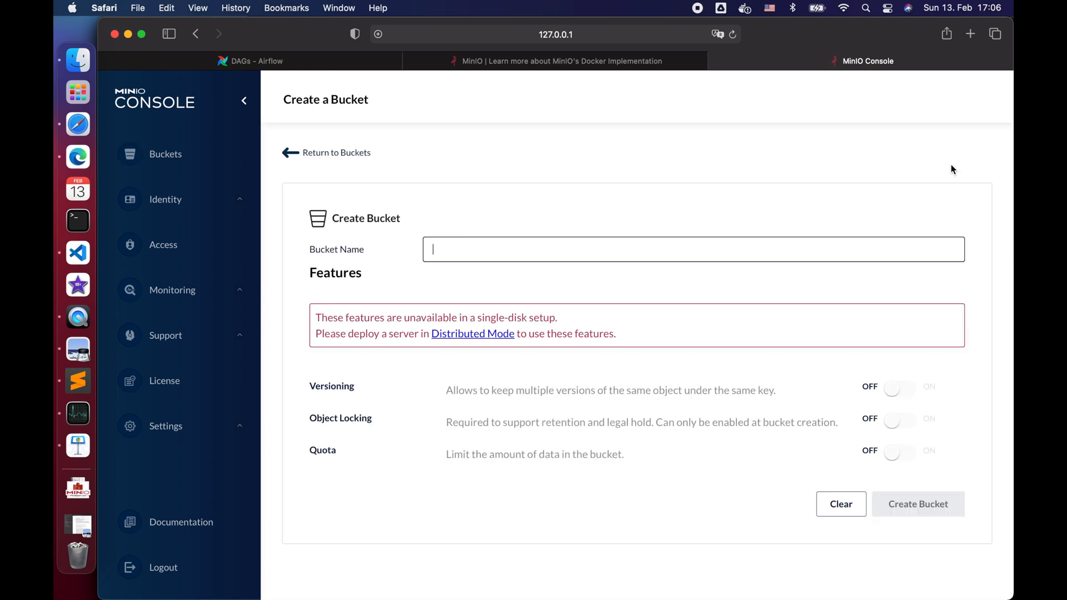
mouse_move(522, 249)
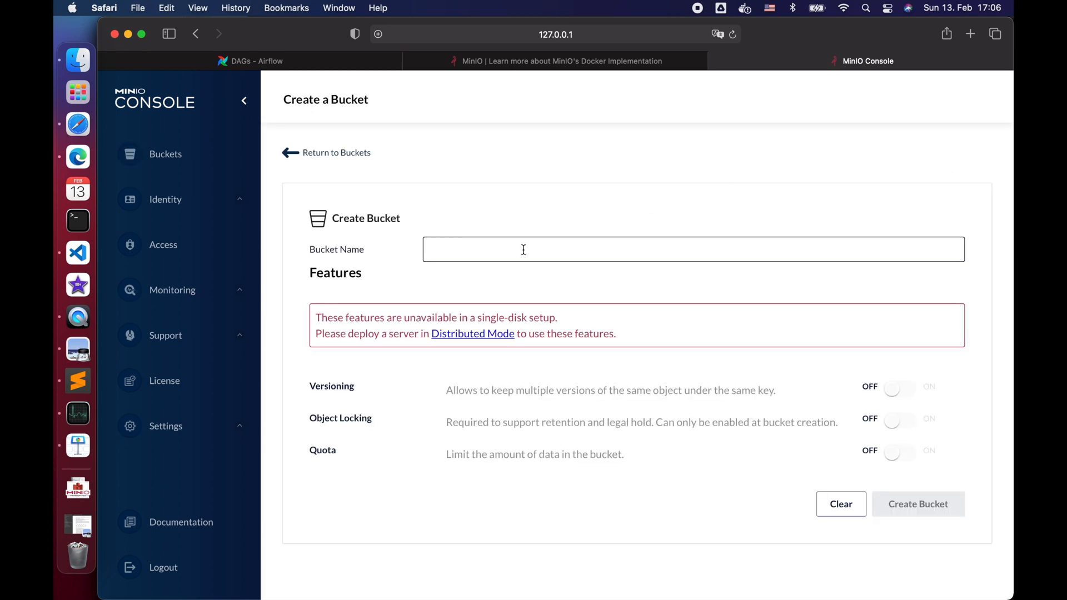
type("airflow")
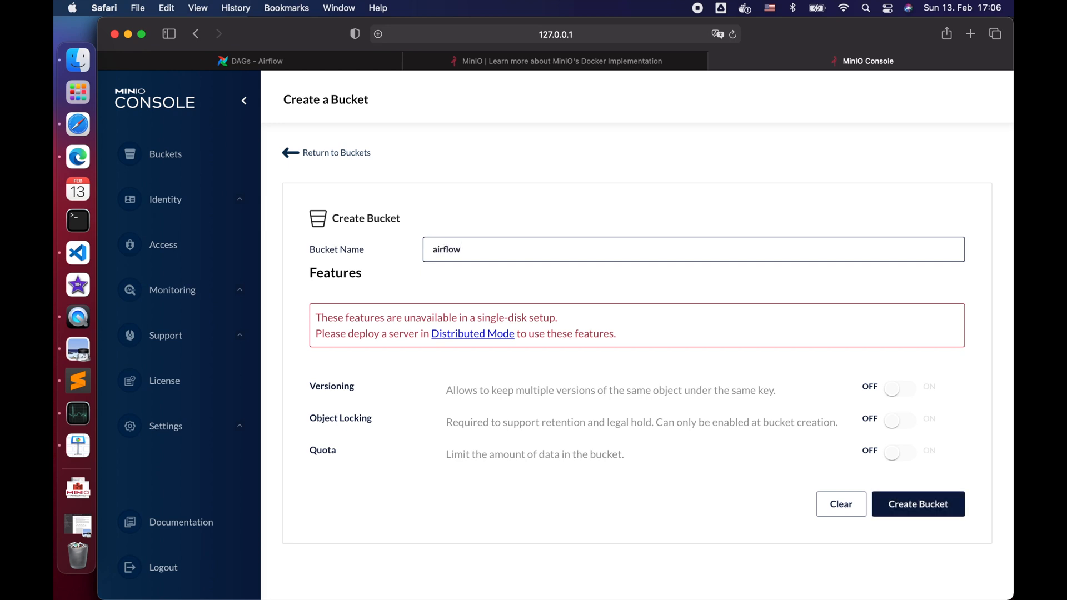
mouse_move(759, 517)
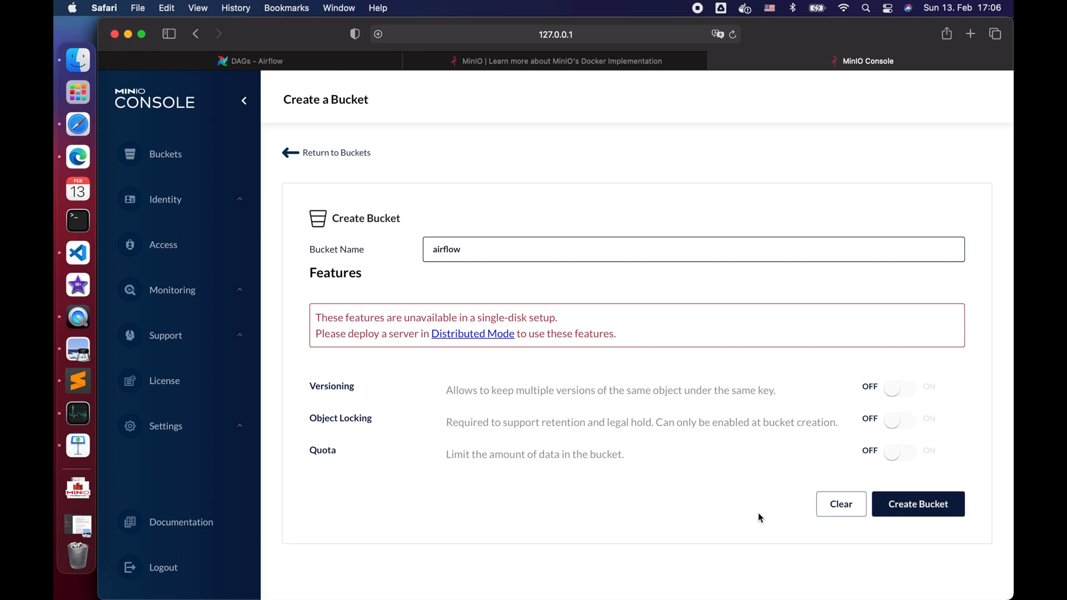
mouse_move(917, 503)
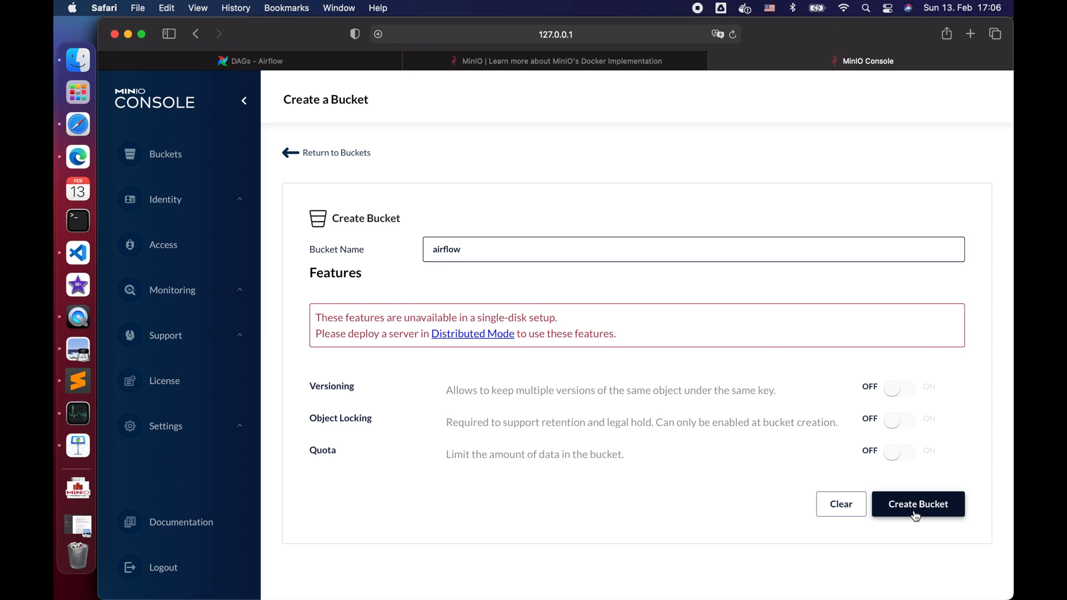
left_click(918, 504)
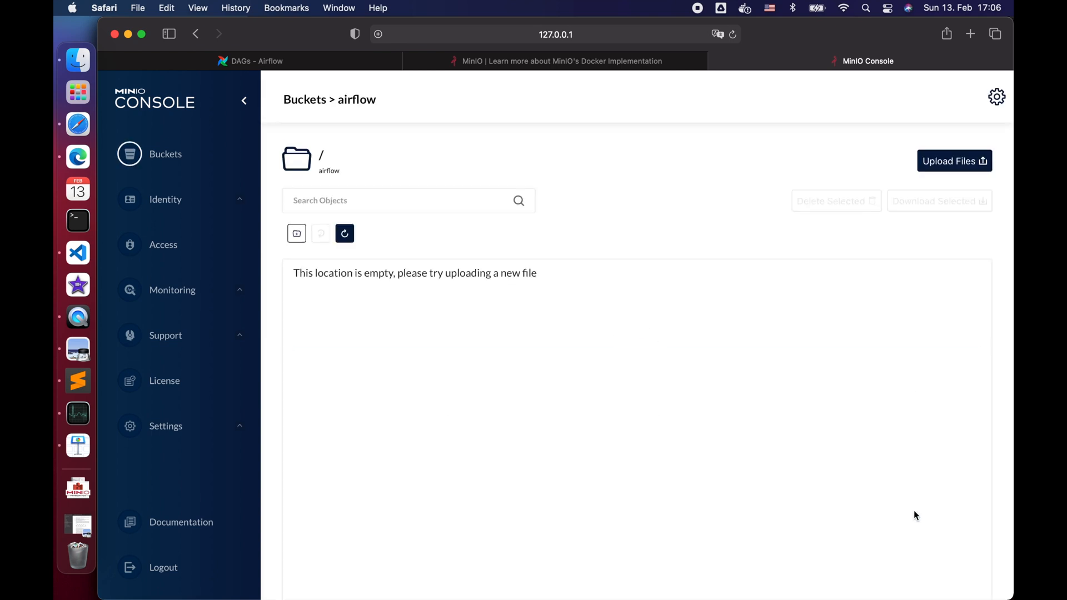
mouse_move(319, 103)
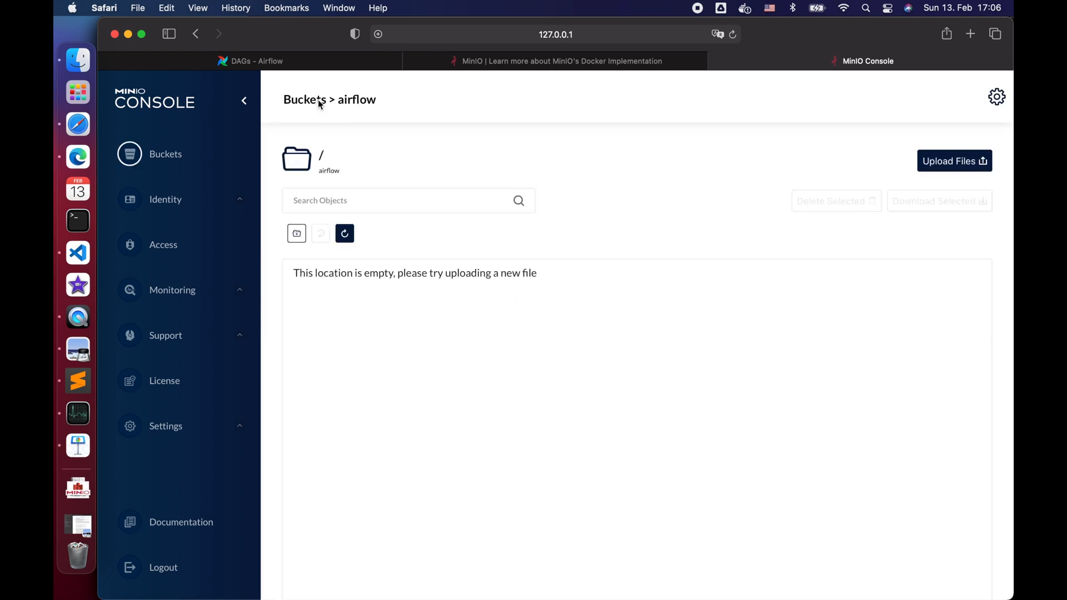
left_click(305, 100)
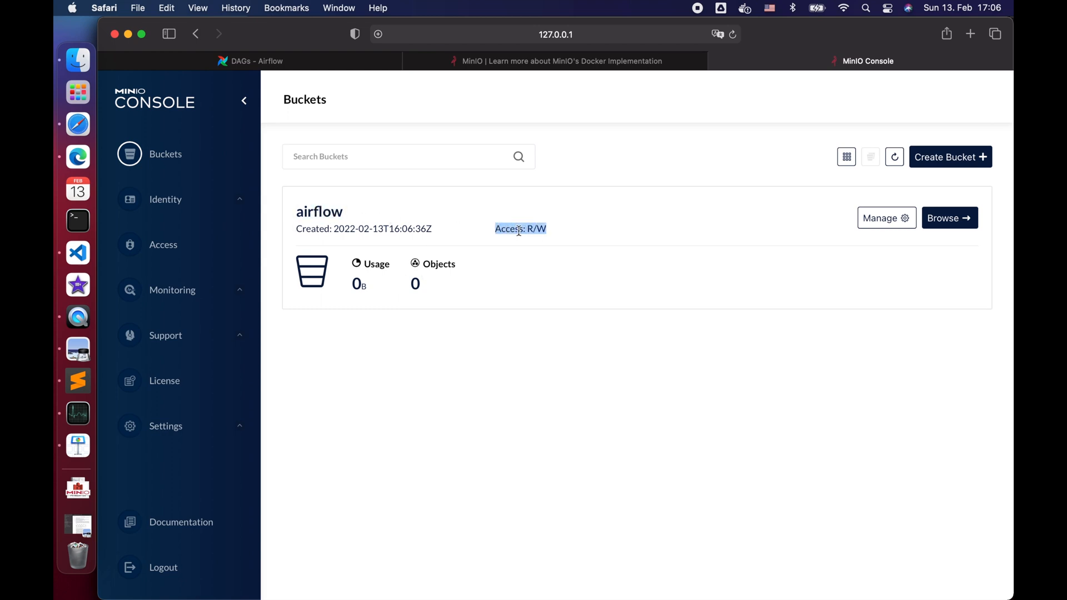
mouse_move(948, 218)
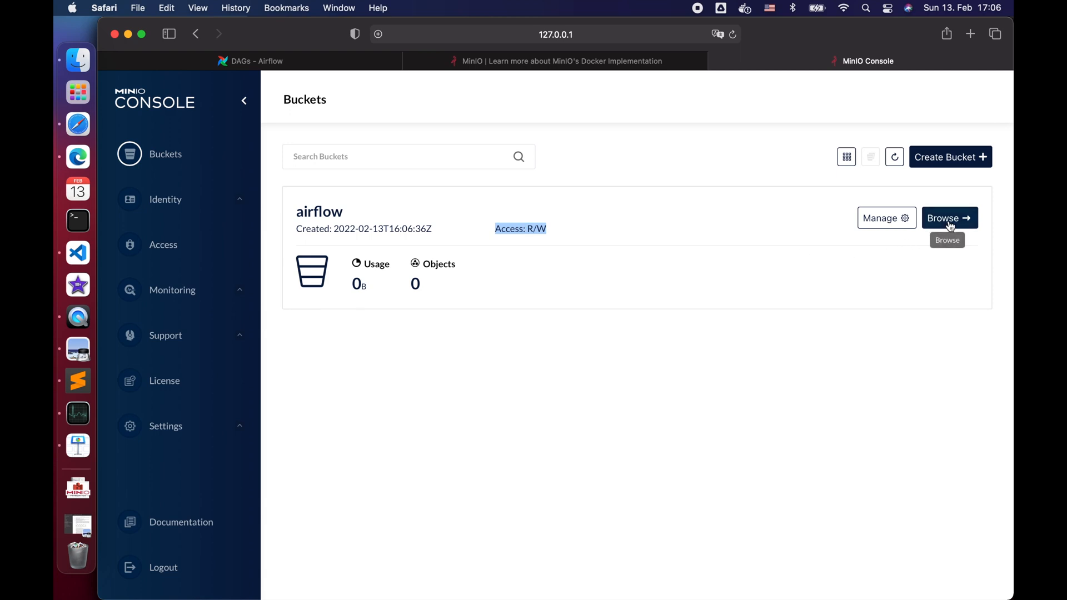
left_click(947, 217)
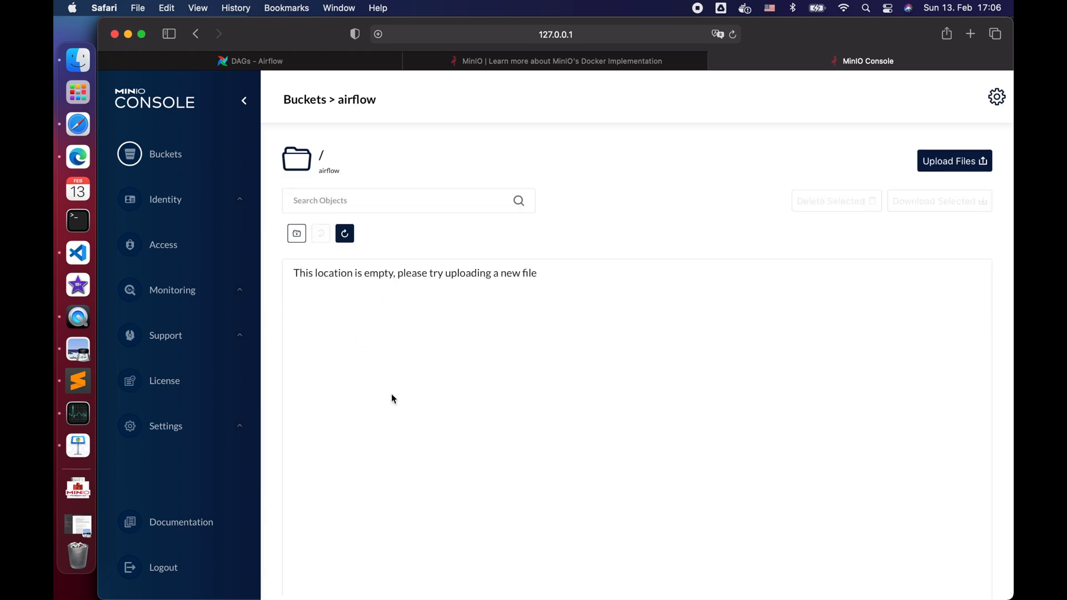
mouse_move(479, 344)
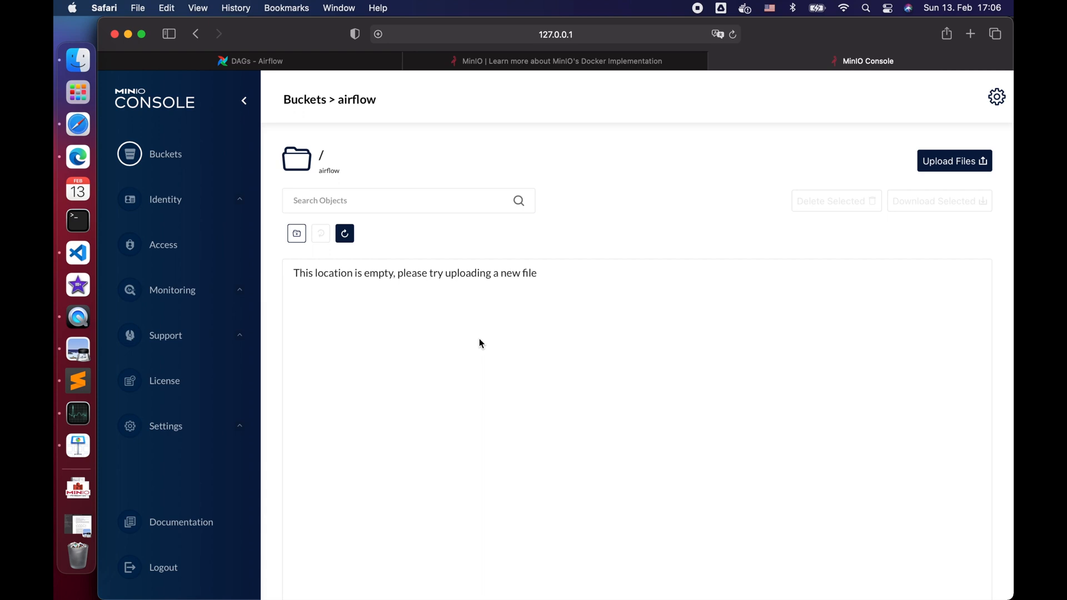
- Create data/data.csv with a product_id, delivery_dt header and two rows
left_click(76, 235)
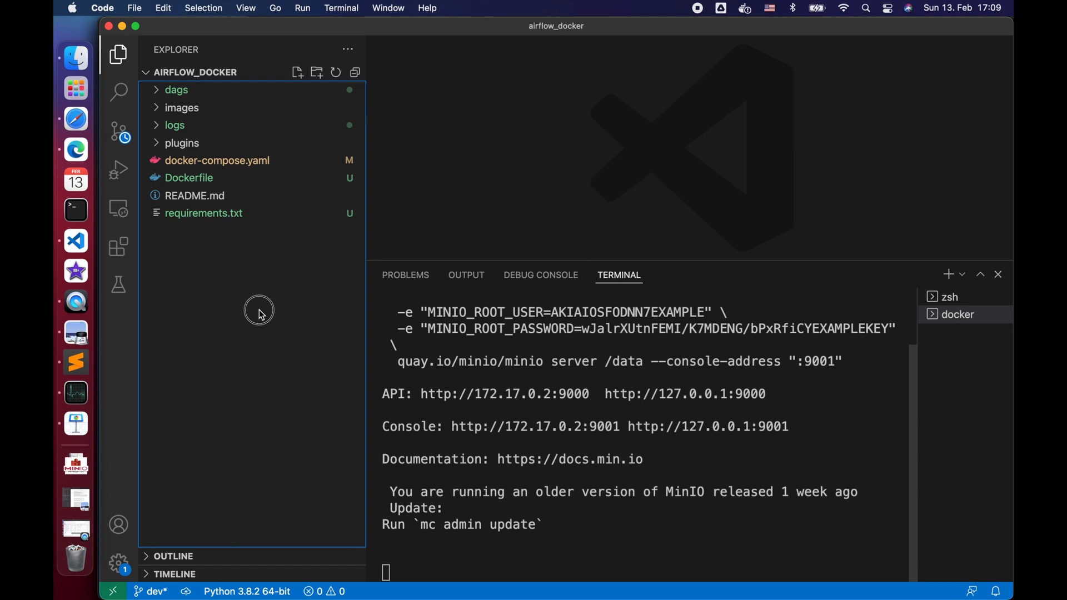
mouse_move(258, 310)
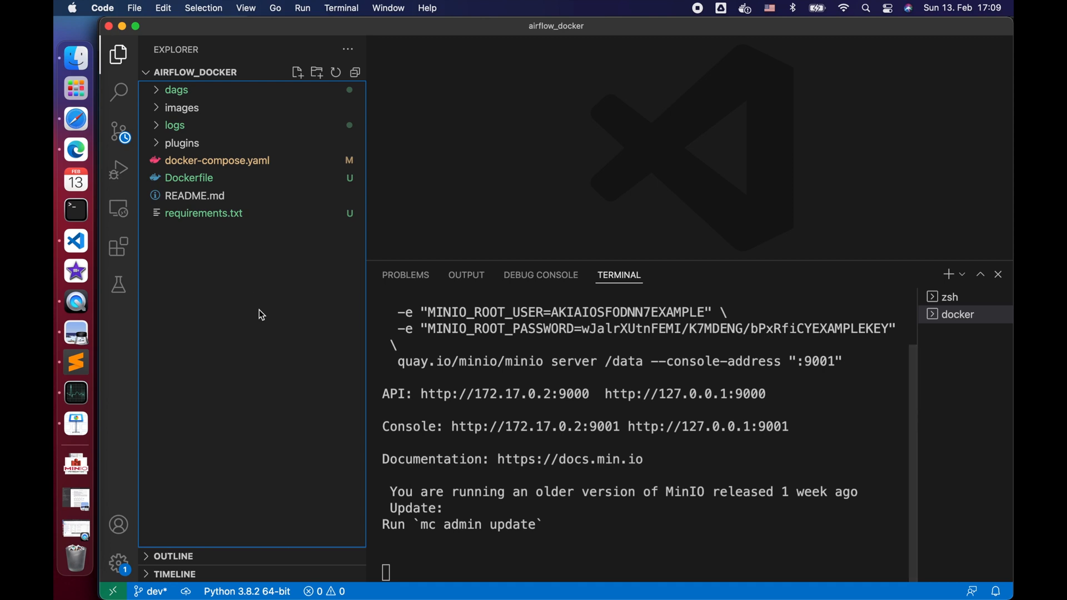
left_click(297, 72)
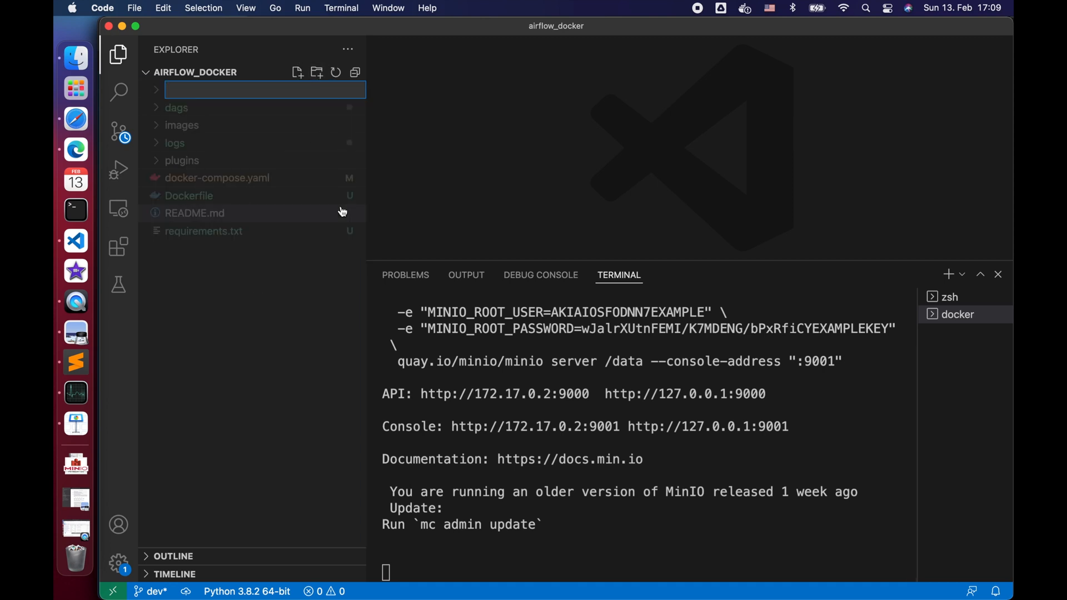
type("data")
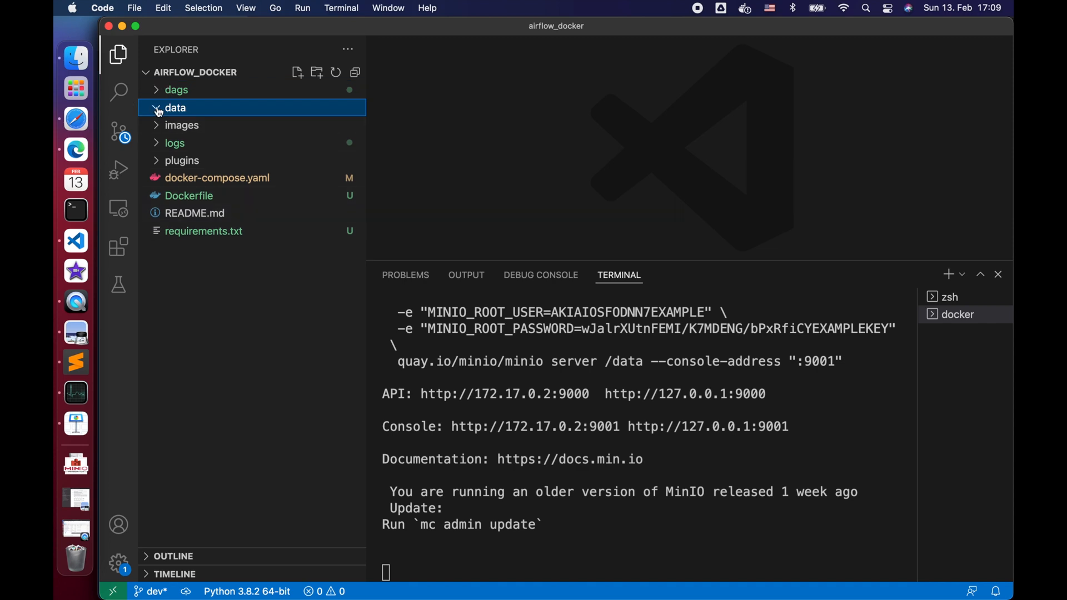
left_click(297, 72)
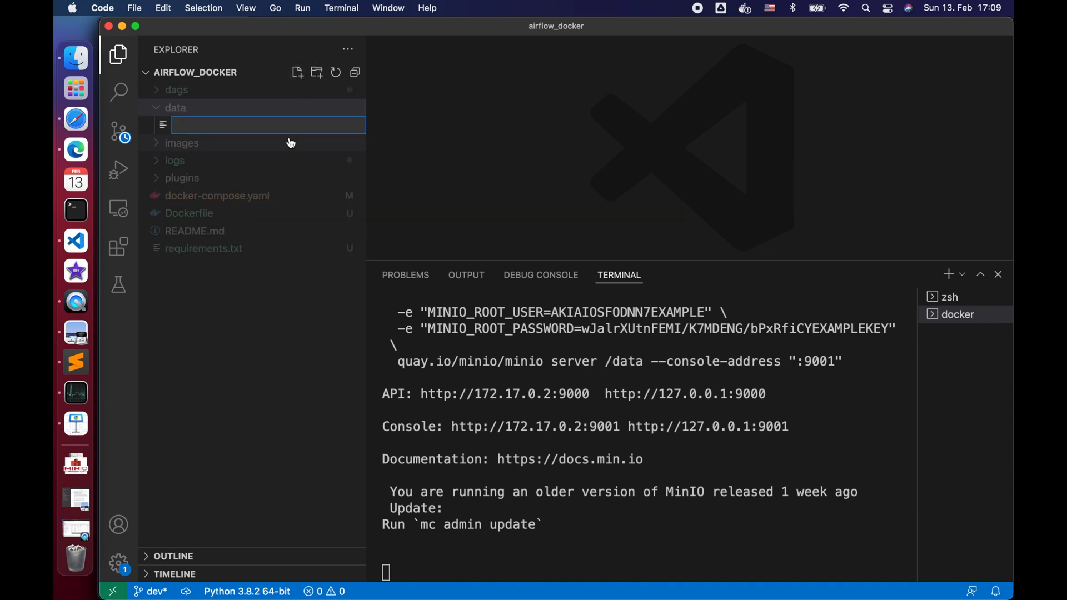
type("data.csv")
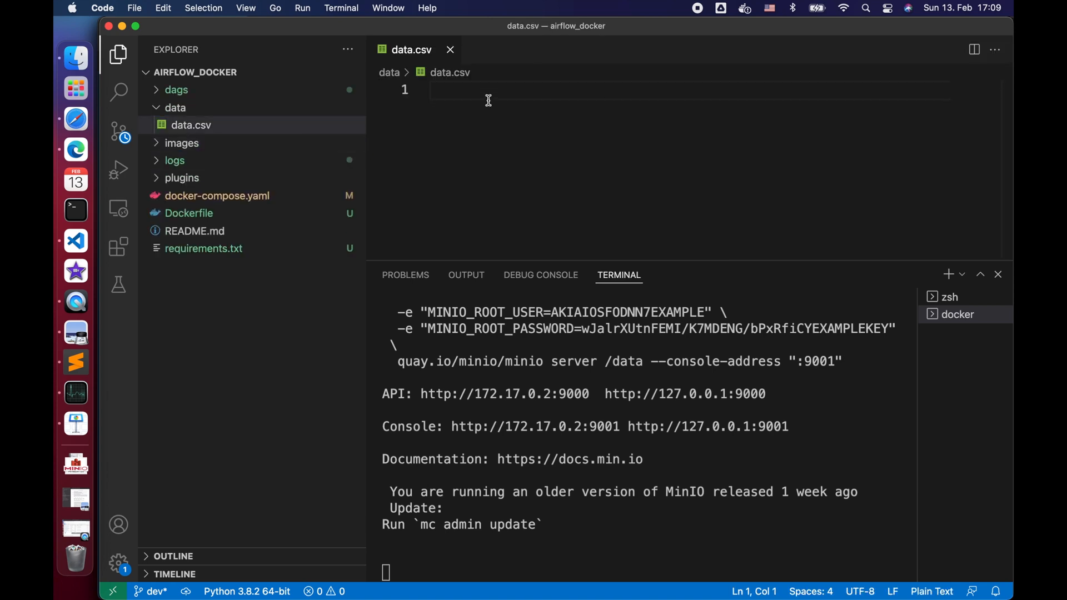
type("product_id, delivery_dt")
type("1")
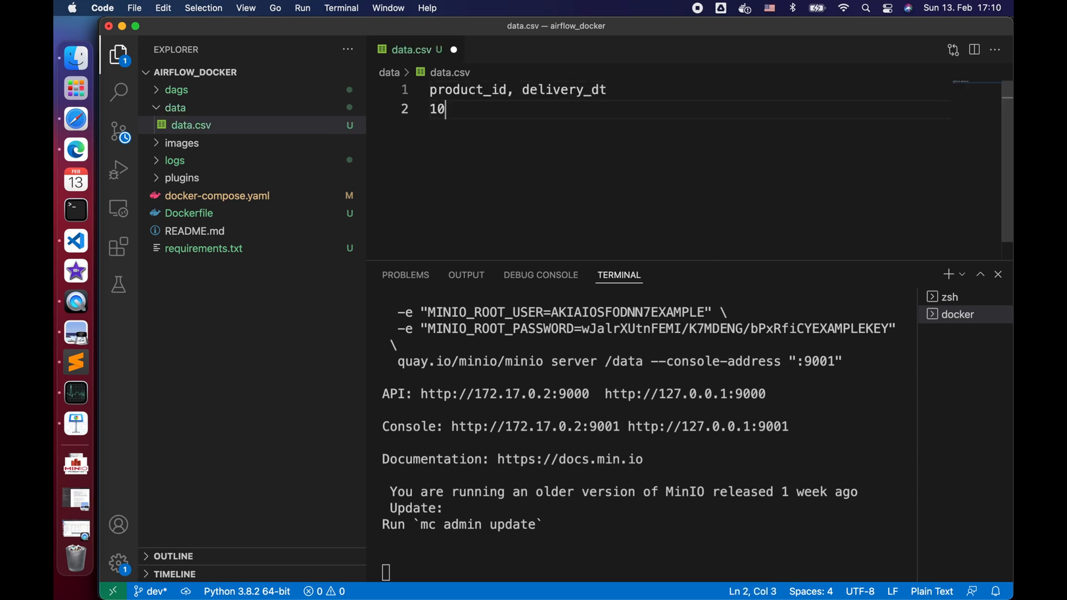
type("05, 2022-01-01")
type("10001, 2021-12")
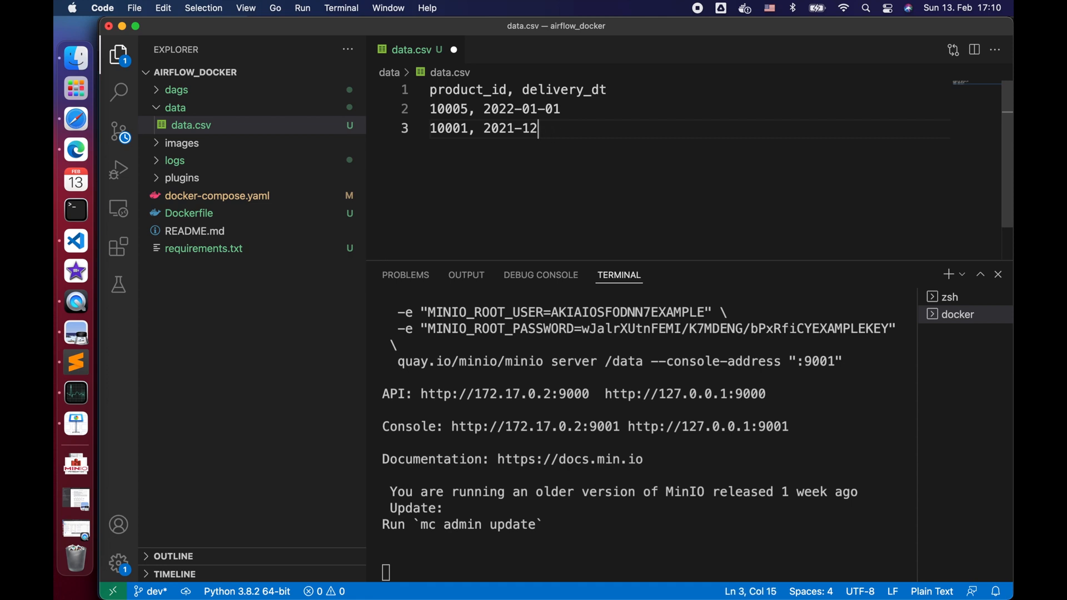
type("-30")
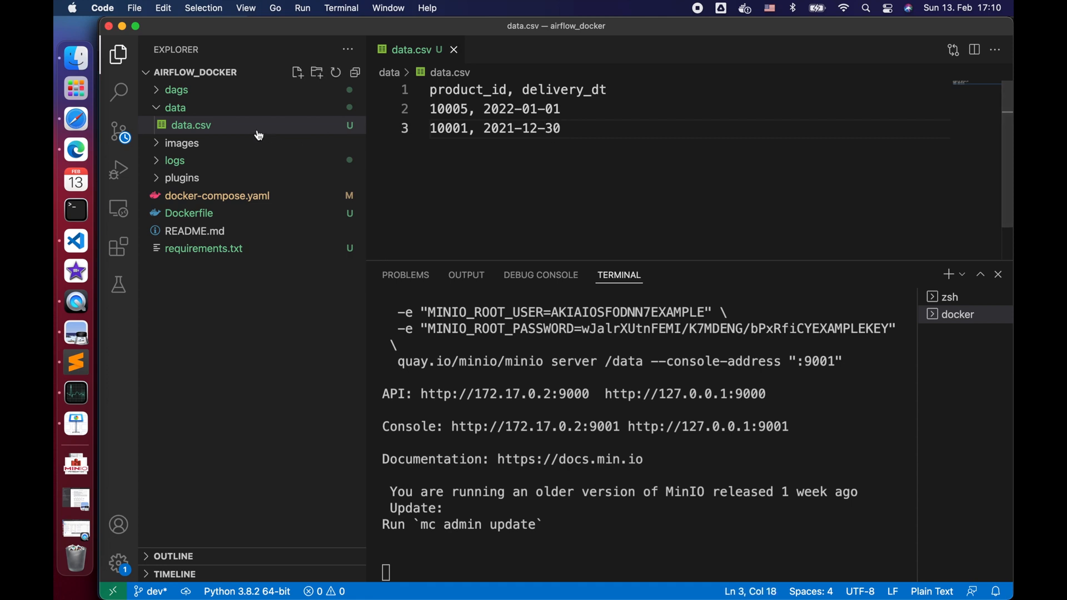
- Reveal data.csv in Finder and drag it into the airflow bucket
right_click(190, 125)
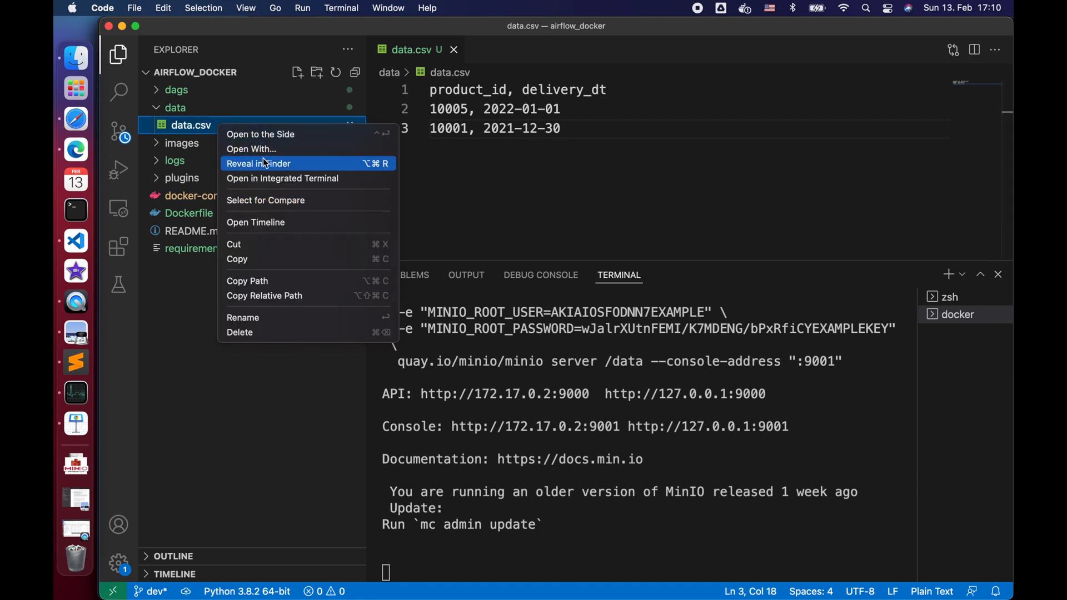
left_click(257, 164)
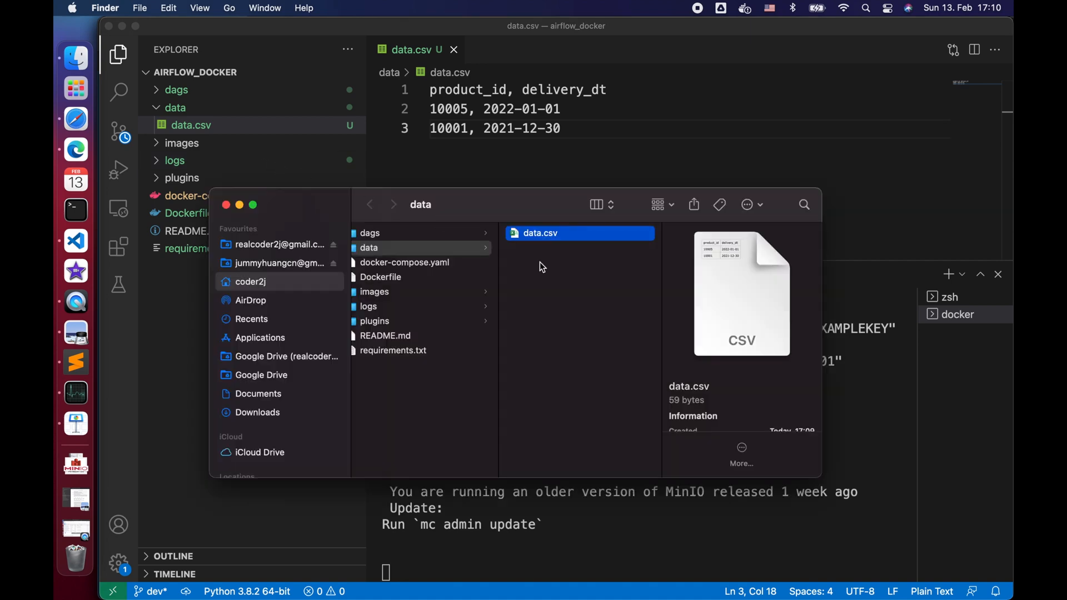
left_click(75, 118)
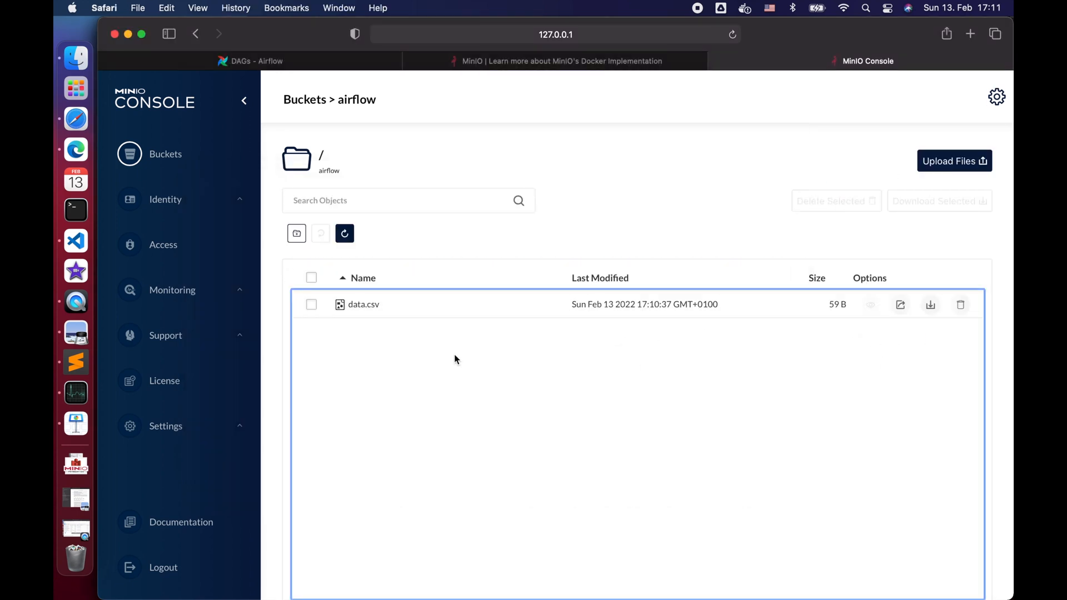
left_click(311, 304)
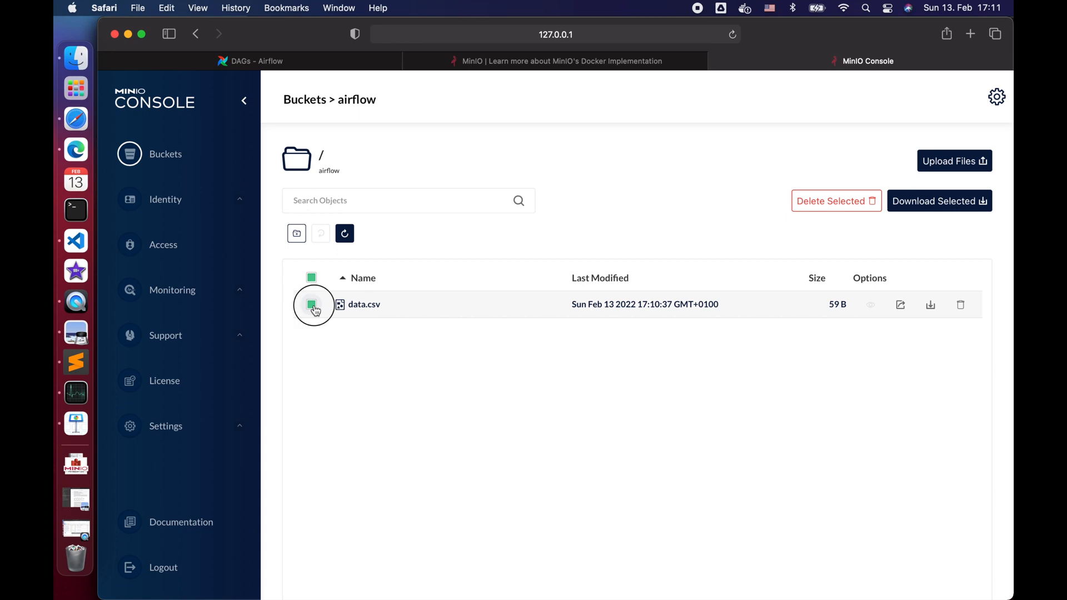
left_click(311, 304)
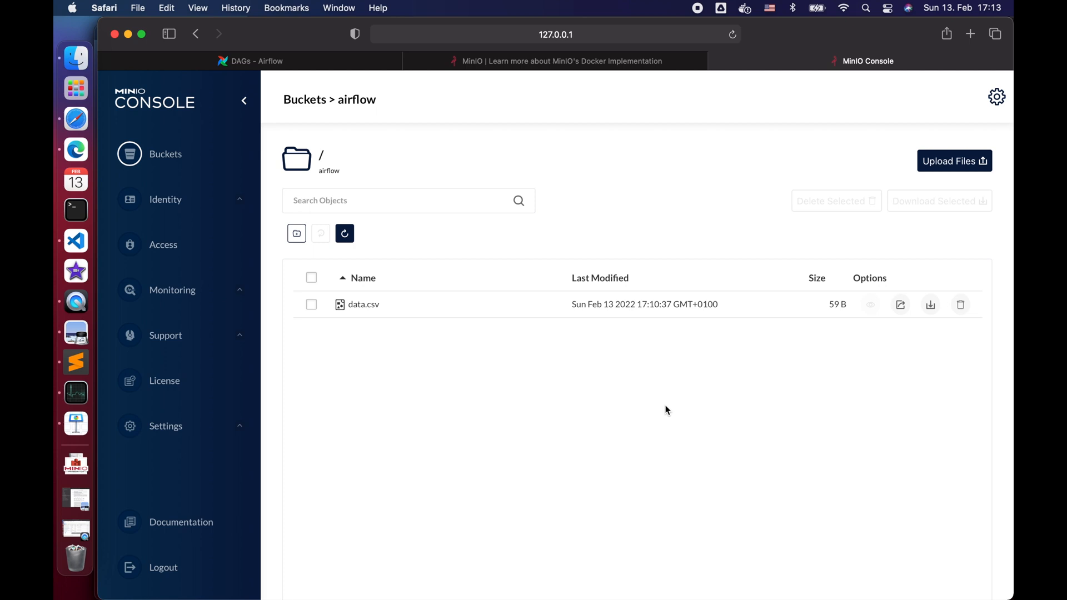
mouse_move(104, 236)
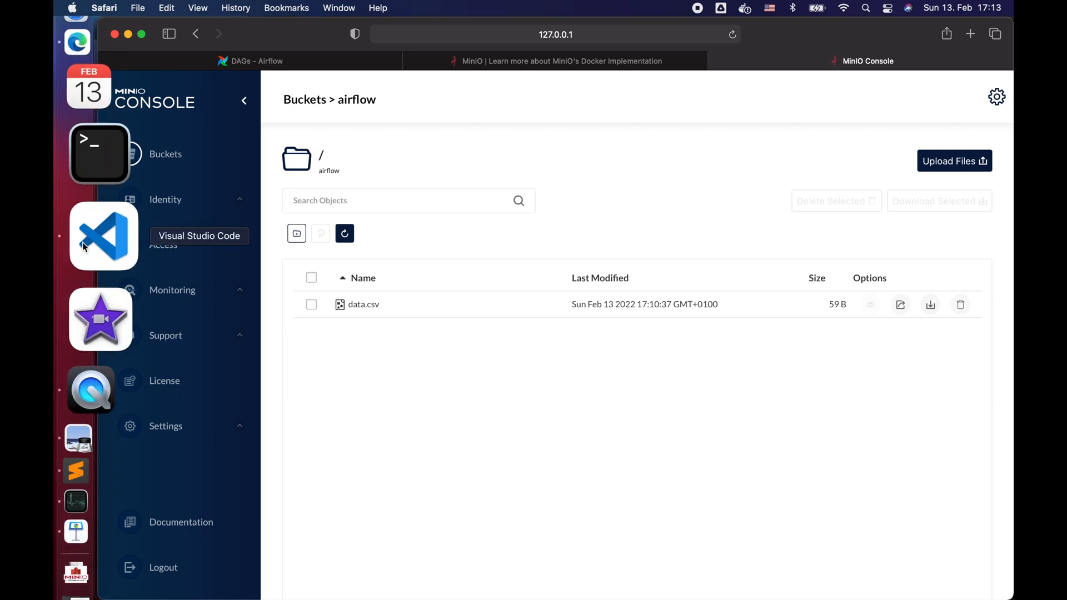
- Write dags/dag_with_minio_s3.py with imports, default_args, and DAG dag_with_minio_s3_v01 containing pass
left_click(103, 236)
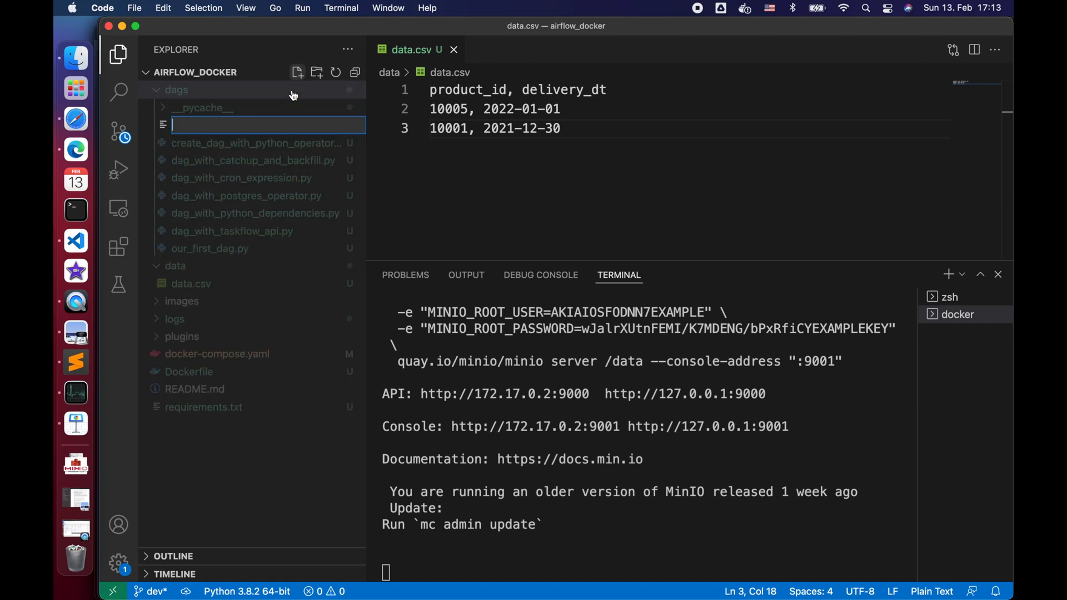
type("dag")
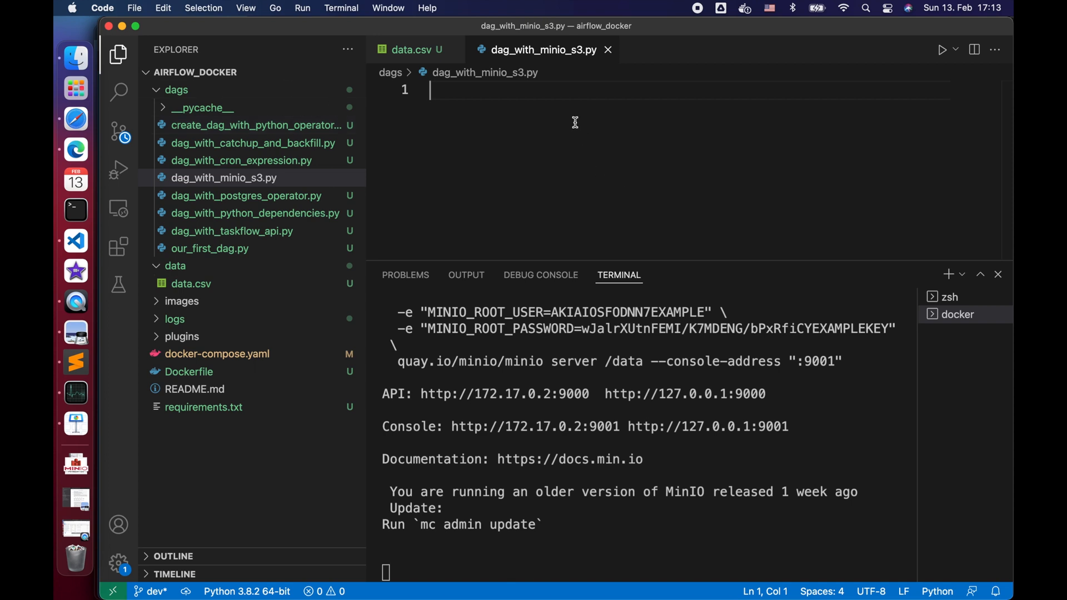
type("from datet")
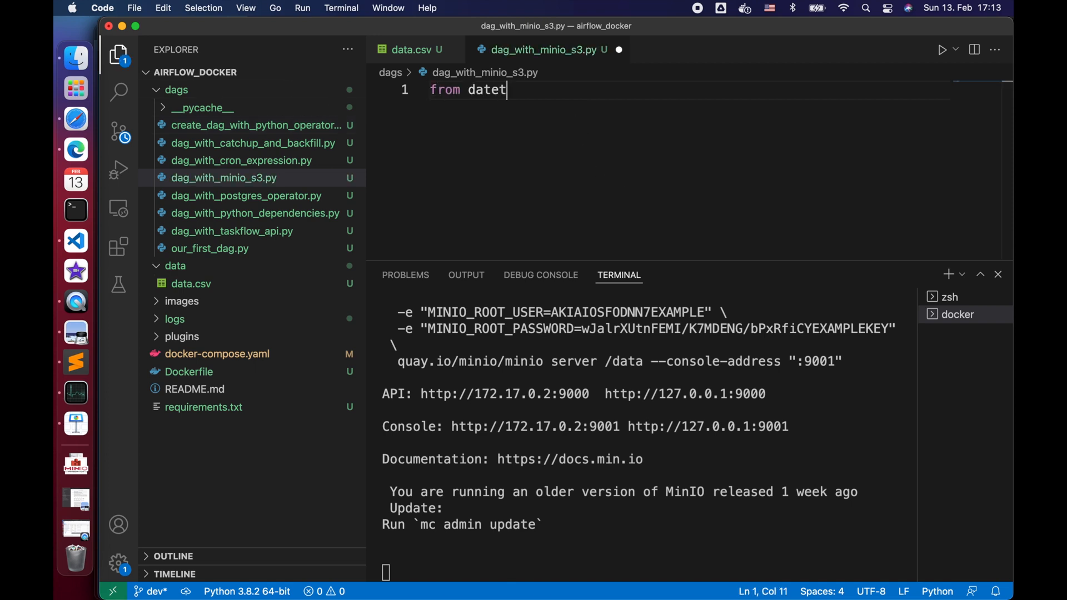
type("ime import datetime, timedelta")
type("'retries': 5")
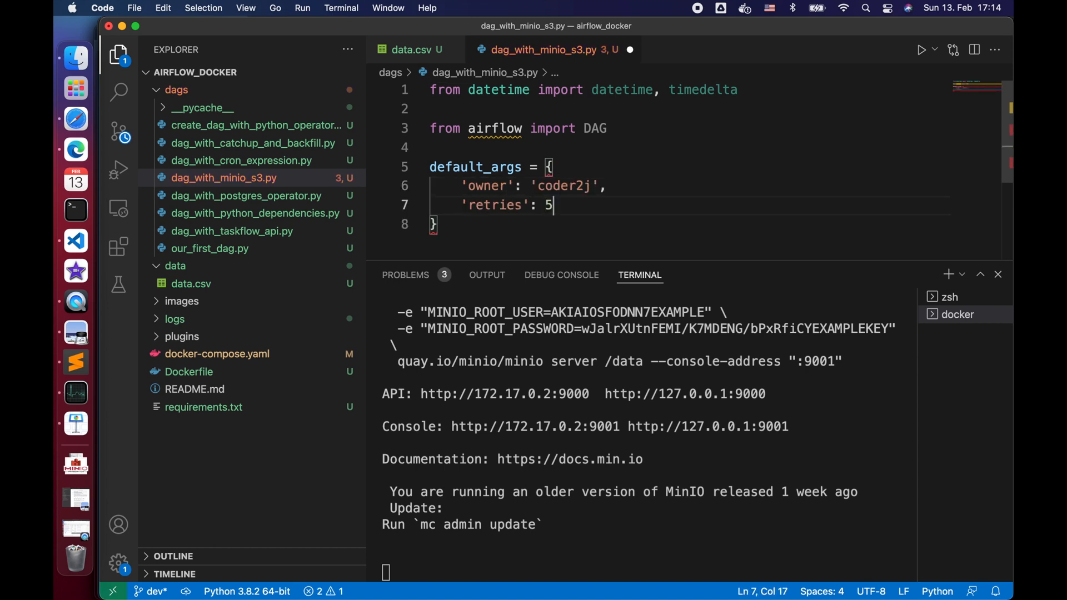
type("'retry_delay': timedelta(min")
type("default_args=default_args")
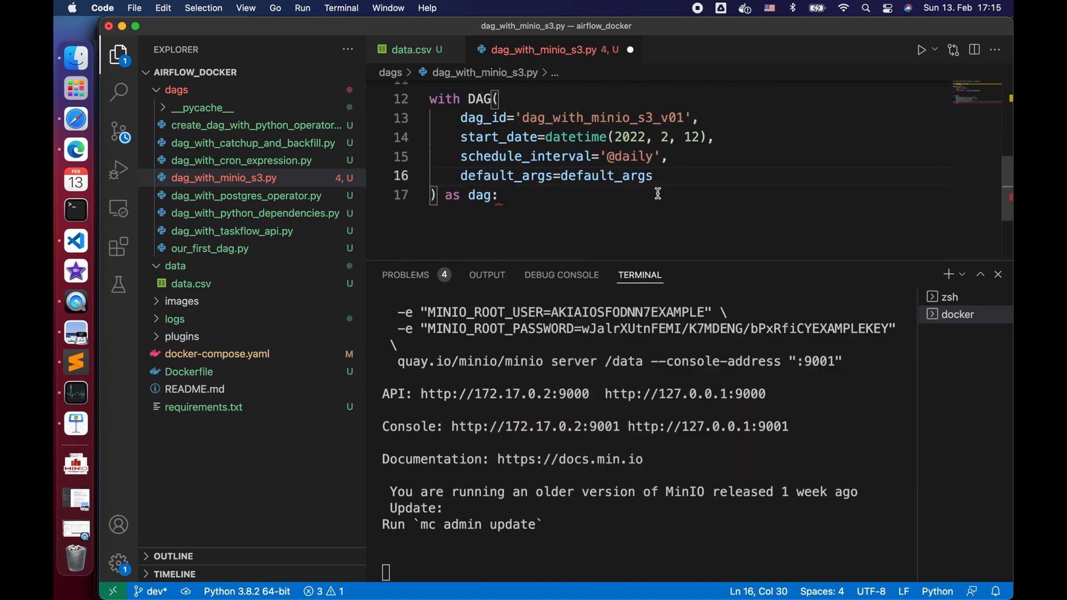
type("pass")
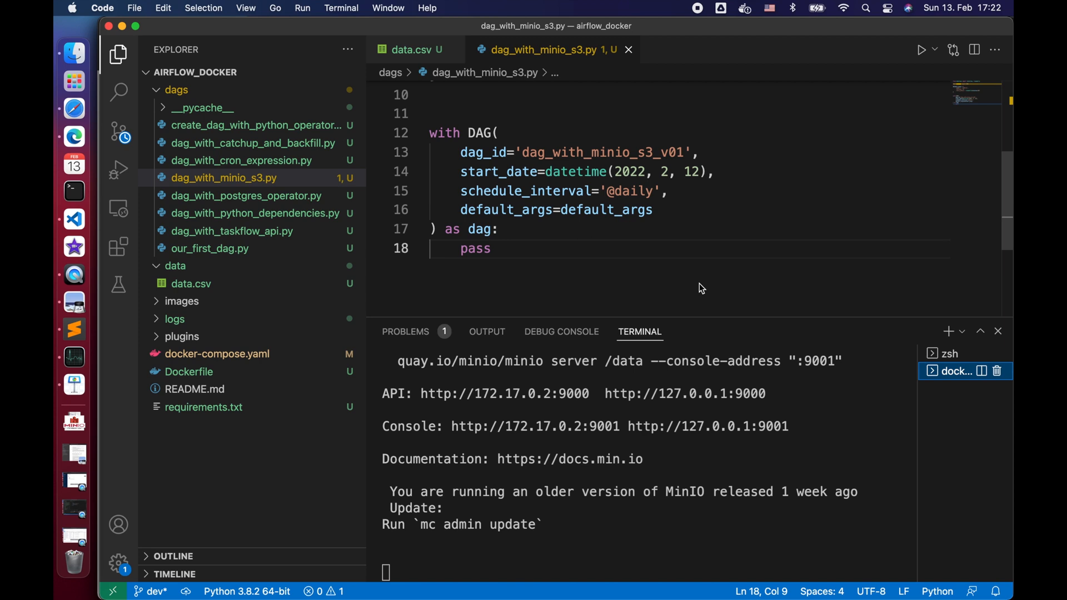
- Change the docker-compose.yaml Airflow image to extending_airflow:latest
left_click(217, 354)
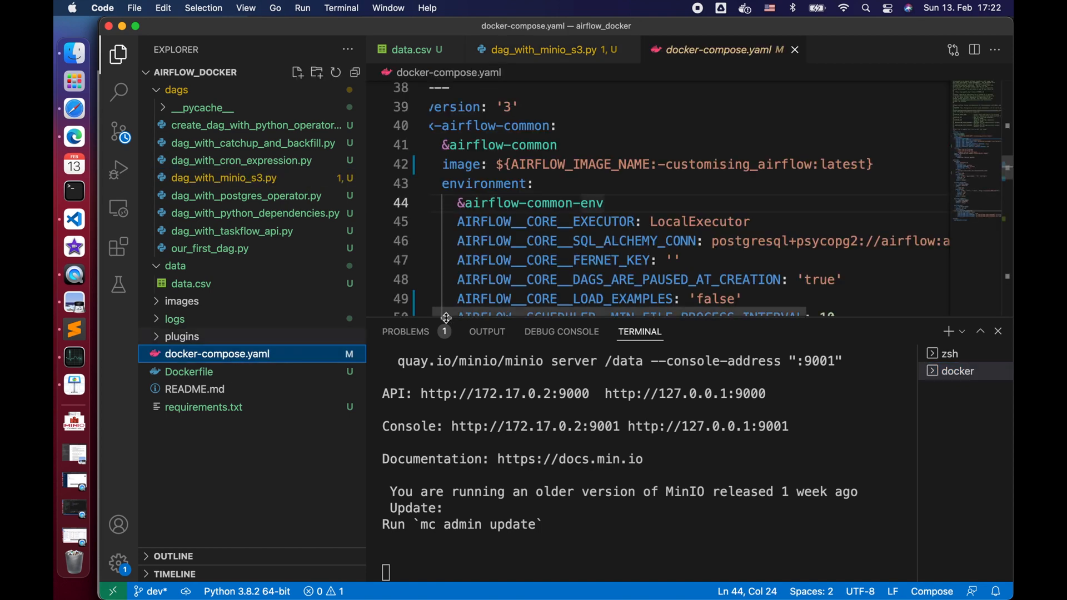
mouse_move(751, 167)
type("ex ")
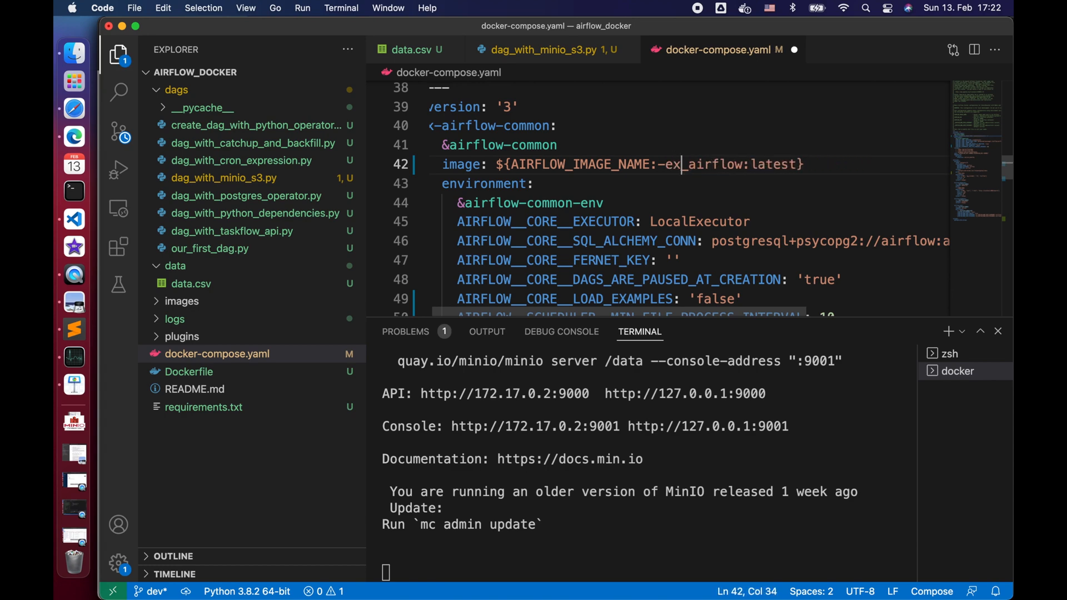
type("tending")
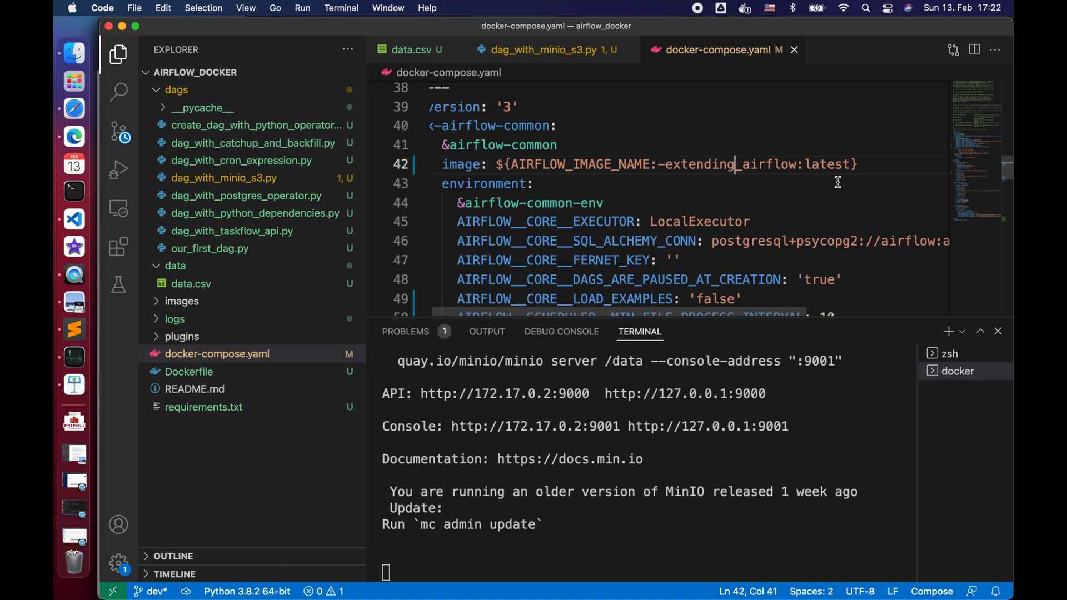
double_click(827, 164)
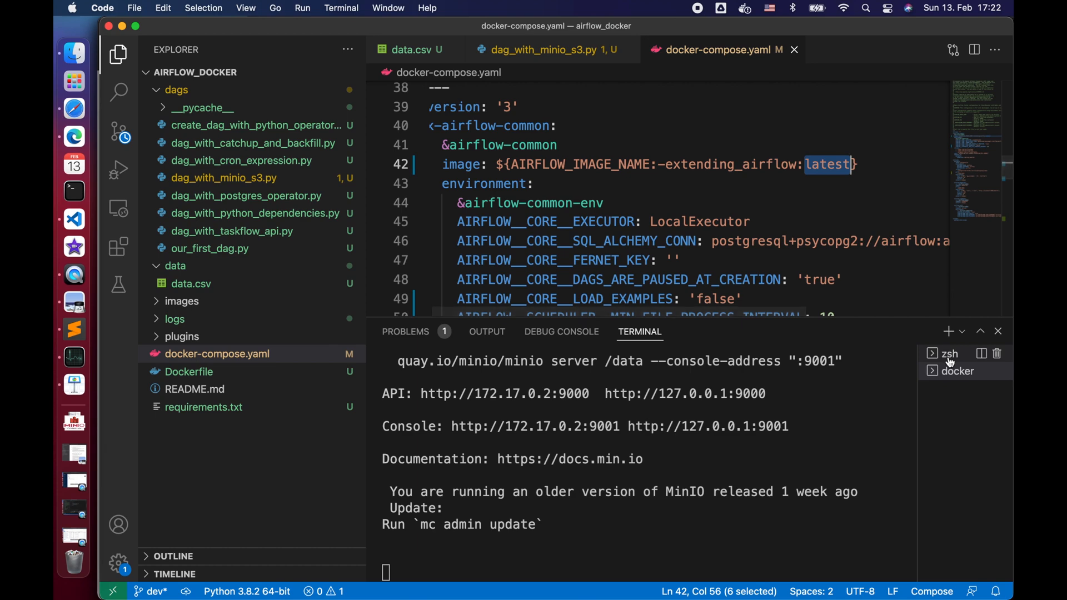
- Rebuild the webserver and scheduler containers with docker-compose, then list containers with docker ps
left_click(948, 354)
type("docker")
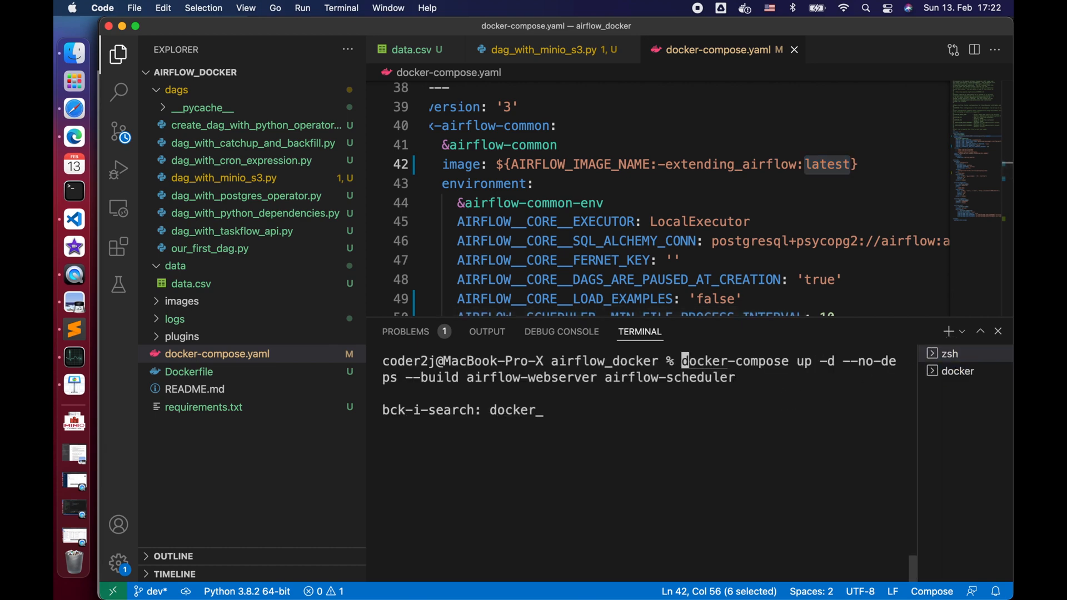
key("Escape")
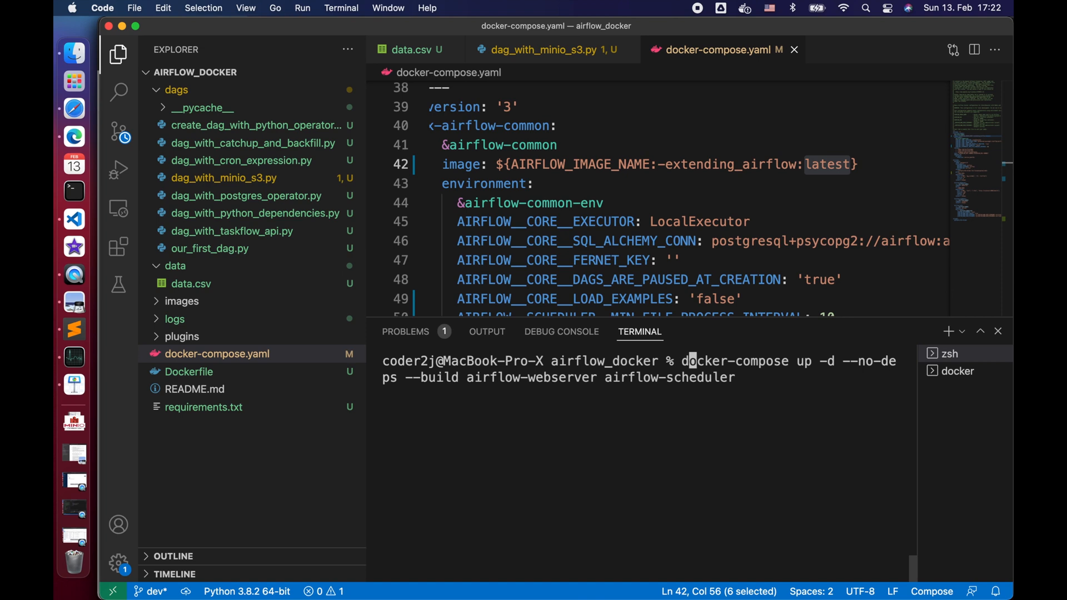
key("Return")
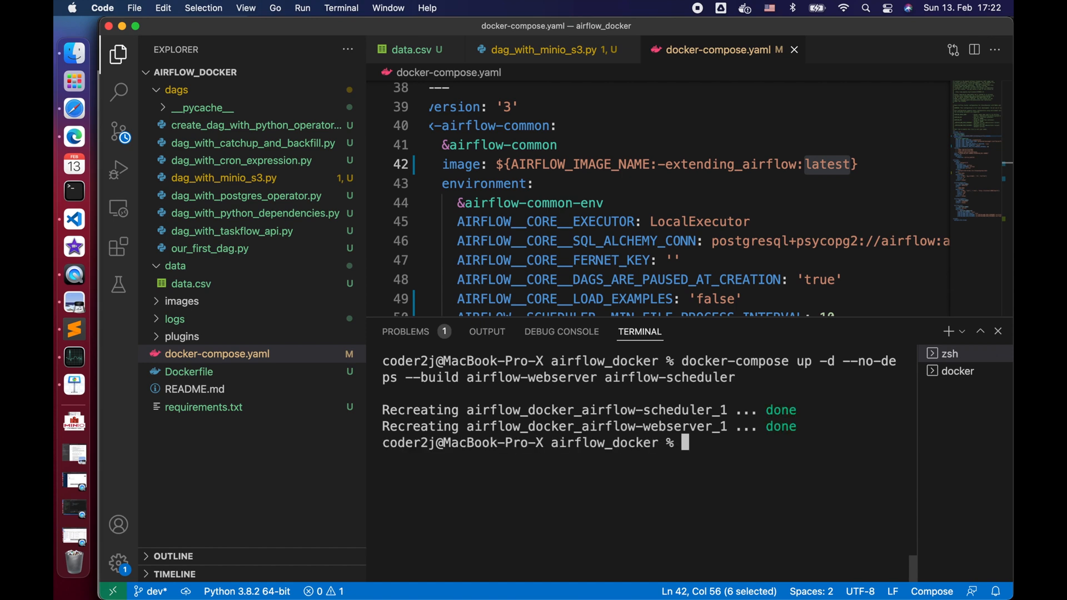
type("doc")
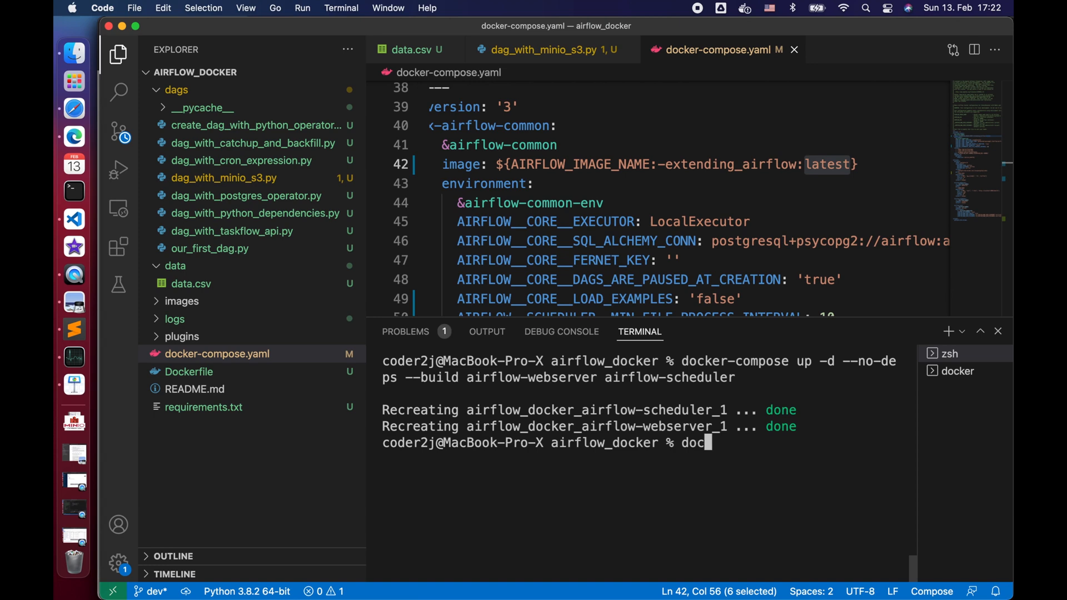
type("ker ps")
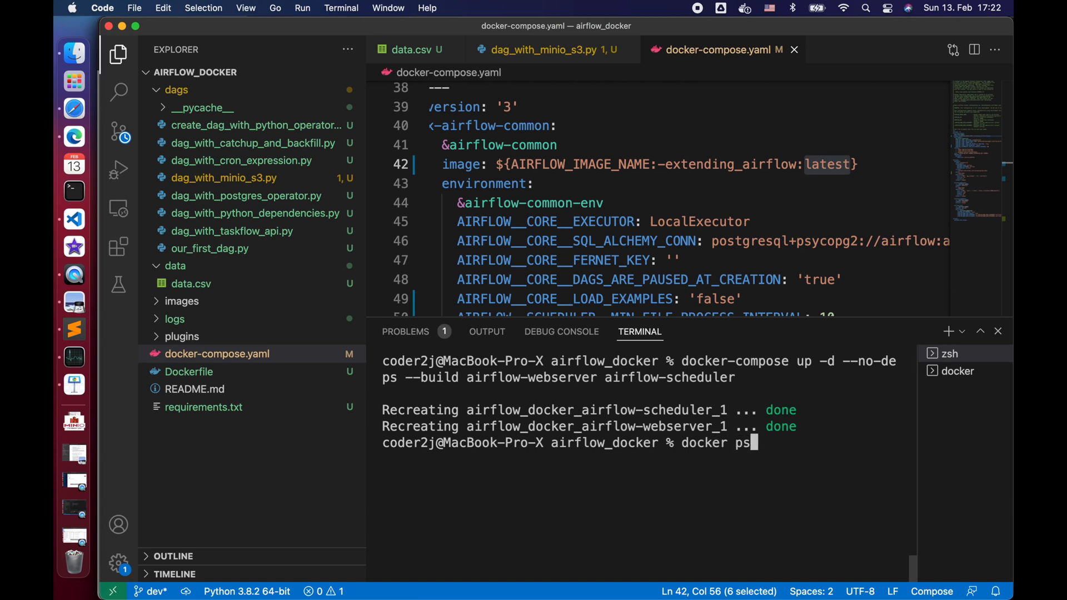
key("Return")
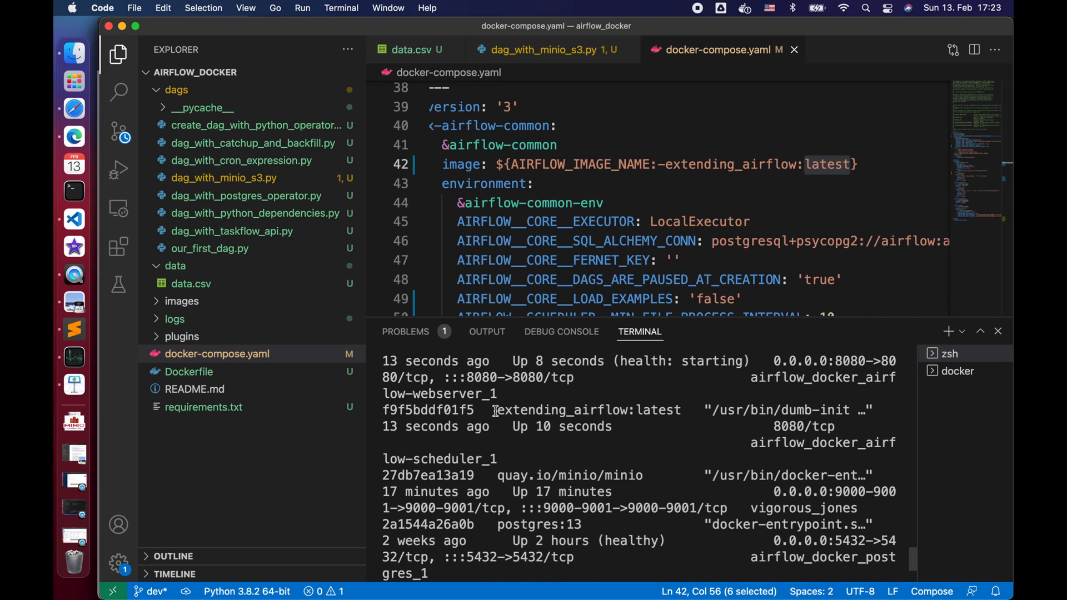
- Exec into scheduler container f9f5bddf01f5 and confirm apache-airflow-providers-amazon is installed
double_click(427, 409)
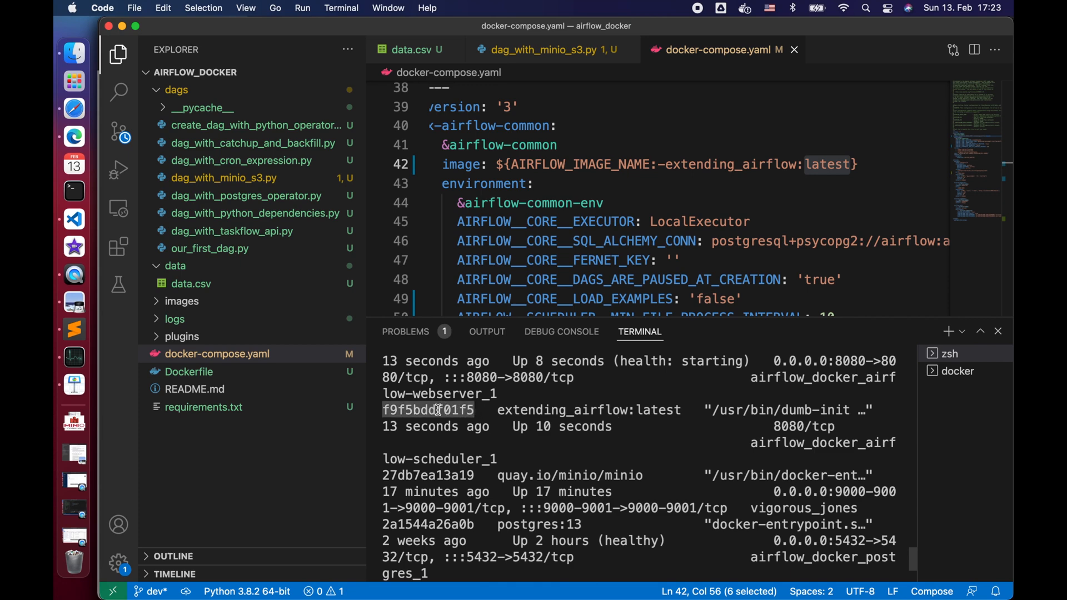
right_click(435, 409)
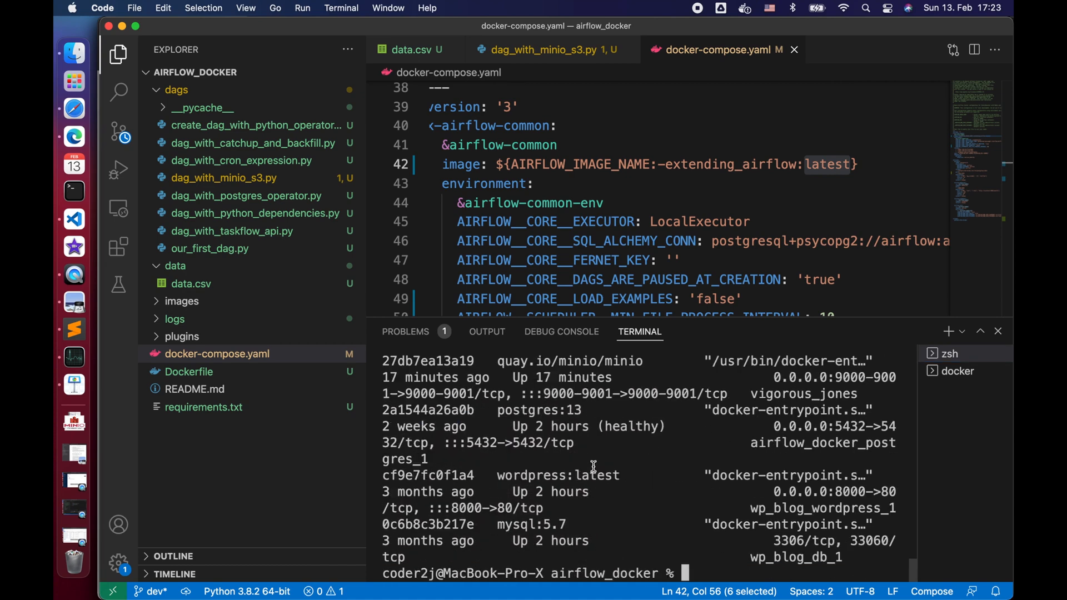
type("docker")
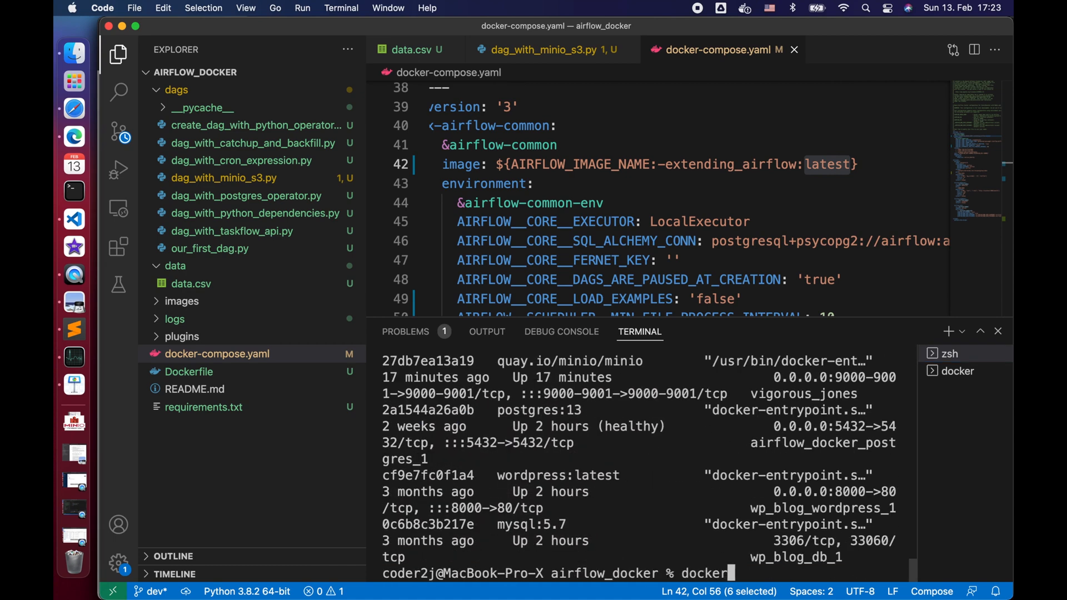
type("exec -it")
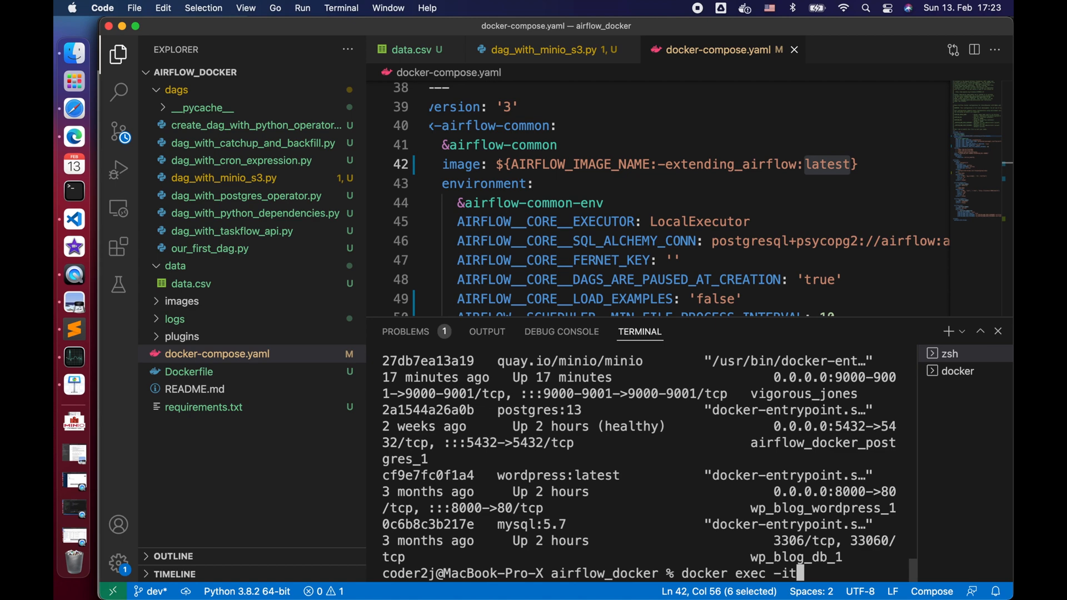
type("f9f5bddf01f5 bash")
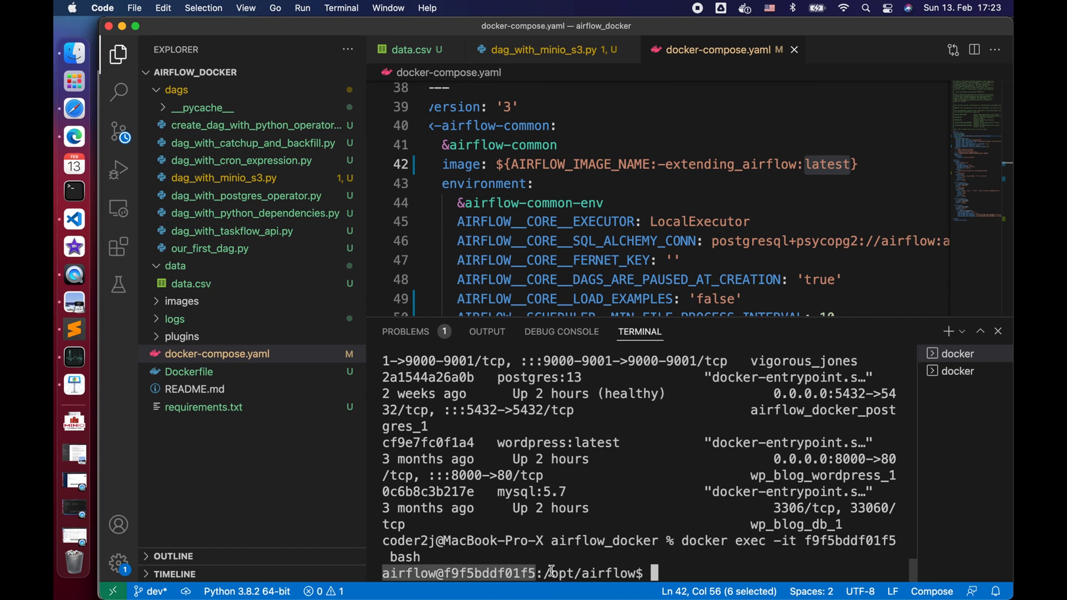
mouse_move(578, 554)
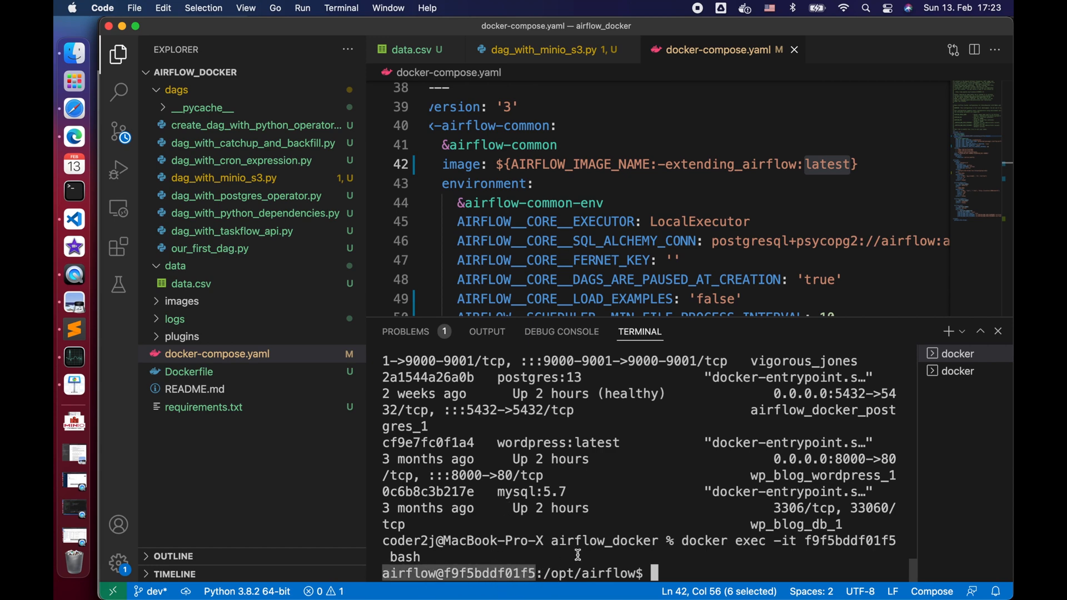
type("pip list | grep amazon")
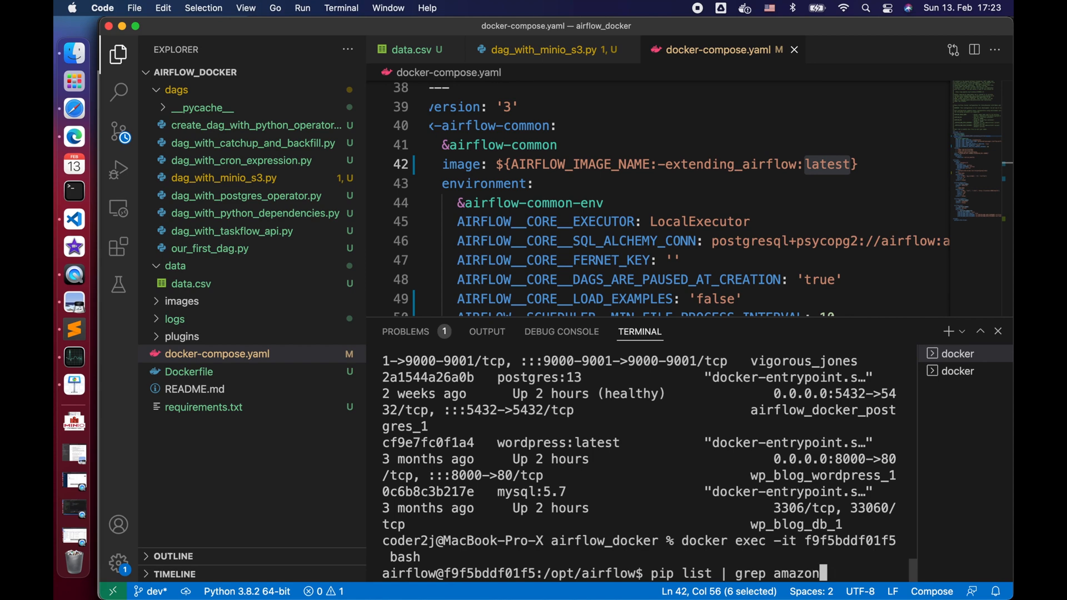
key("Return")
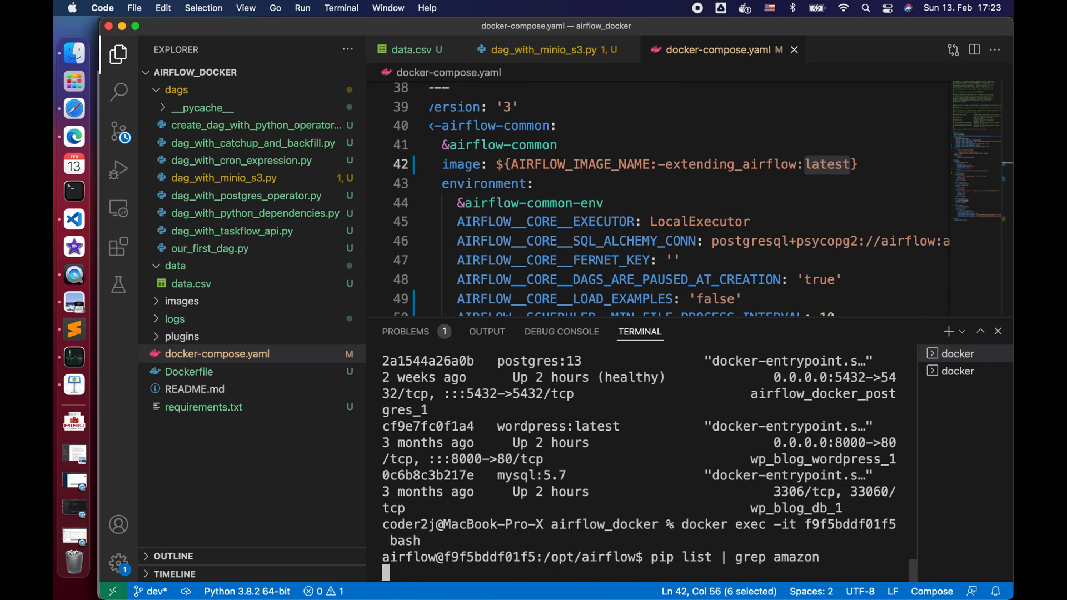
key("Return")
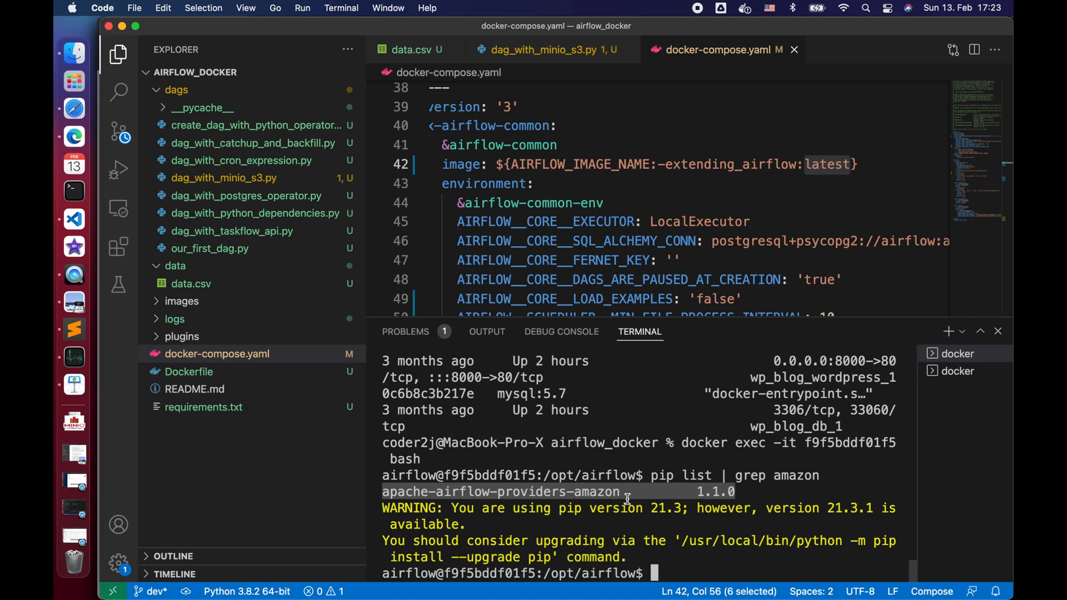
mouse_move(74, 109)
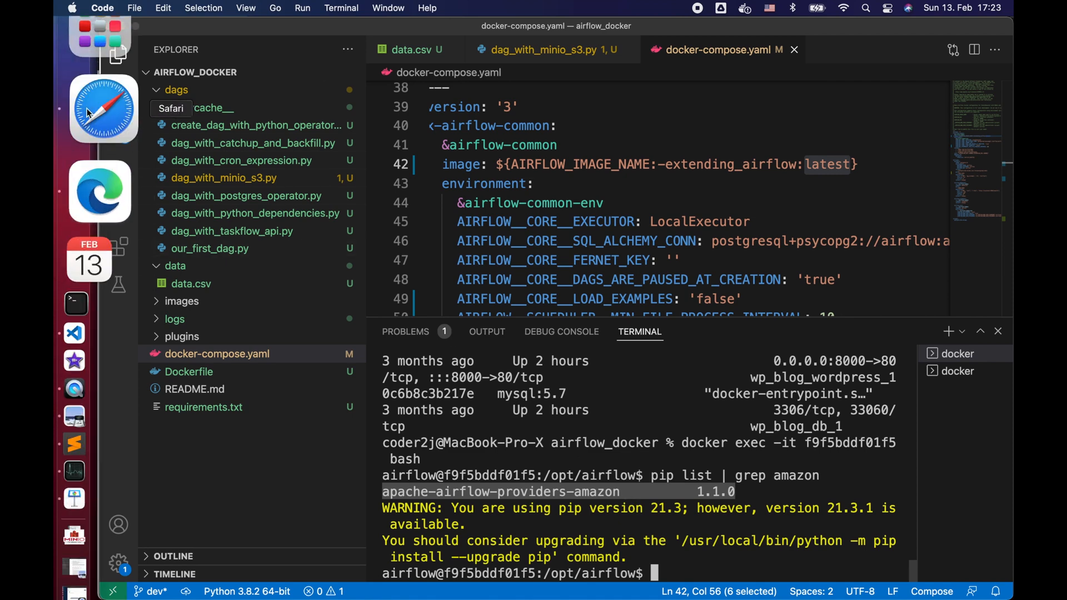
- Open the apache-airflow-providers-amazon docs and bring up the version list to choose master
left_click(103, 108)
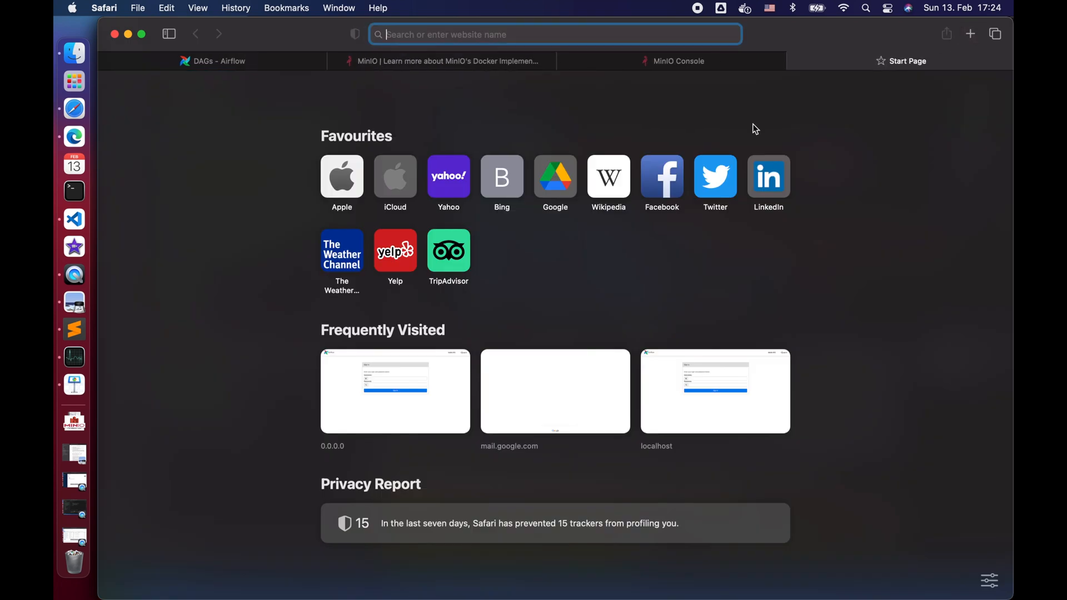
type("apache airflow")
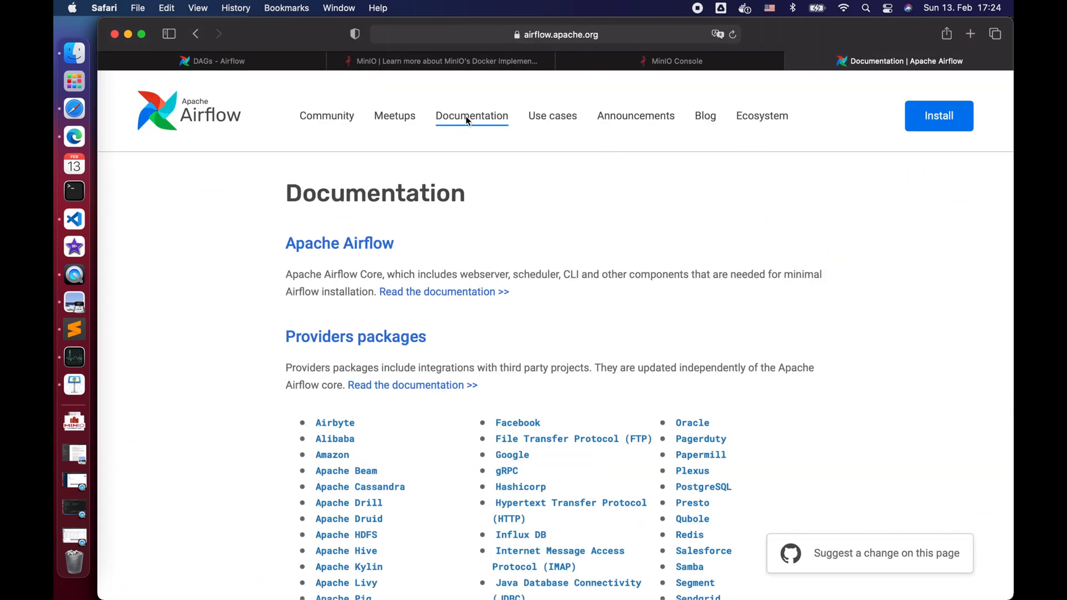
scroll("down", 3)
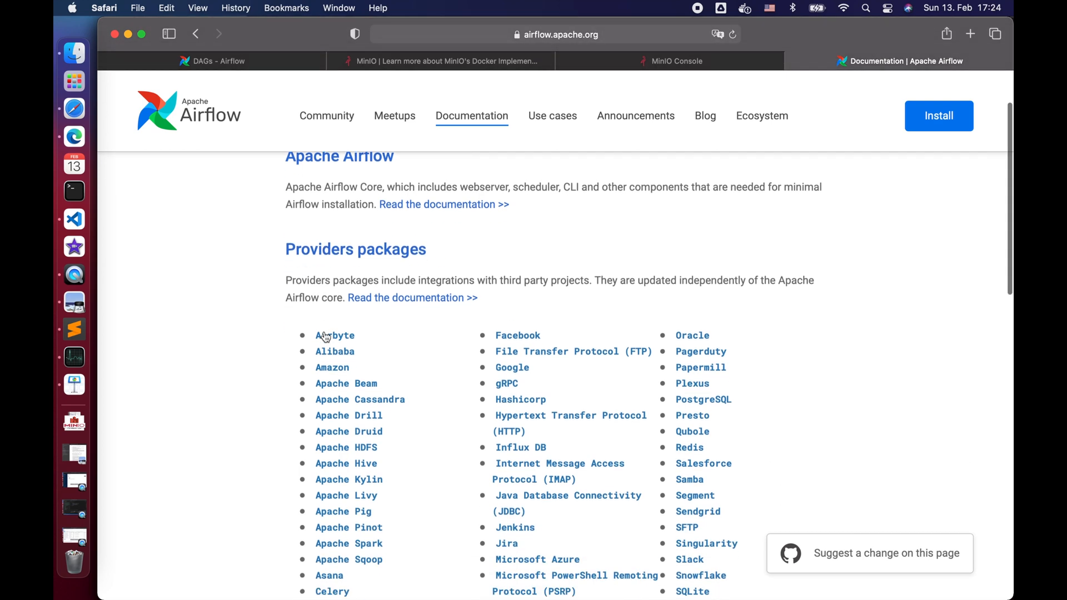
scroll("down", 3)
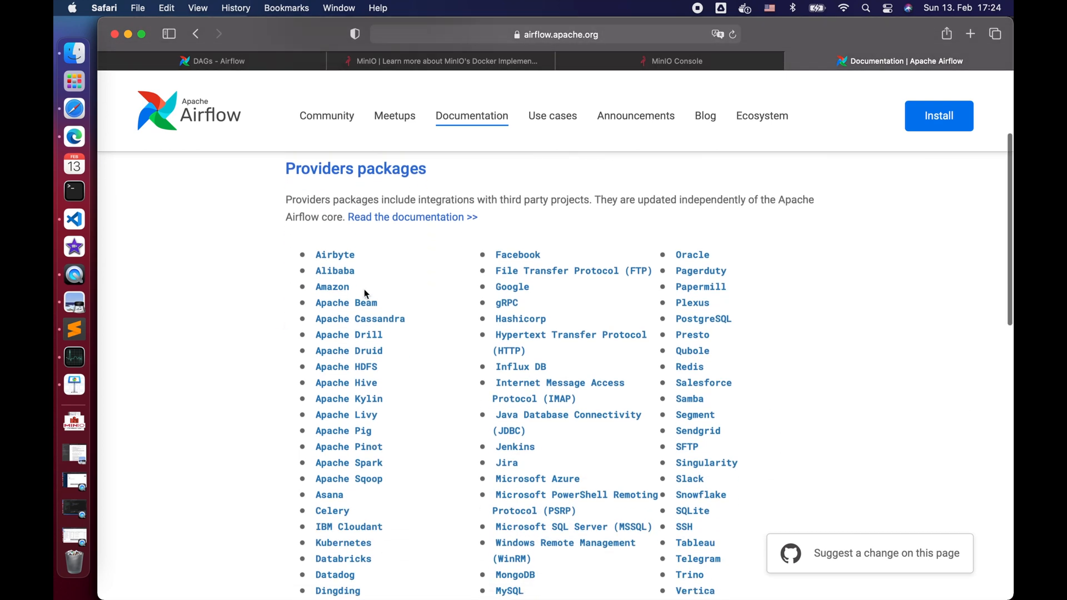
left_click(332, 287)
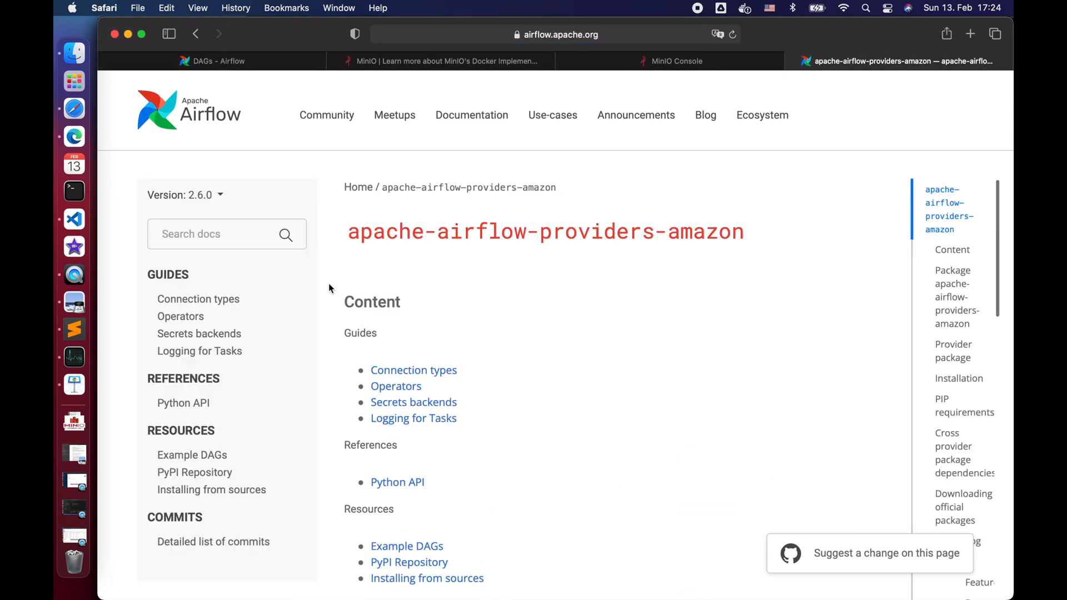
left_click(184, 195)
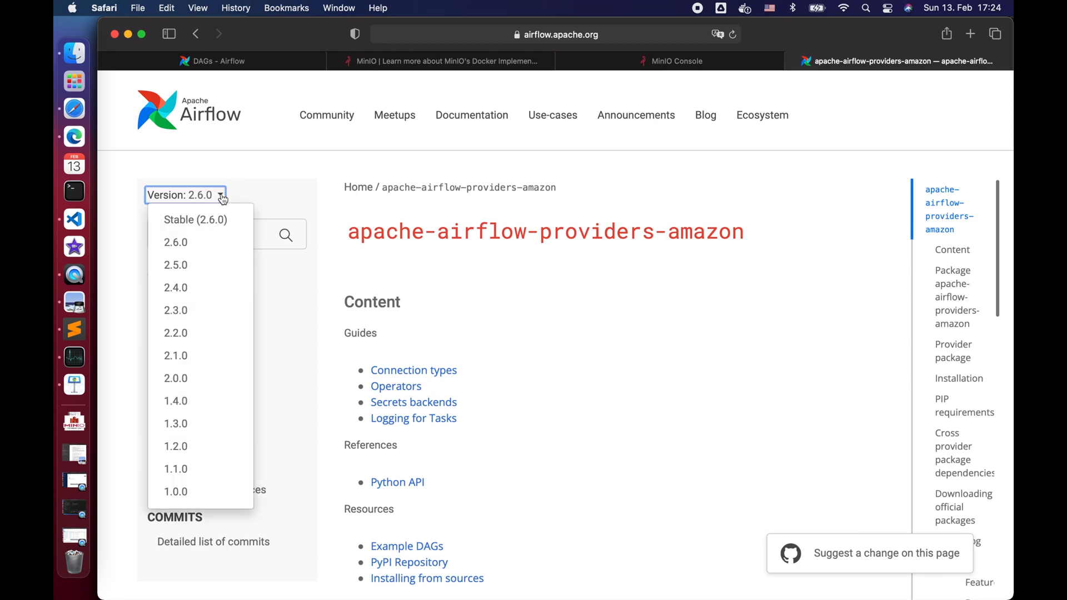
mouse_move(180, 469)
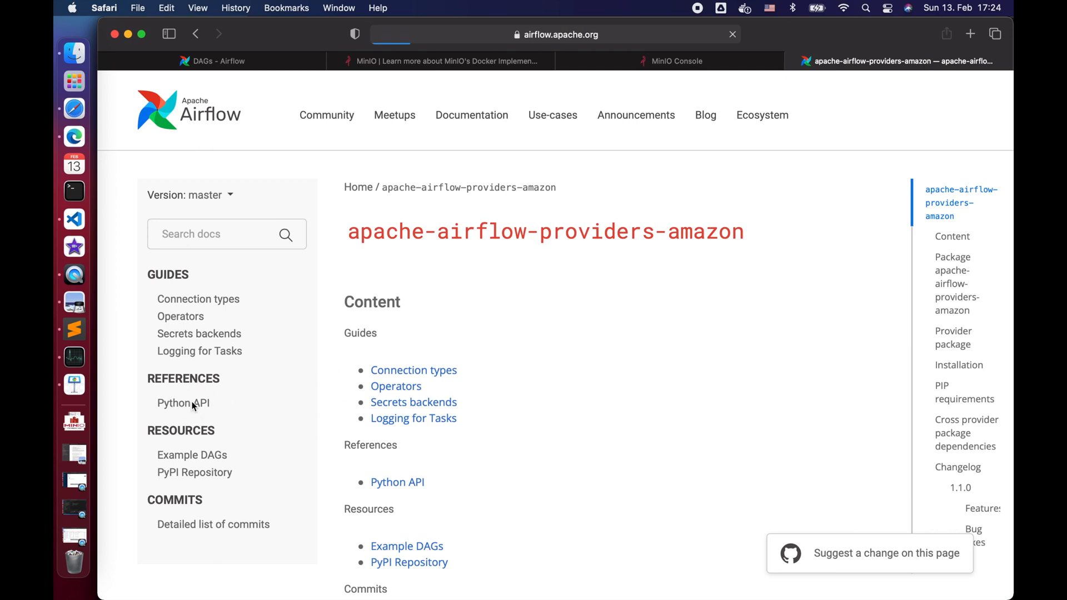
- Navigate the Airflow Python API reference to the S3KeySensor module page
left_click(182, 403)
type("s")
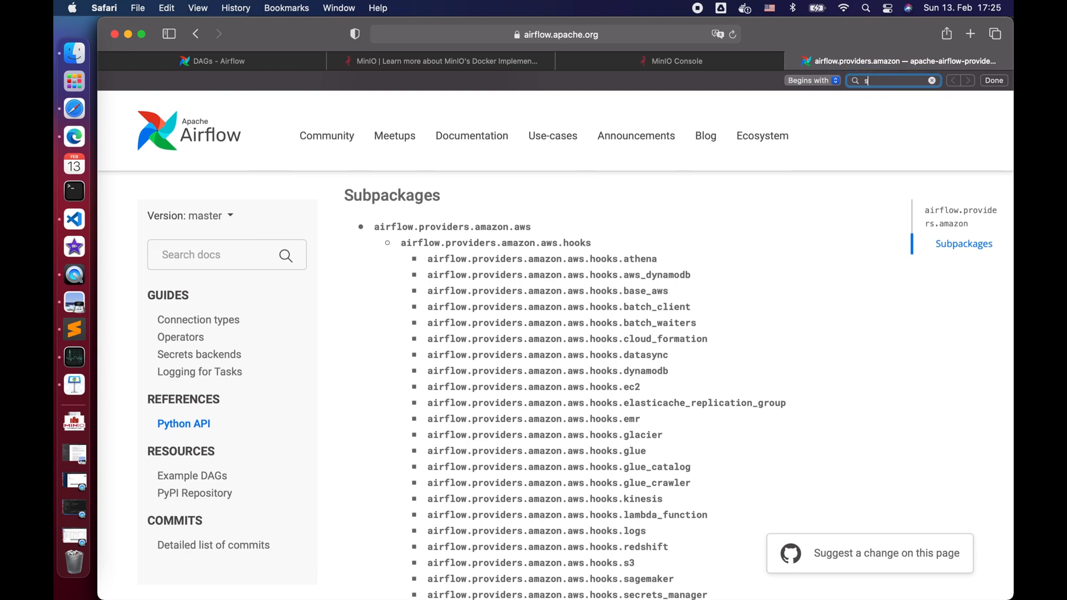
type("ensor")
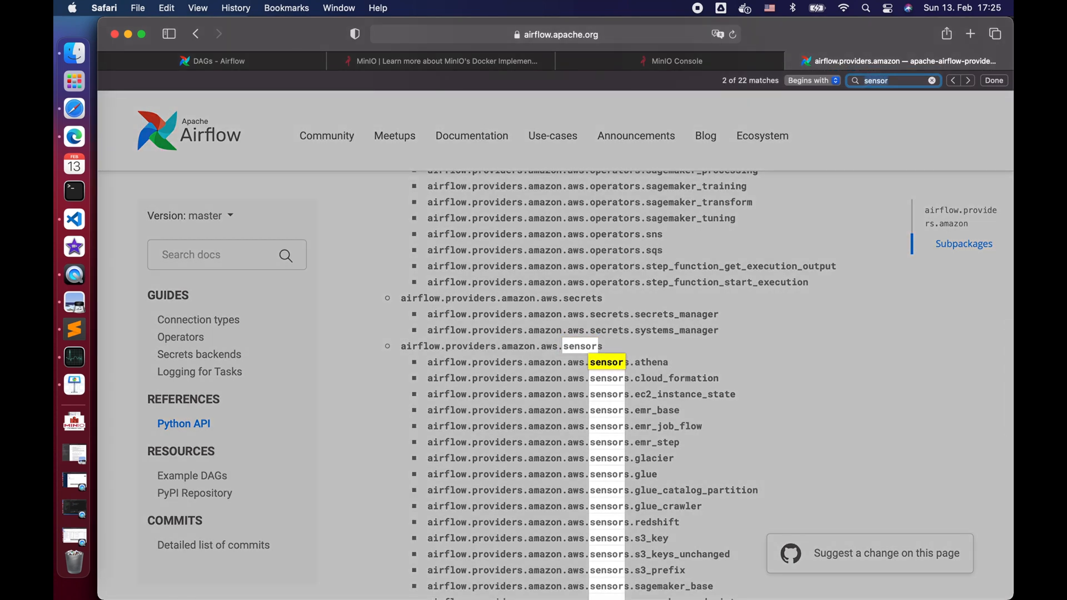
scroll("down", 3)
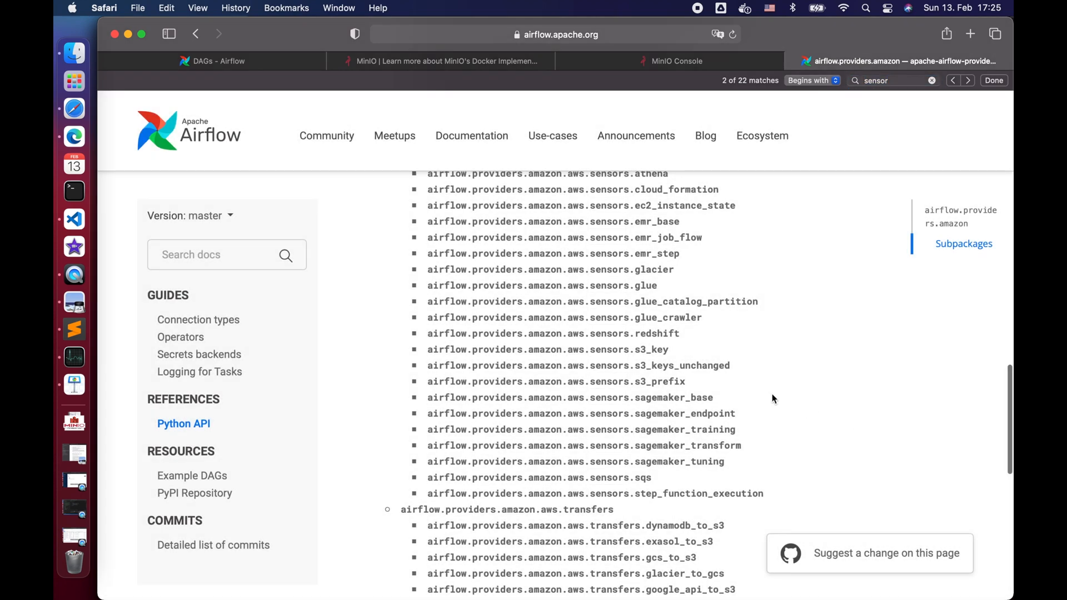
mouse_move(618, 355)
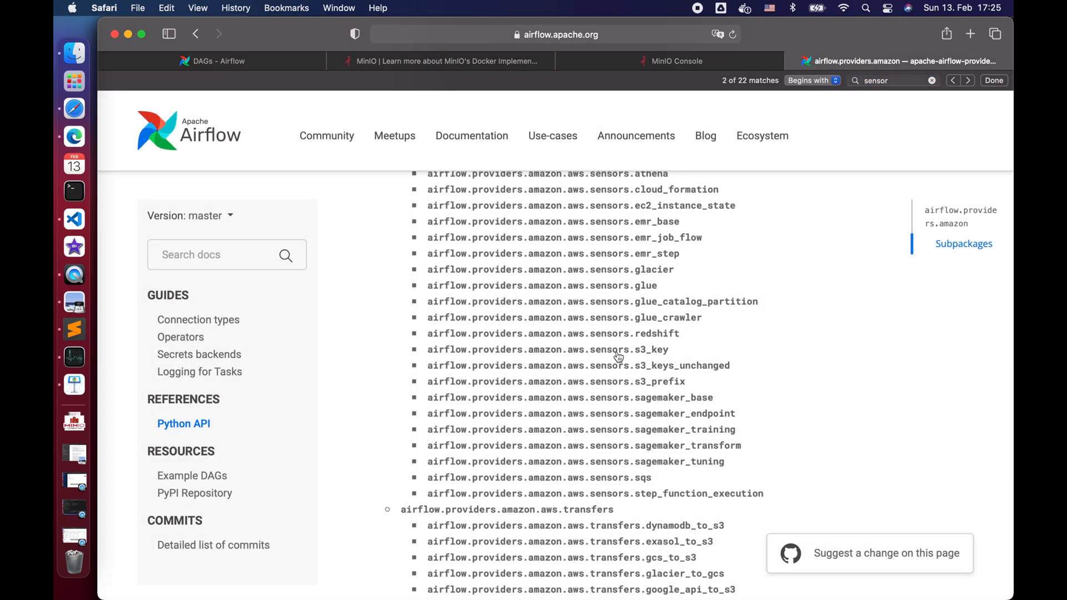
left_click(548, 349)
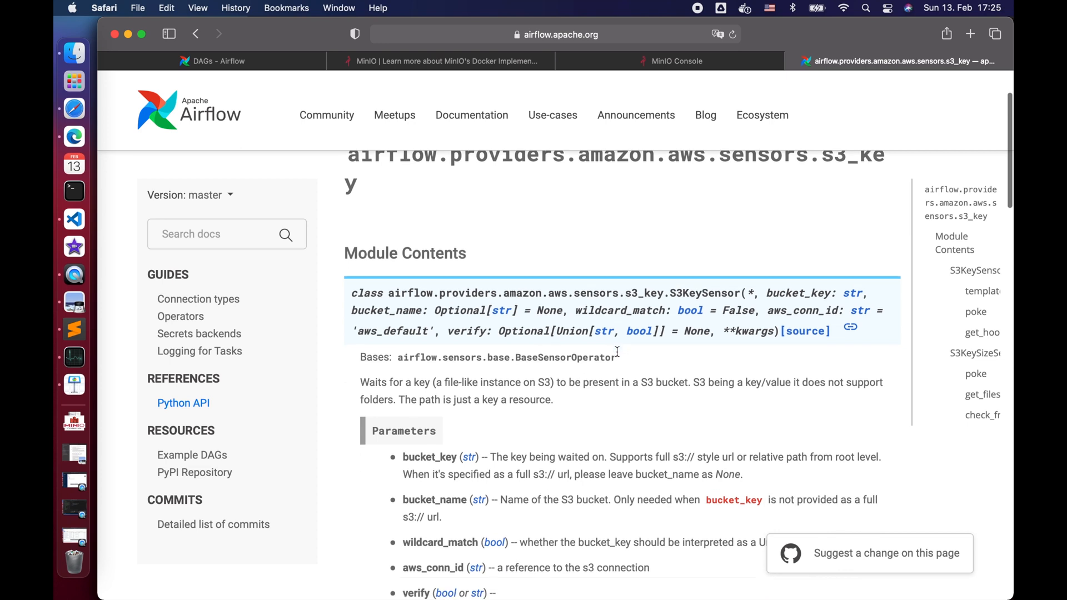
scroll("down", 3)
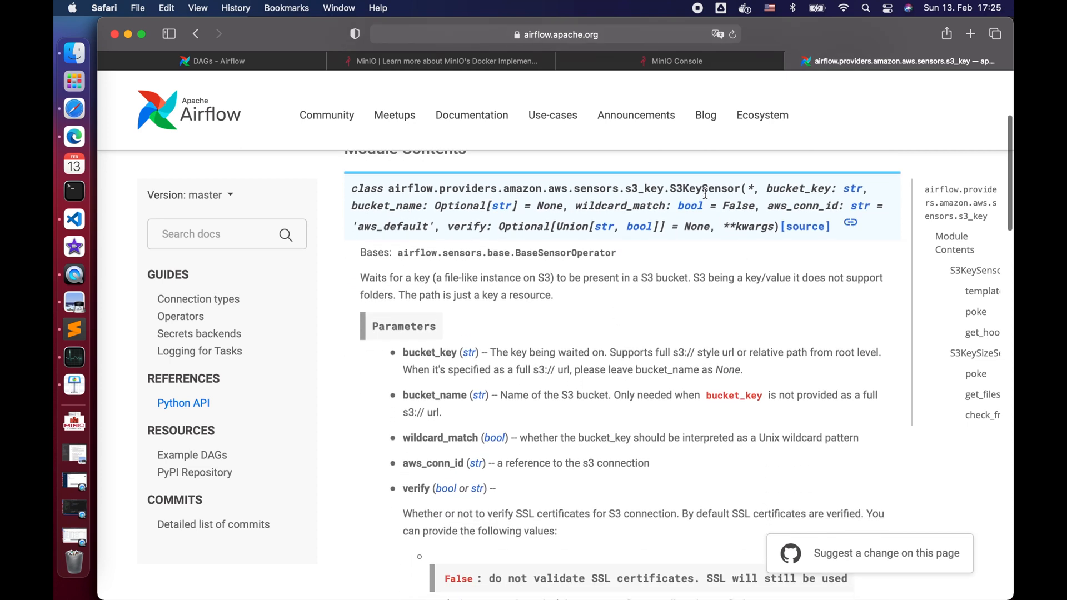
double_click(564, 188)
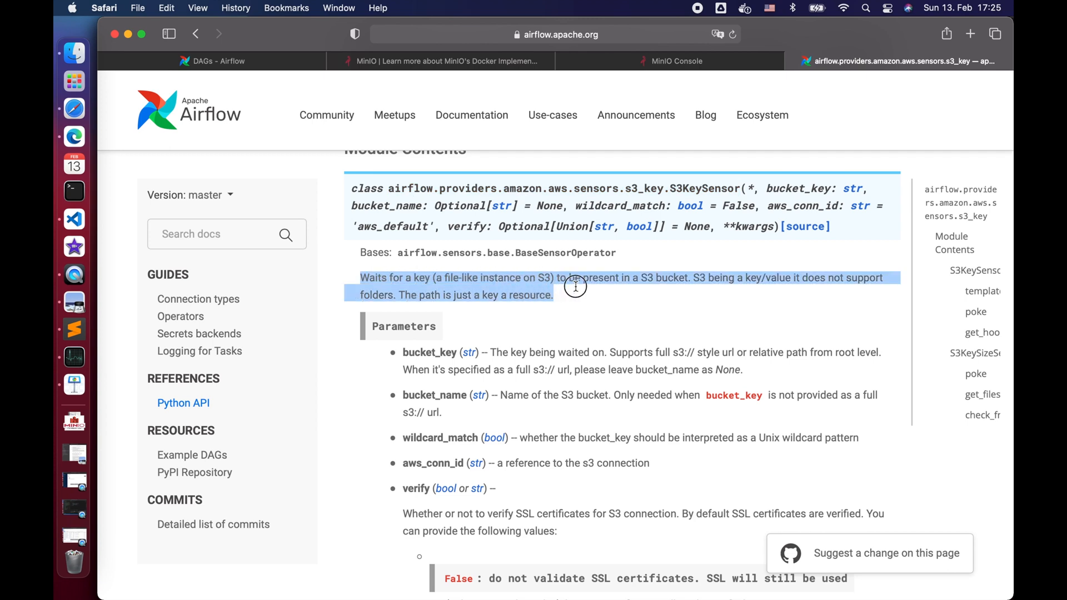
mouse_move(617, 314)
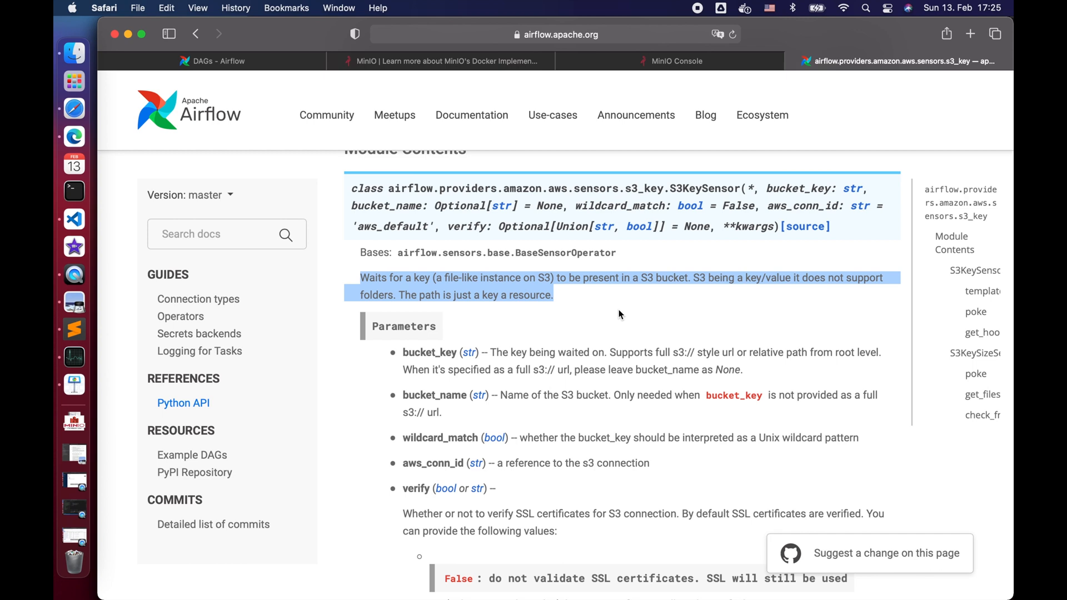
mouse_move(616, 312)
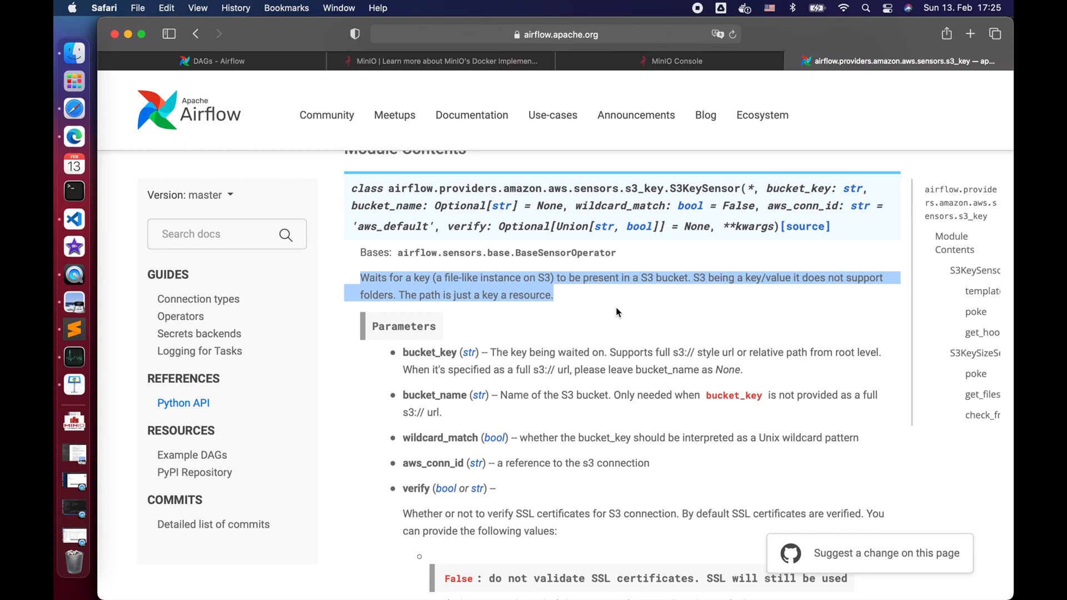
mouse_move(613, 308)
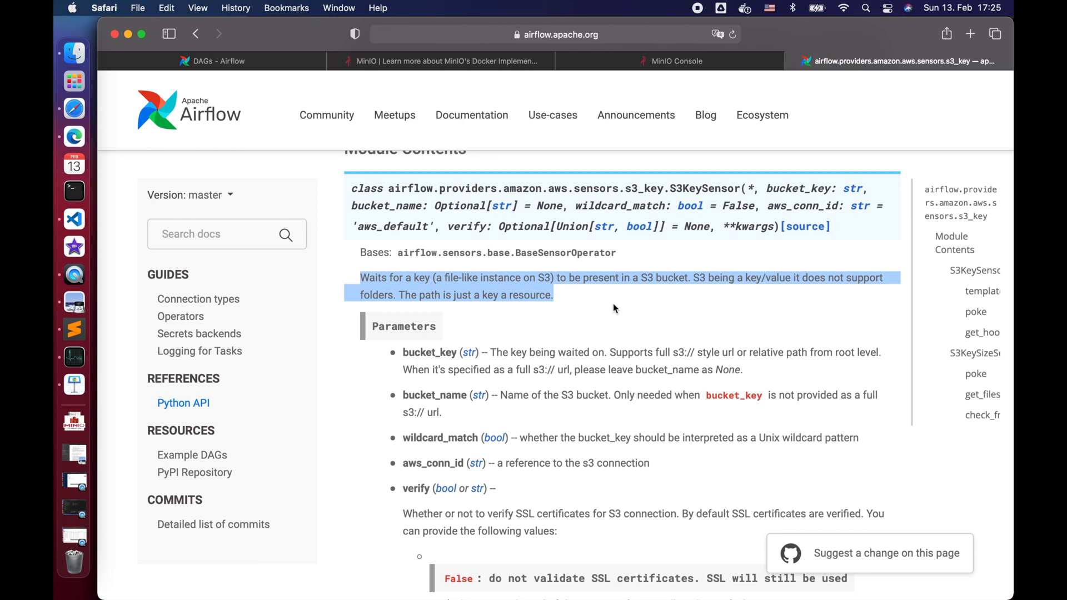
- Review the aws_conn_id parameter and copy the S3KeySensor full class path
scroll("down", 3)
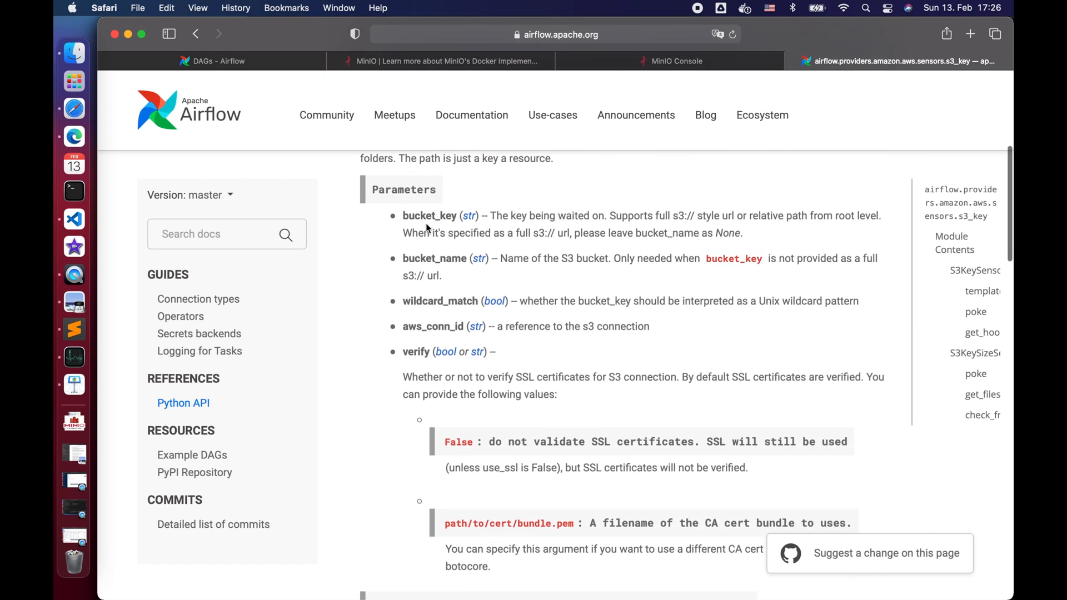
double_click(434, 258)
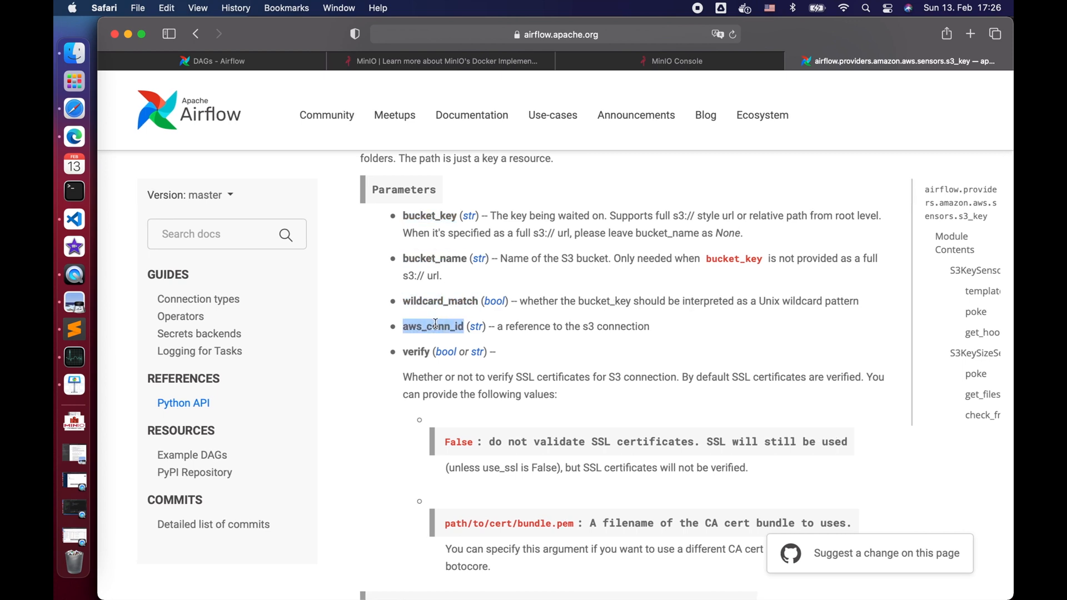
scroll("up", 3)
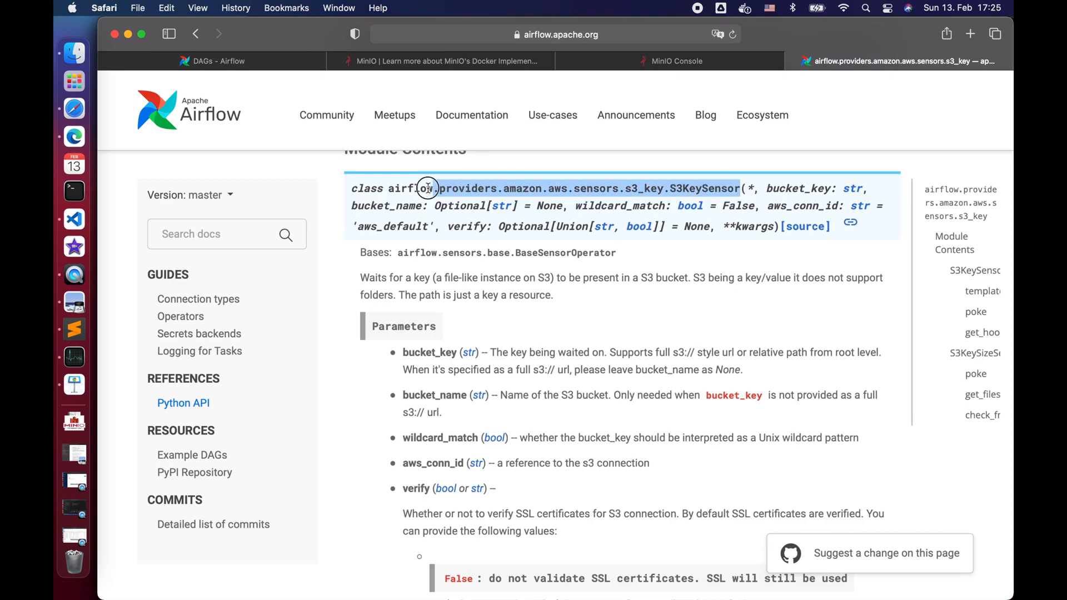
right_click(426, 188)
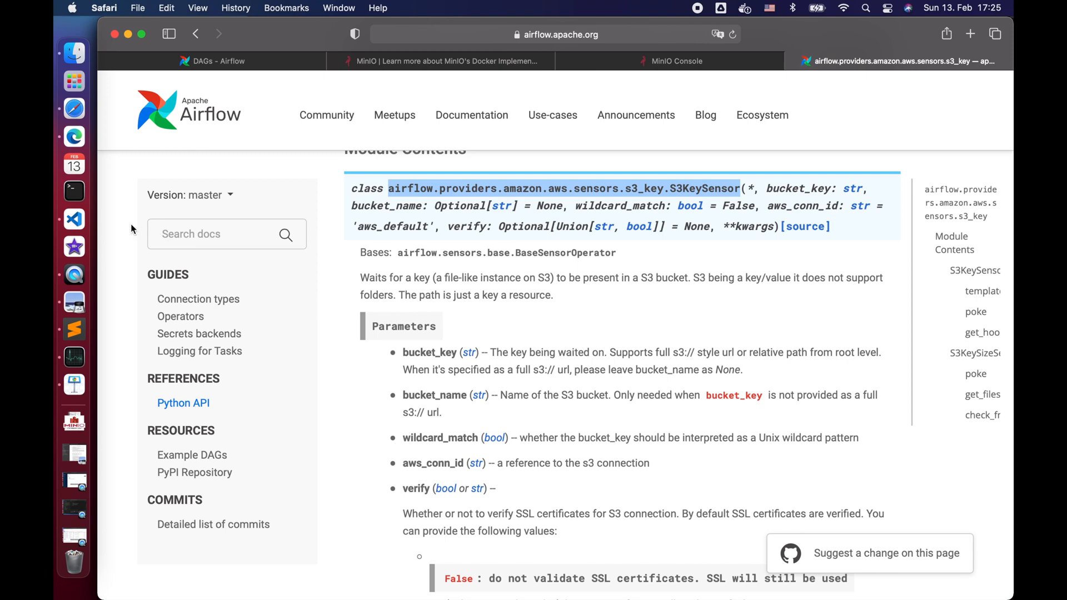
- Open dag_with_minio_s3.py and add the S3KeySensor import
left_click(73, 218)
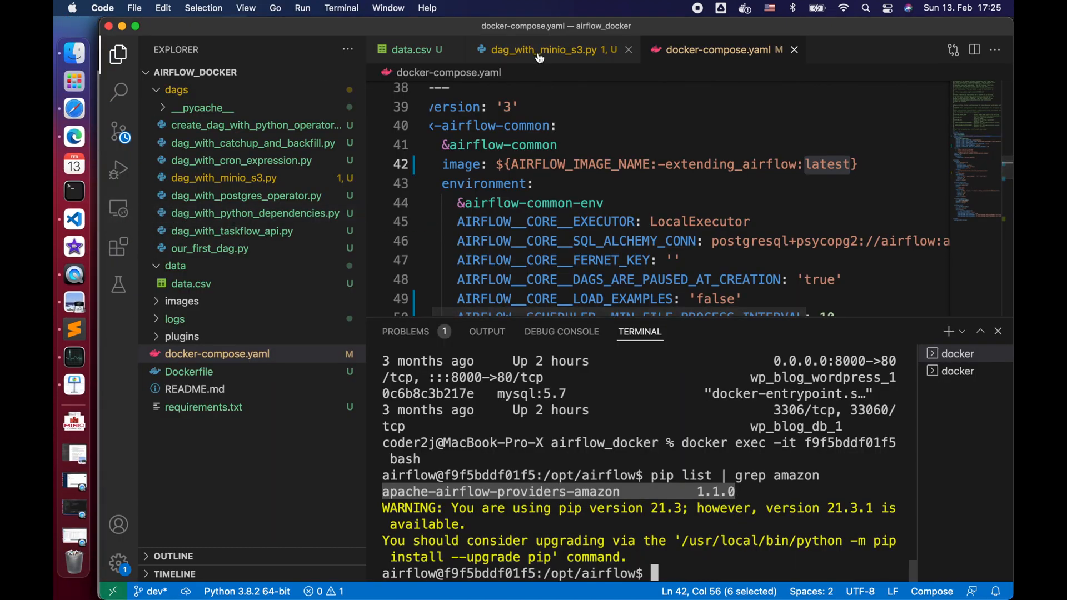
left_click(544, 49)
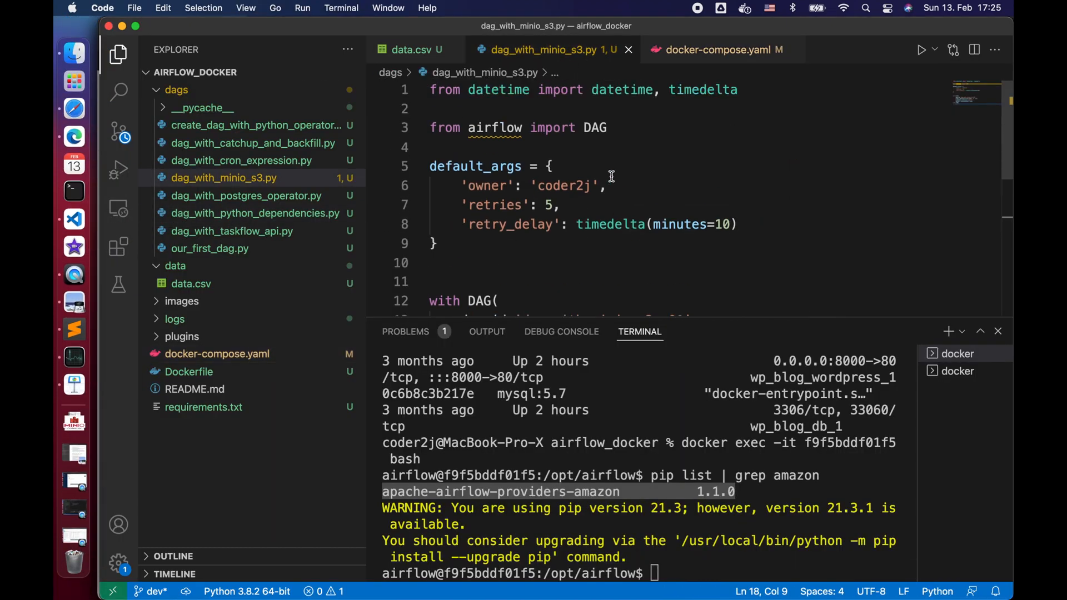
type("from airflow.providers.amazon.aws.sensors.s3_key import S3KeySensor")
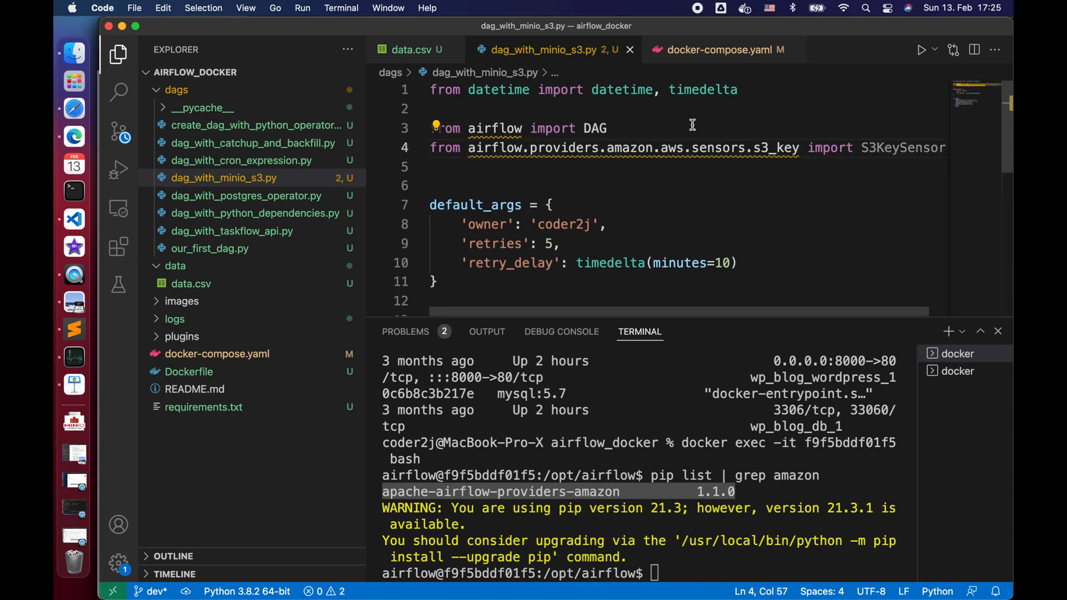
scroll("down", 3)
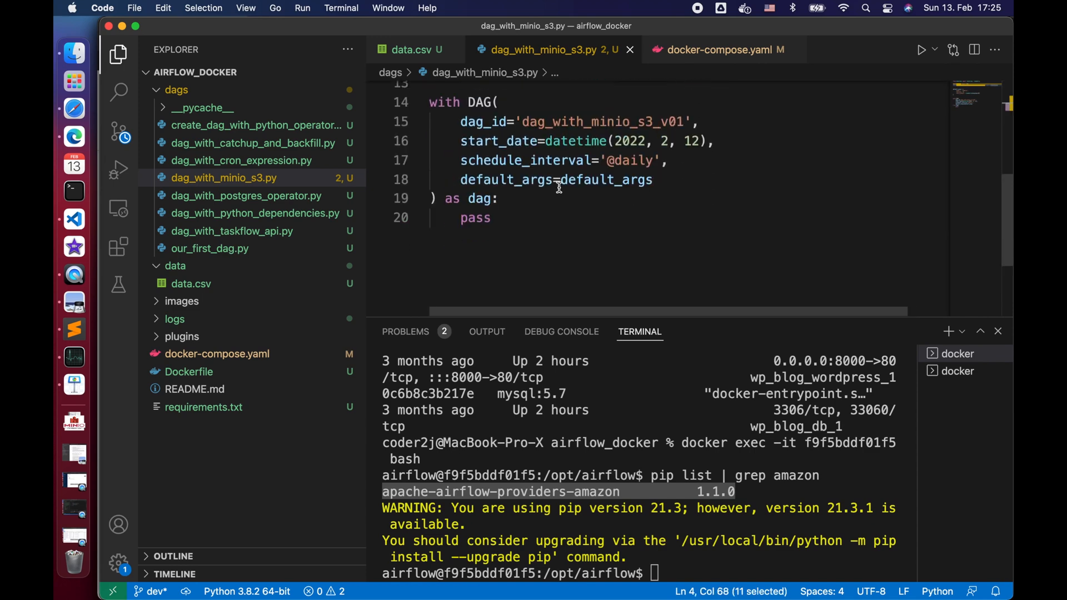
- Define task1 as S3KeySensor with bucket 'airflow', key 'data.csv' and empty aws_conn_id
type("task1 = S3KeySensor(")
type("b")
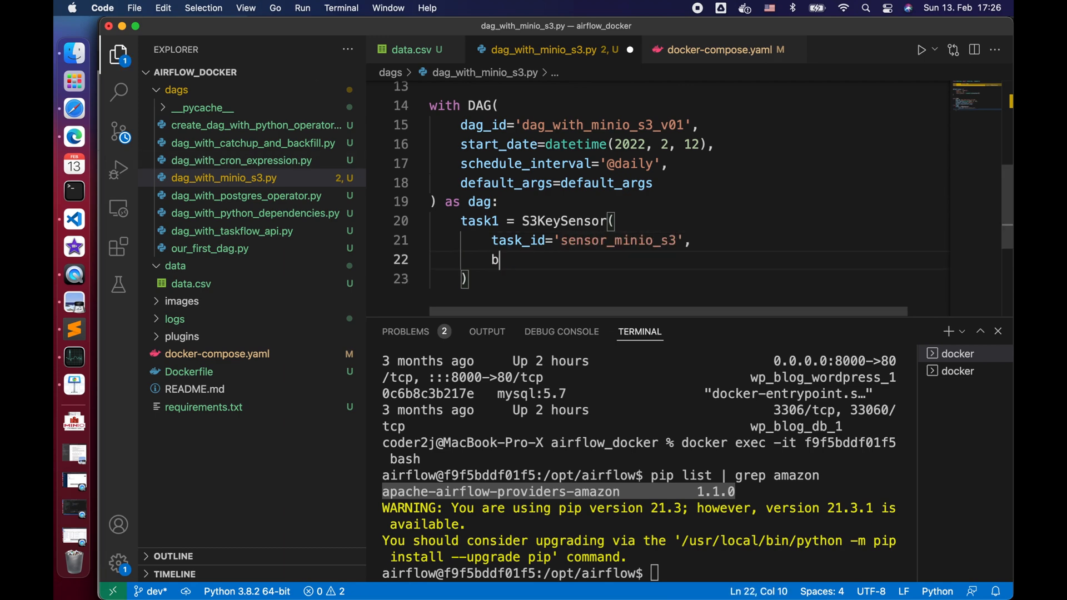
type("ucket_name=''")
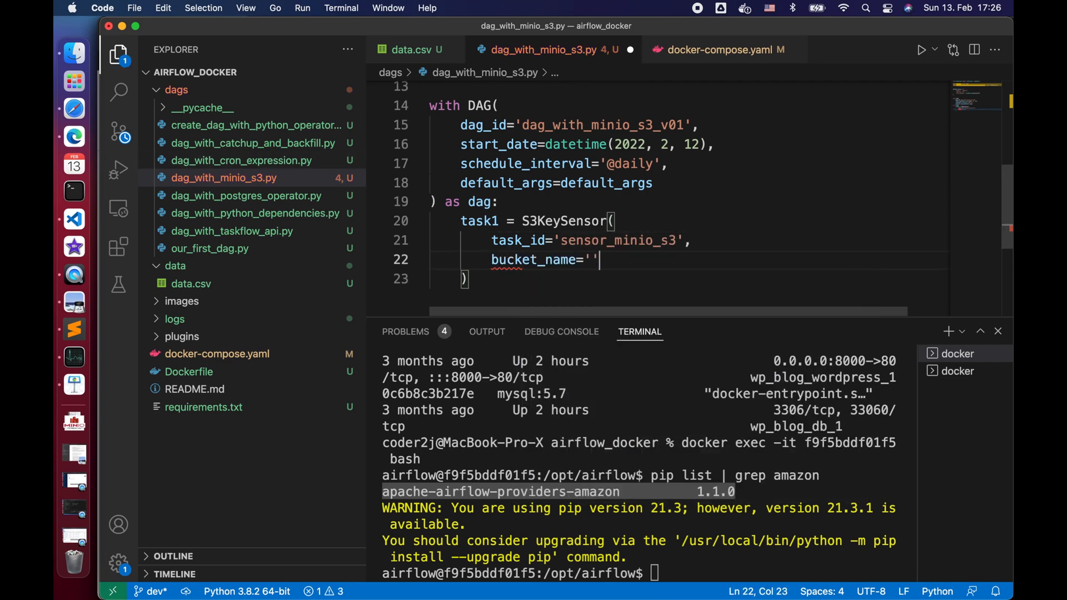
type("airflow',")
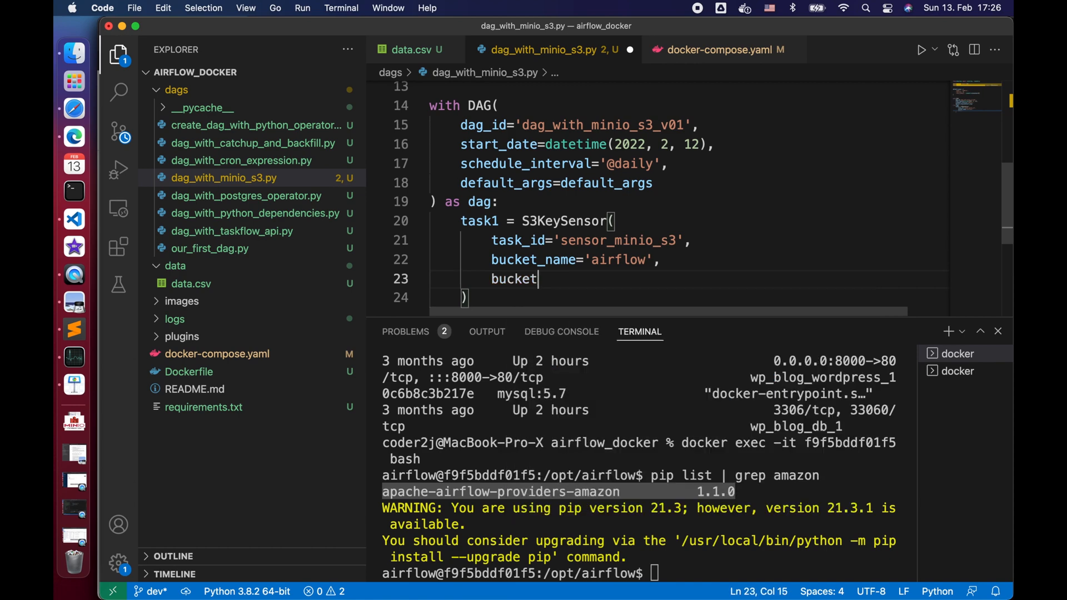
type("_key='data.csv',")
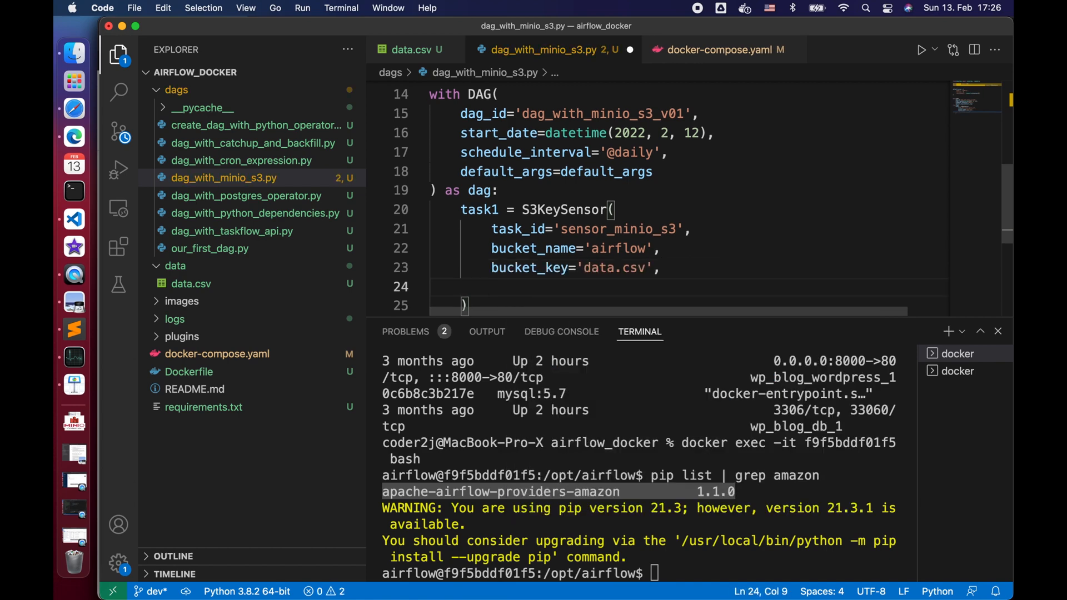
type("aws_c")
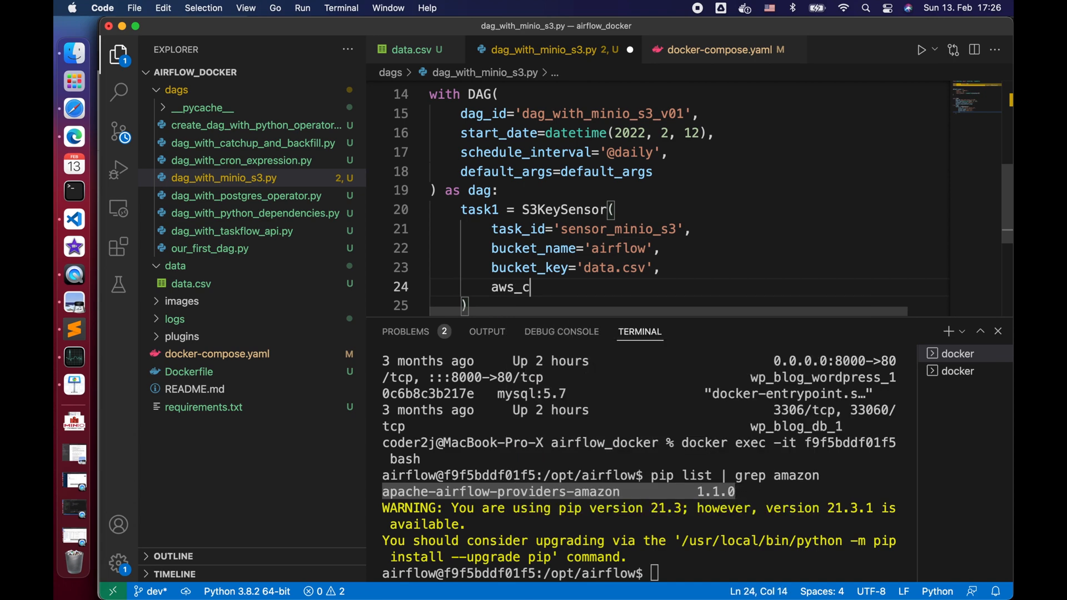
type("onn_")
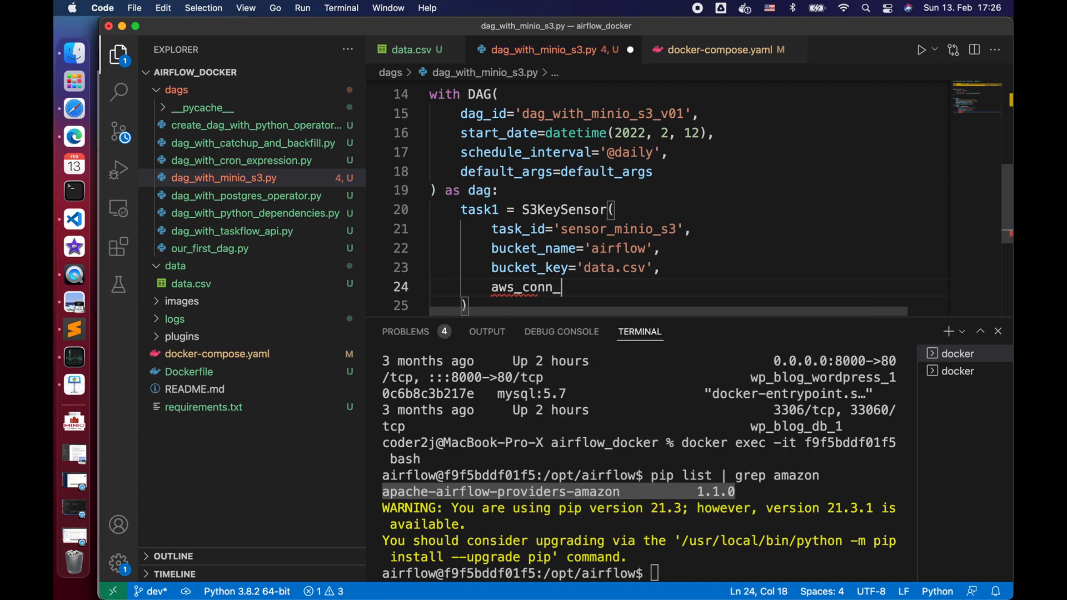
type("id=''")
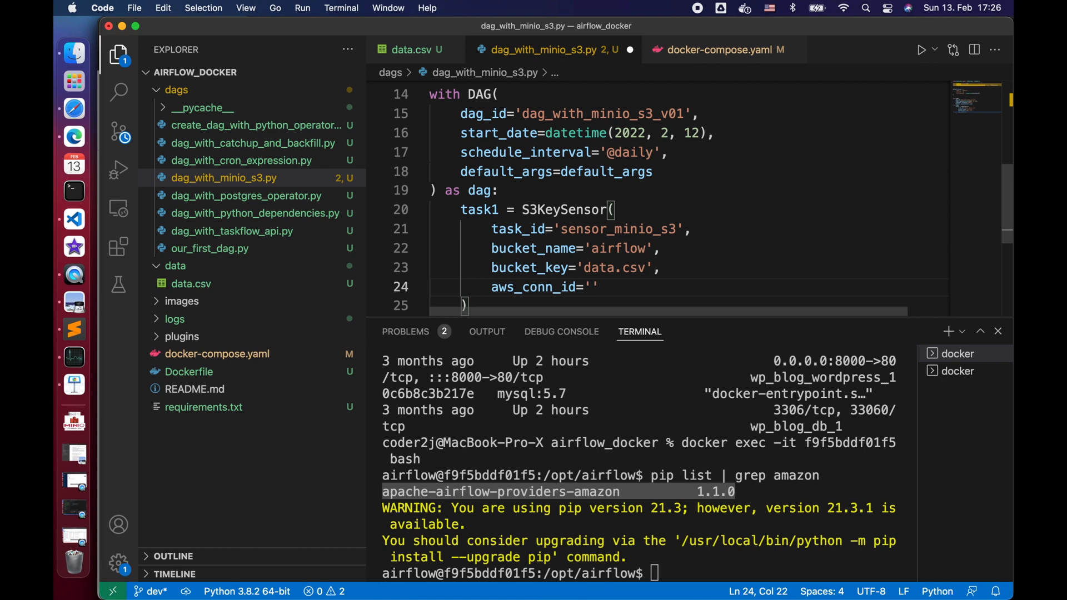
- Start adding a new connection from Airflow's Admin > Connections list
left_click(73, 109)
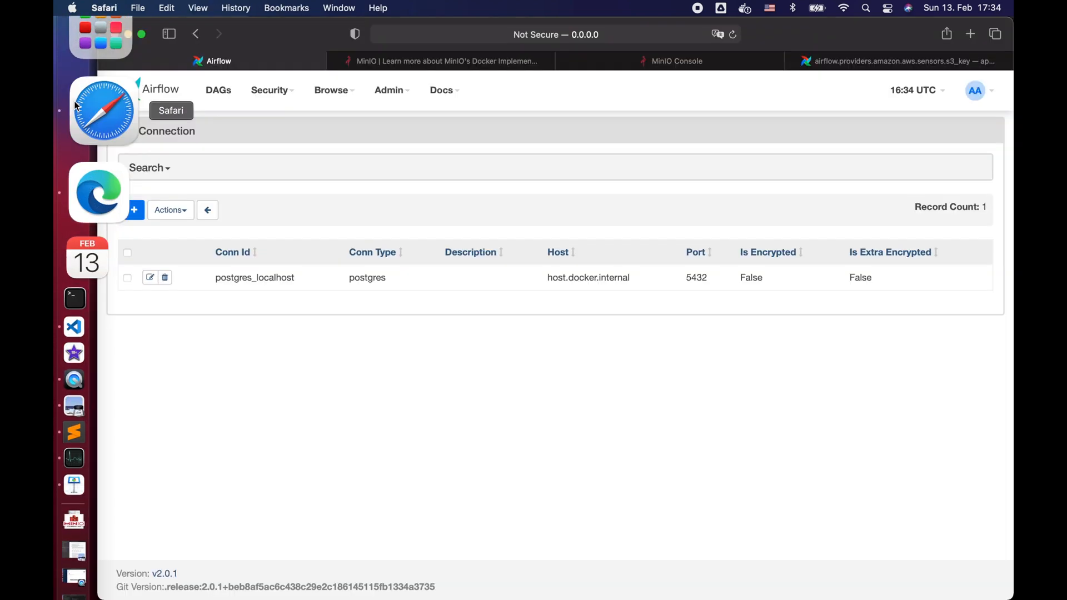
left_click(218, 90)
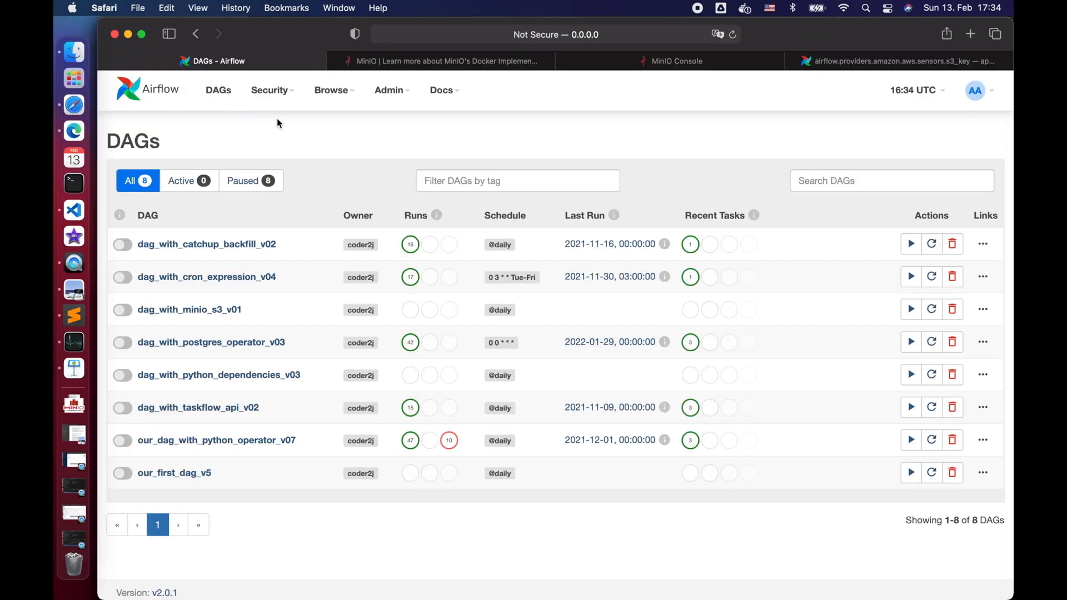
left_click(388, 90)
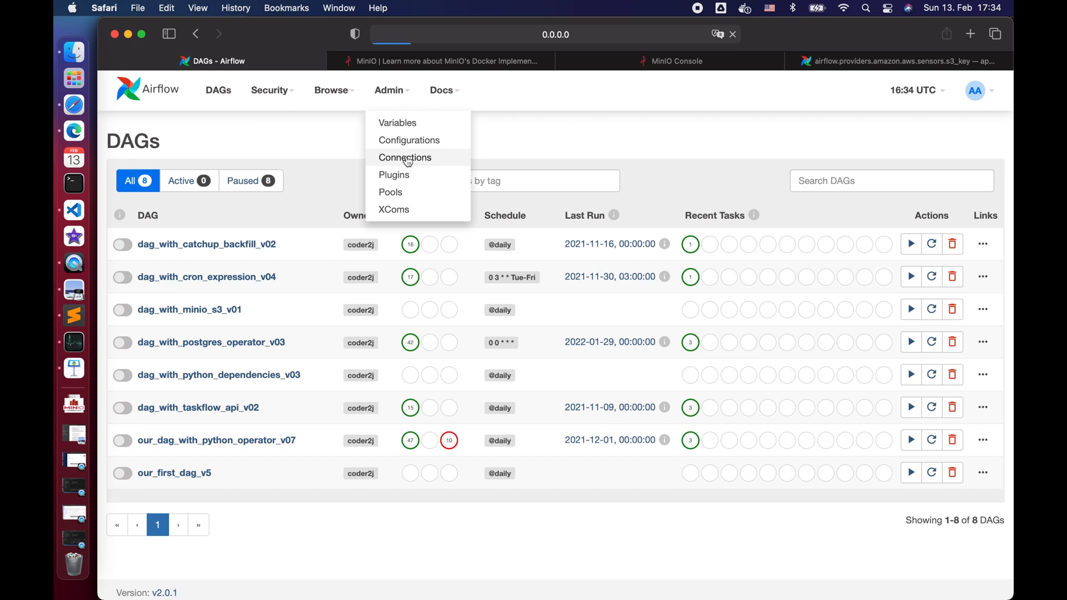
left_click(405, 157)
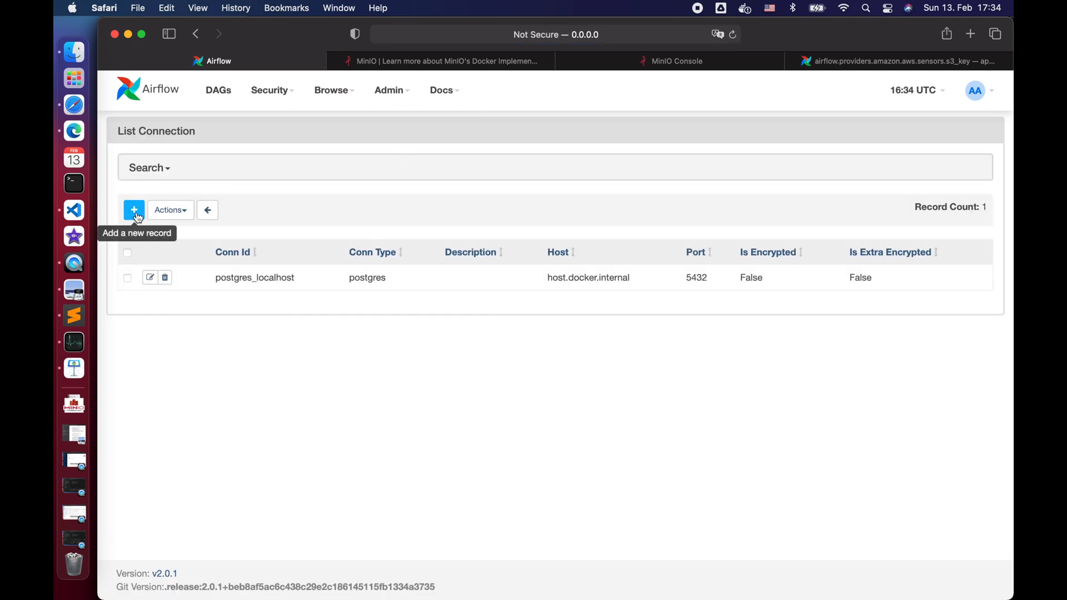
left_click(133, 209)
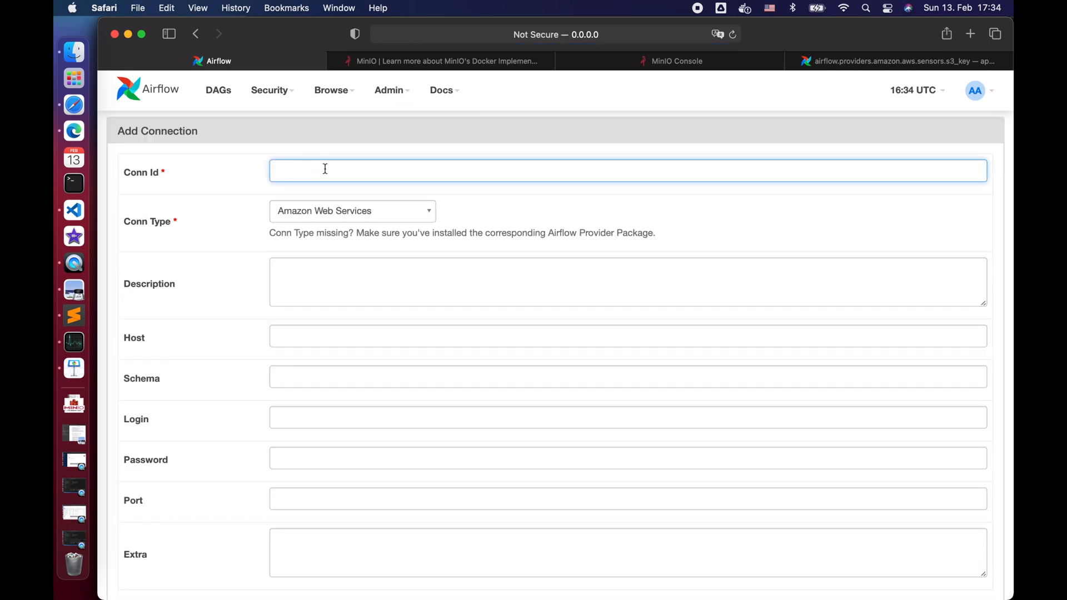
- Name it minio_conn, choose Amazon Web Services, and begin Extra with aws_access_key_id
type("minio_c")
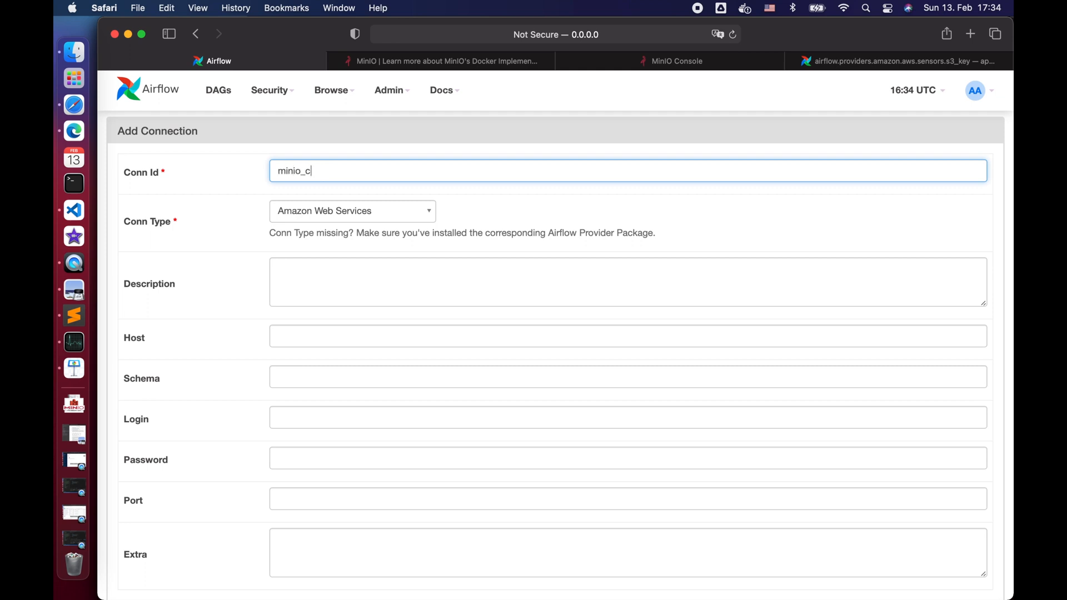
left_click(352, 210)
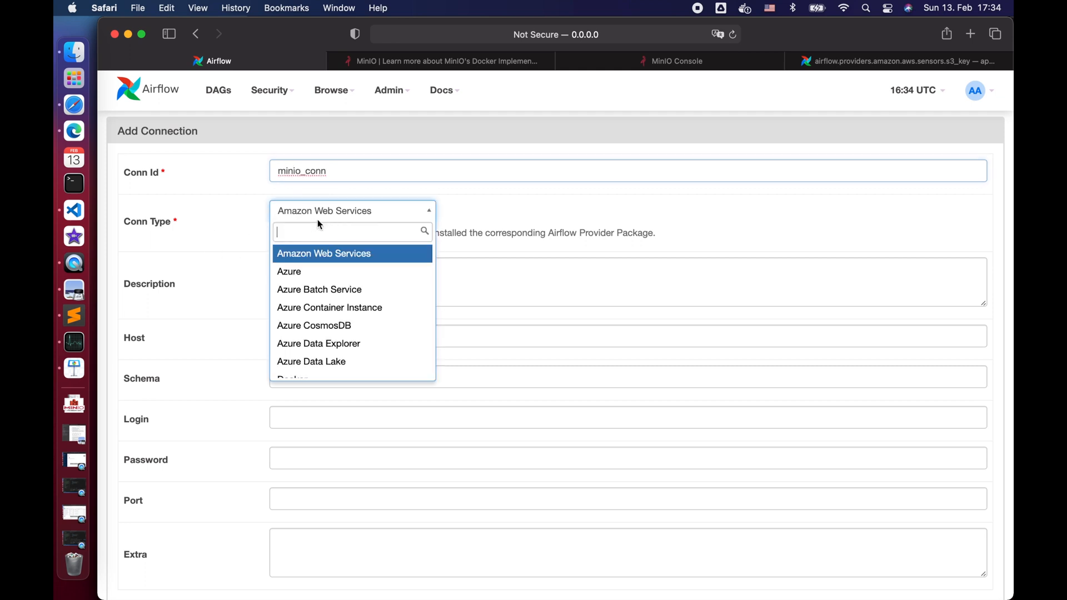
type("s3")
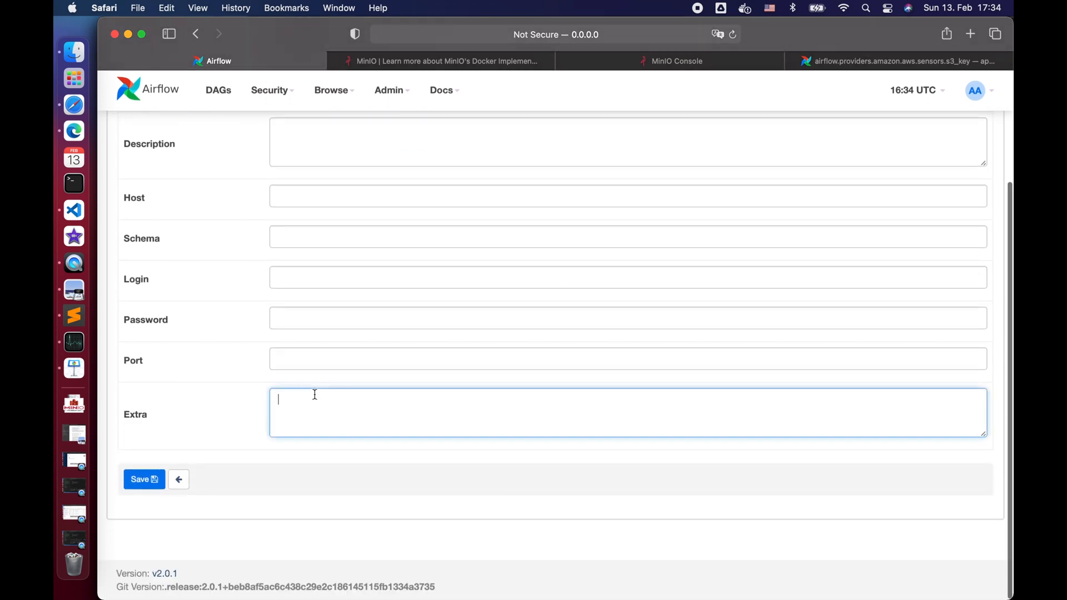
type("{}")
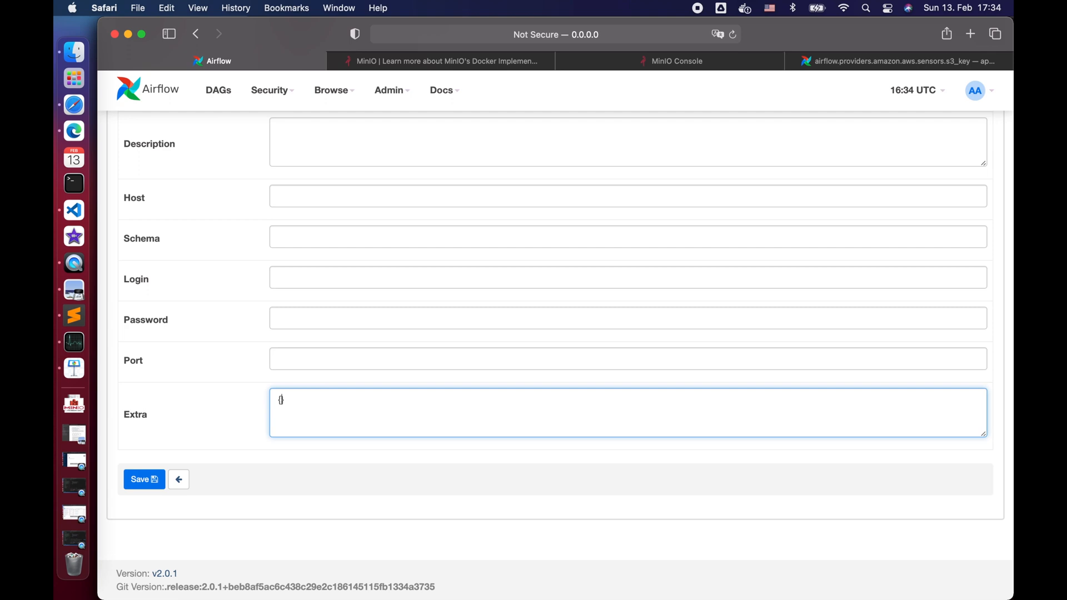
type("'aws'")
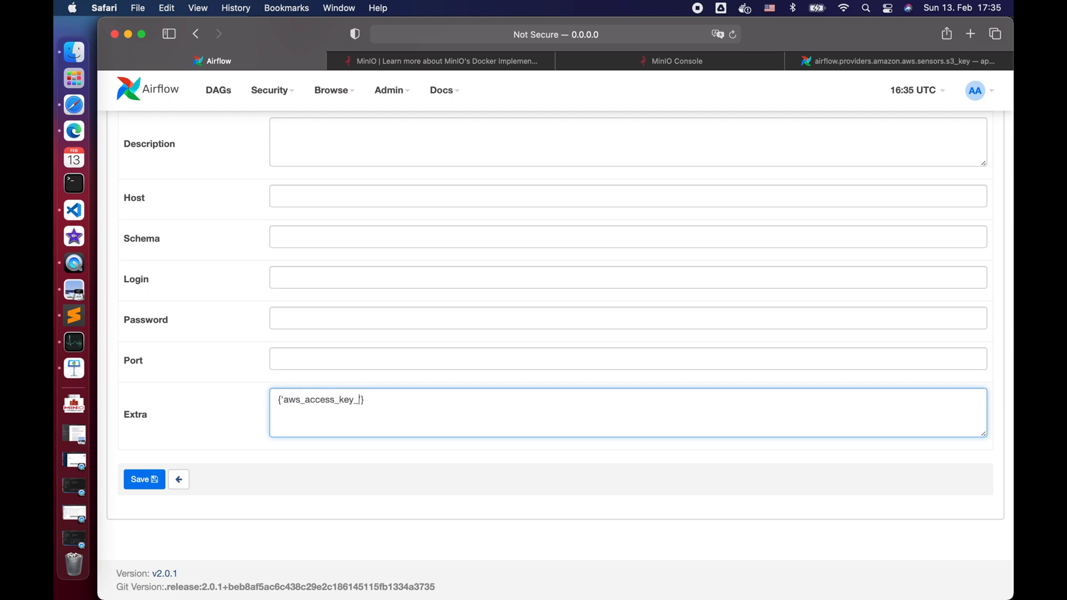
type("id':'',")
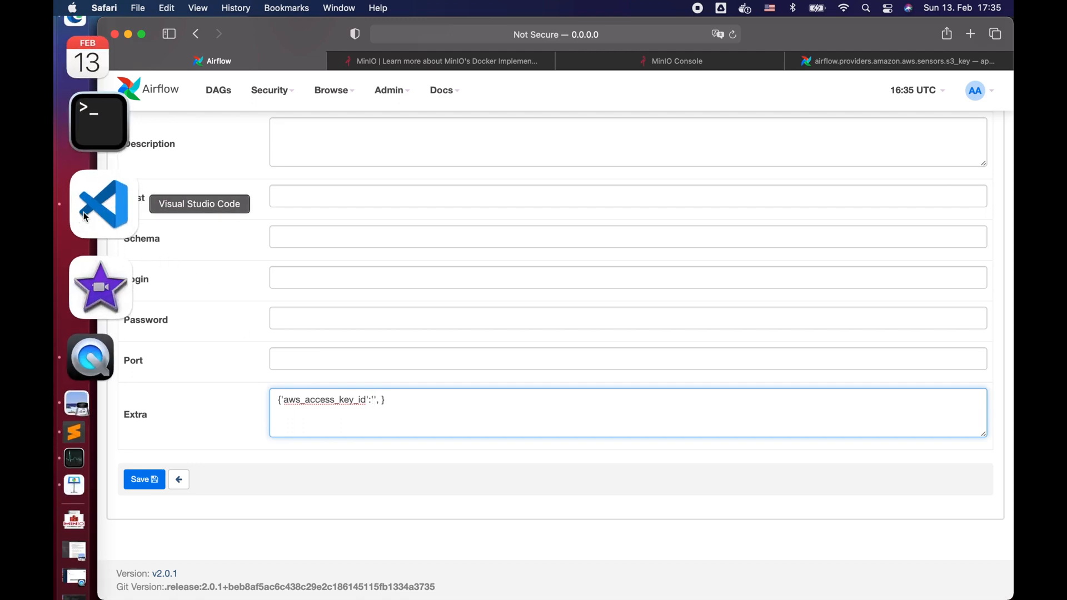
left_click(100, 204)
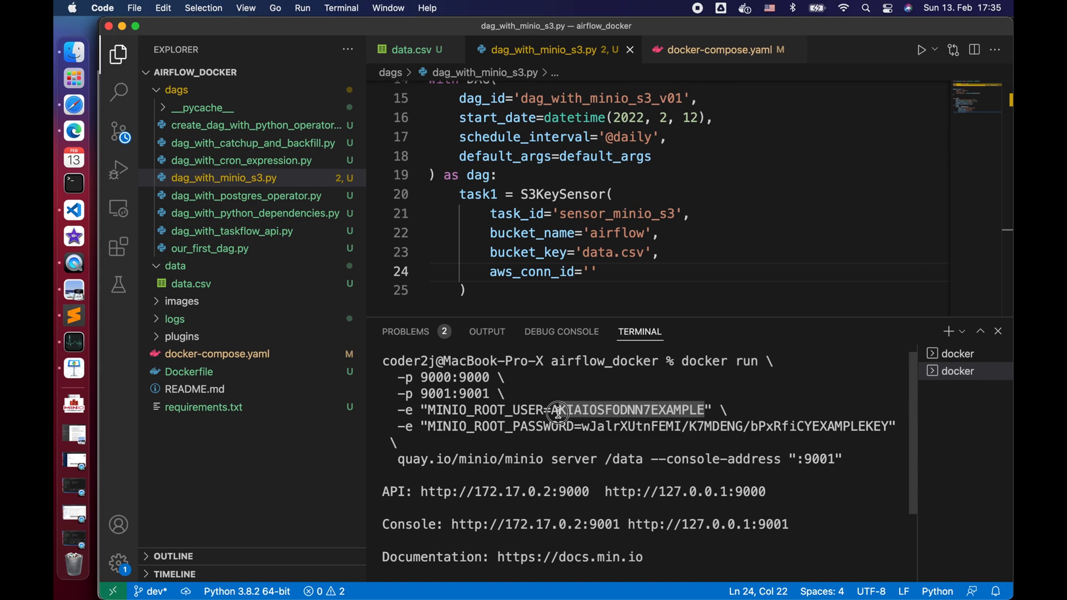
left_click(73, 90)
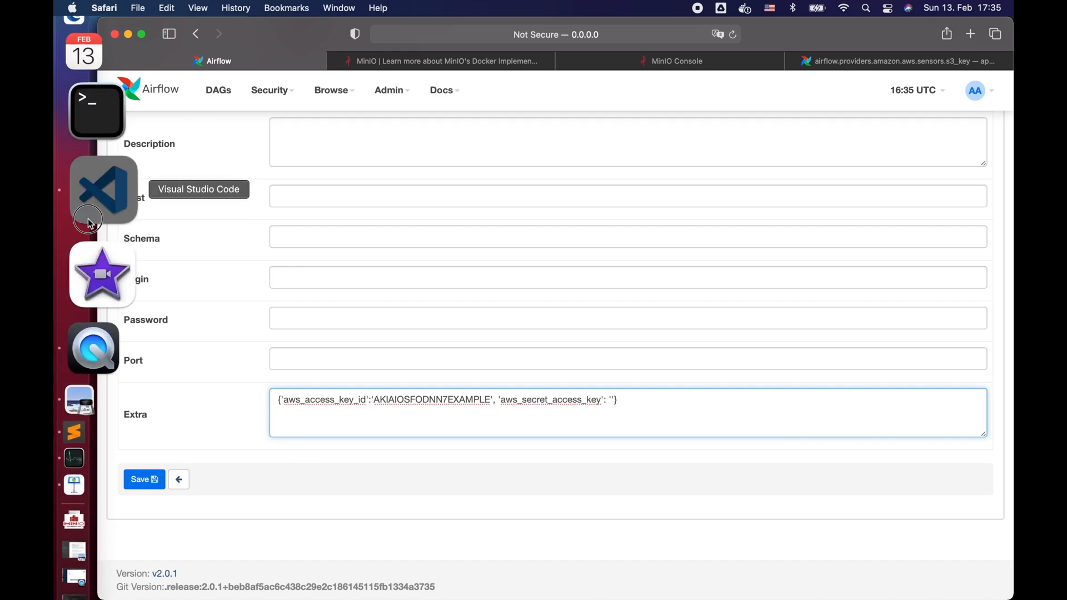
left_click(103, 189)
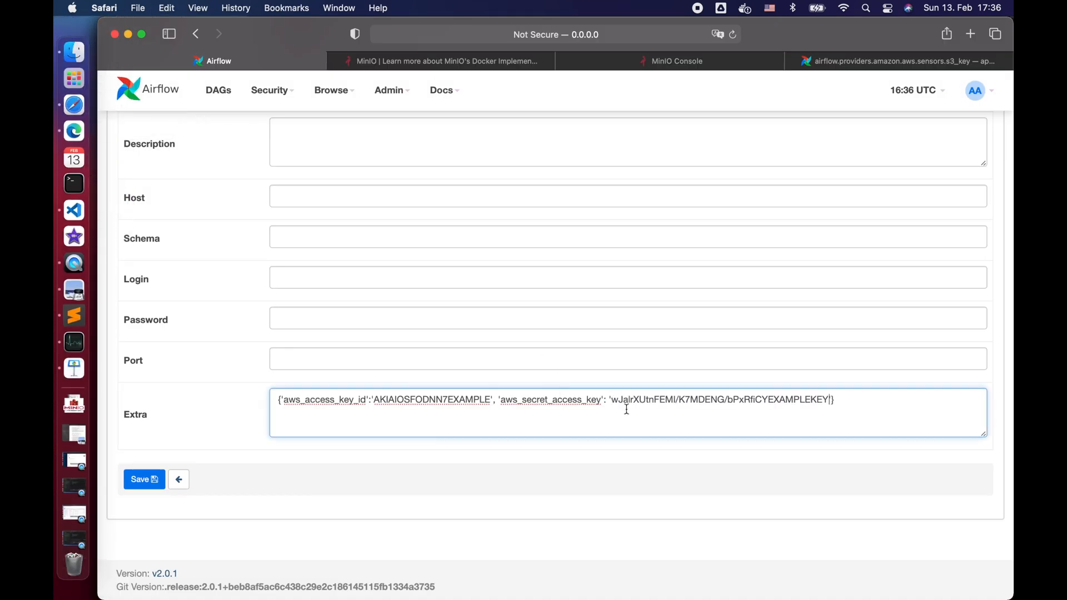
type(", 'host': '")
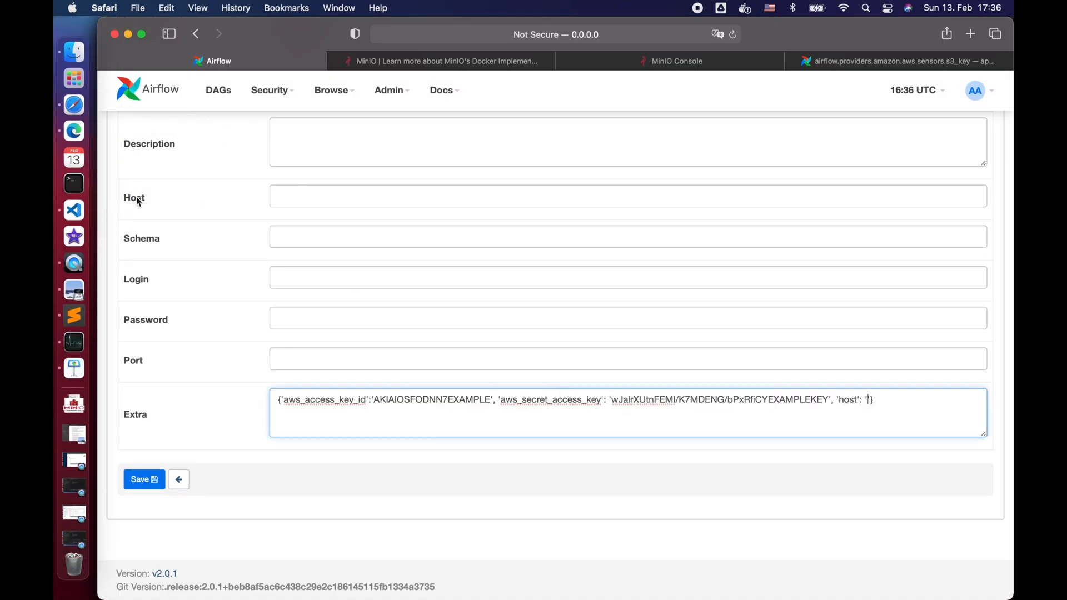
left_click(73, 209)
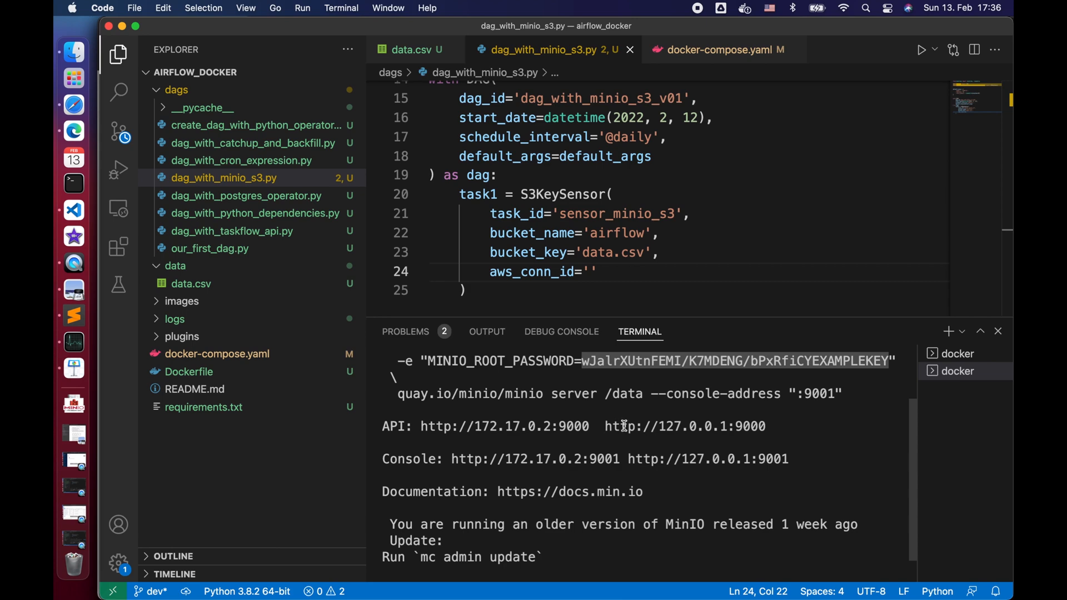
right_click(623, 426)
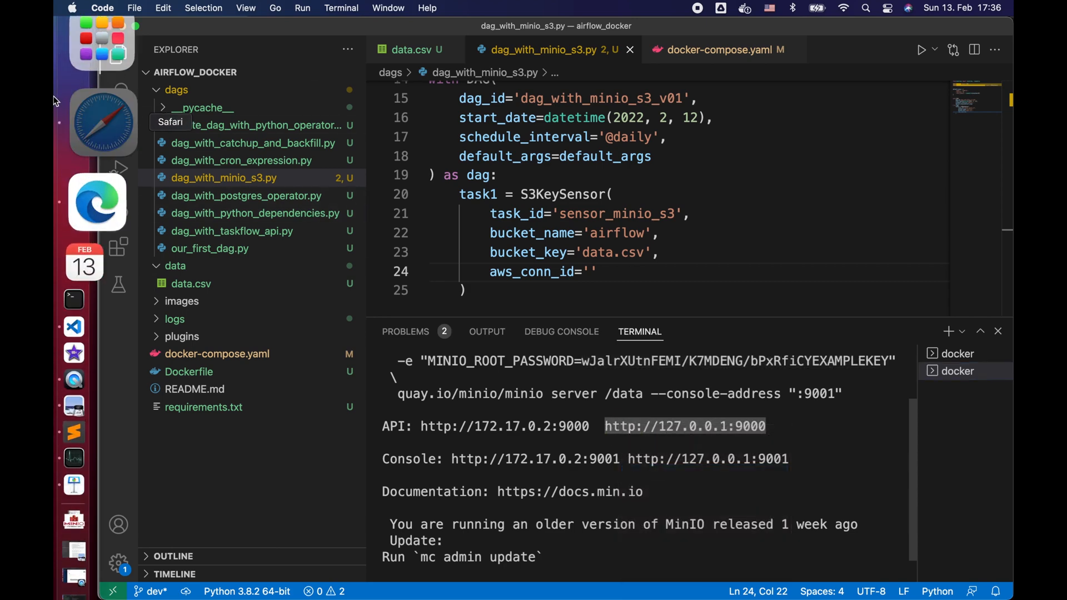
left_click(74, 104)
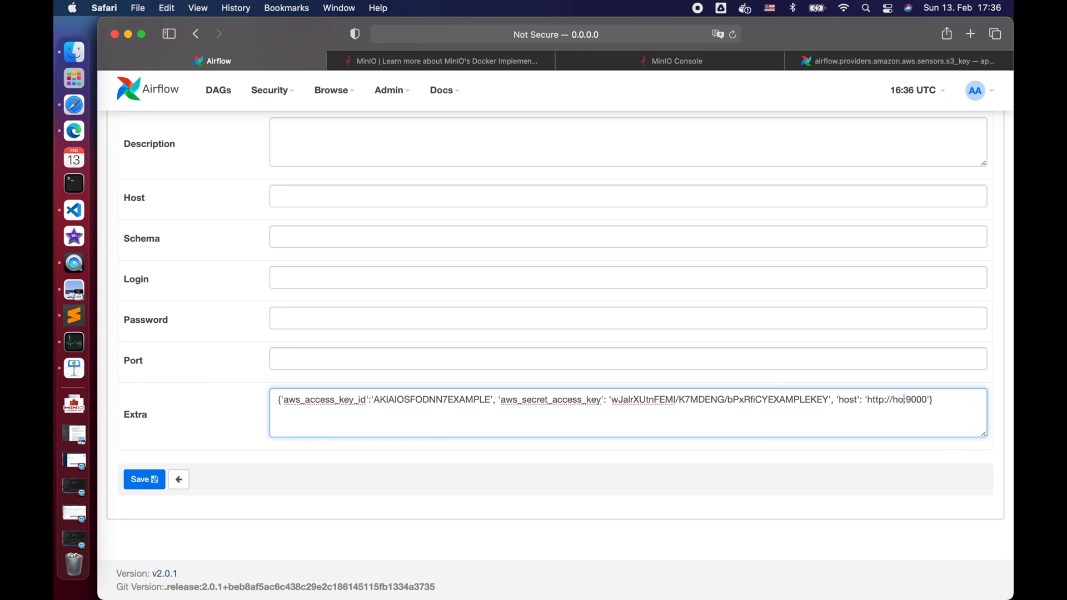
type("st.docker.internal:")
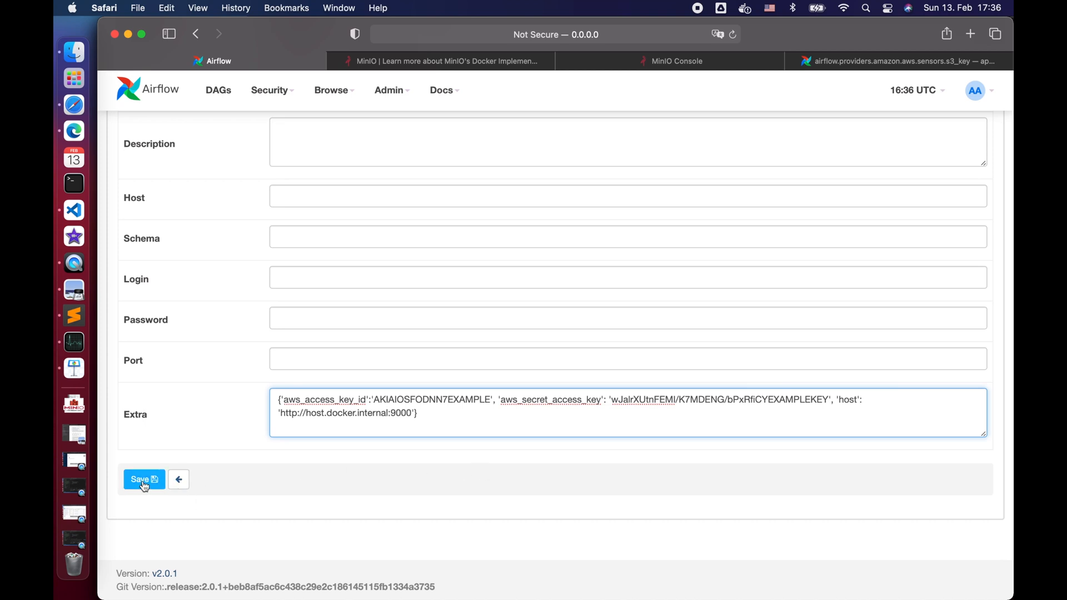
- Save the minio_conn connection and set aws_conn_id='minio_conn' in the sensor task
left_click(143, 479)
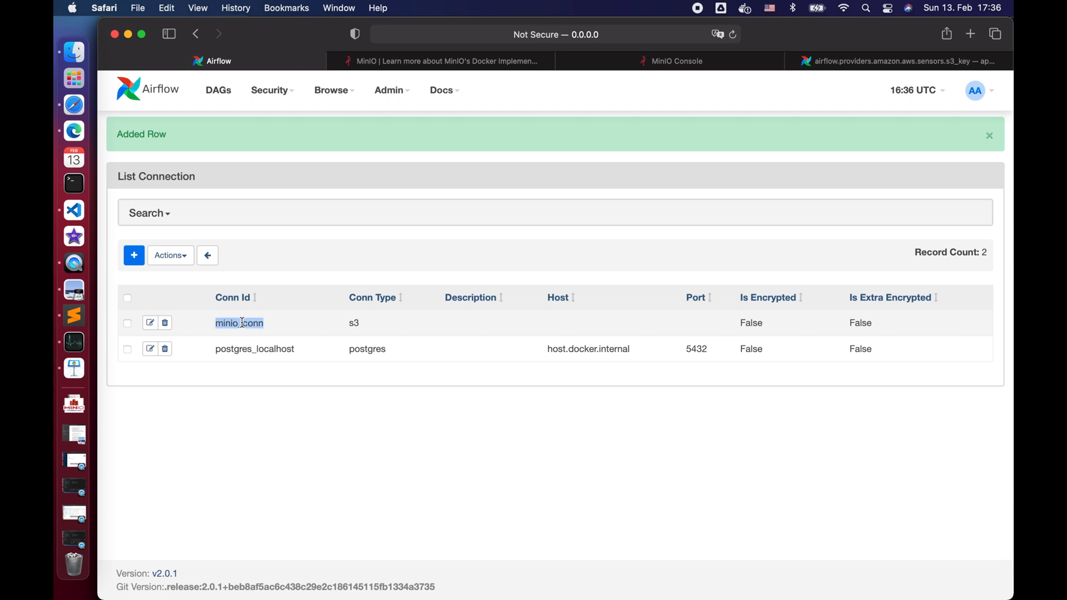
mouse_move(54, 184)
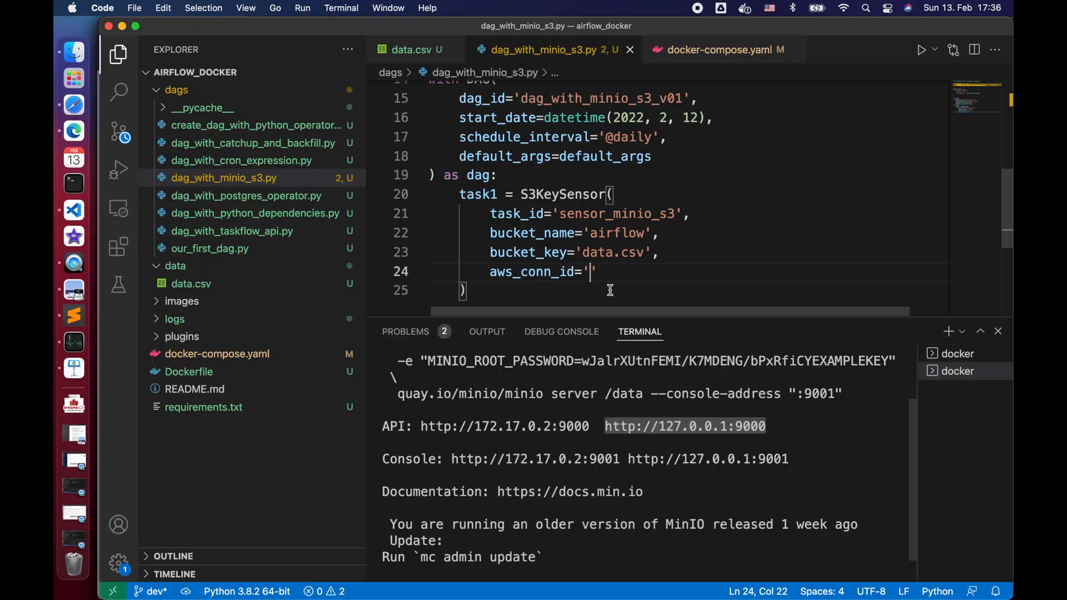
type("minio_conn")
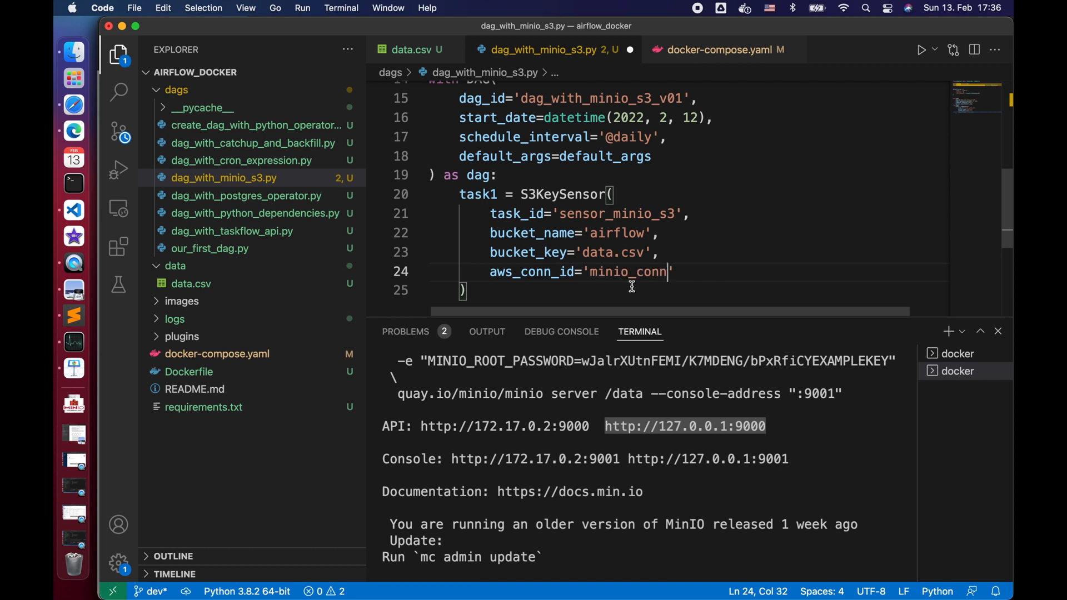
mouse_move(701, 285)
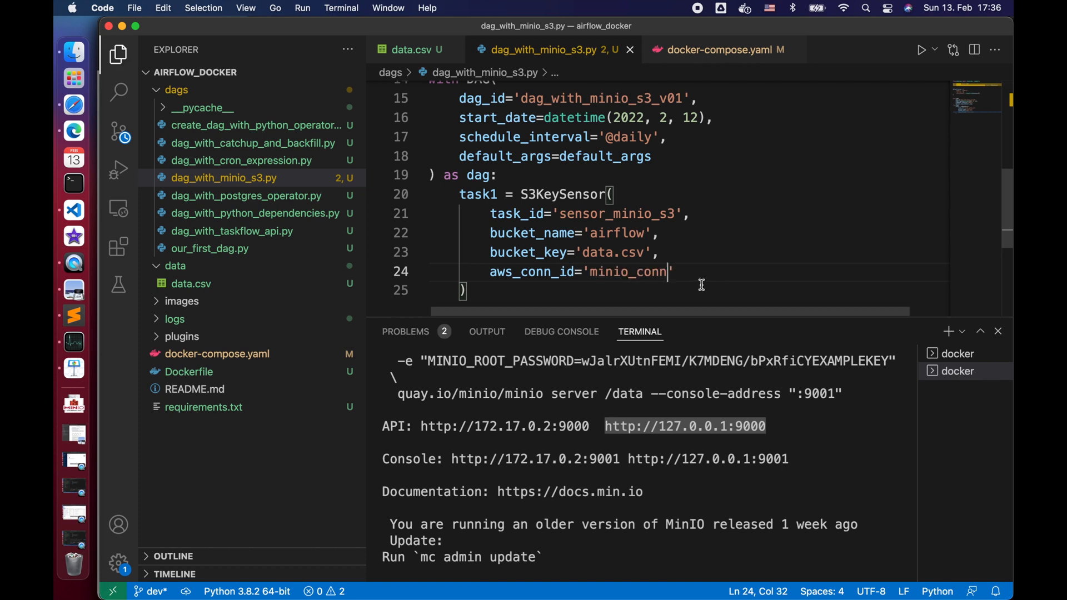
mouse_move(72, 104)
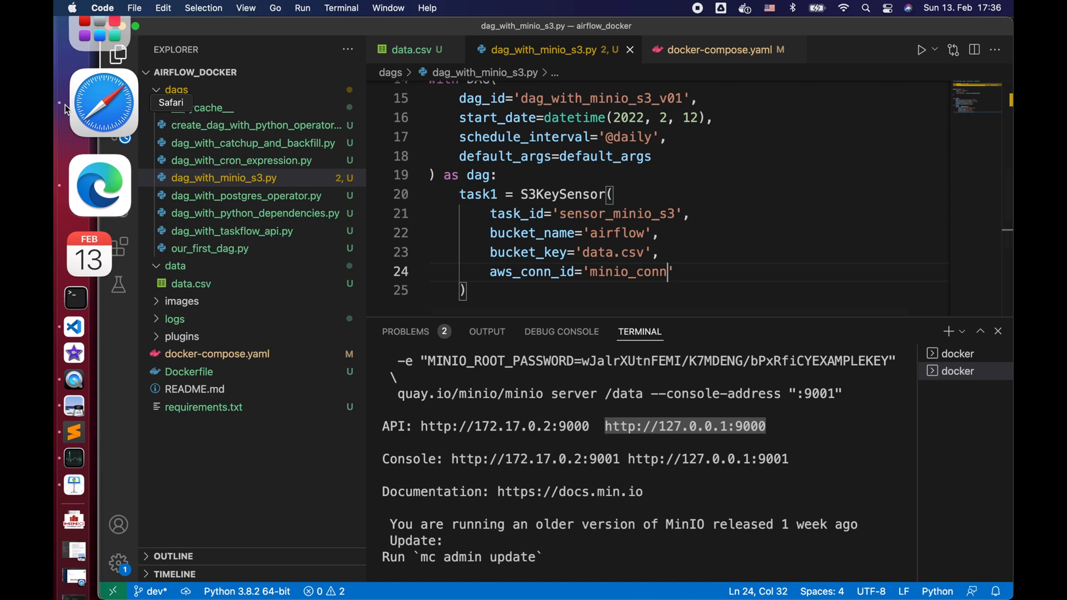
- Unpause dag_with_minio_s3_v01 and open the sensor_minio_s3 log showing the JSON quote error
left_click(103, 105)
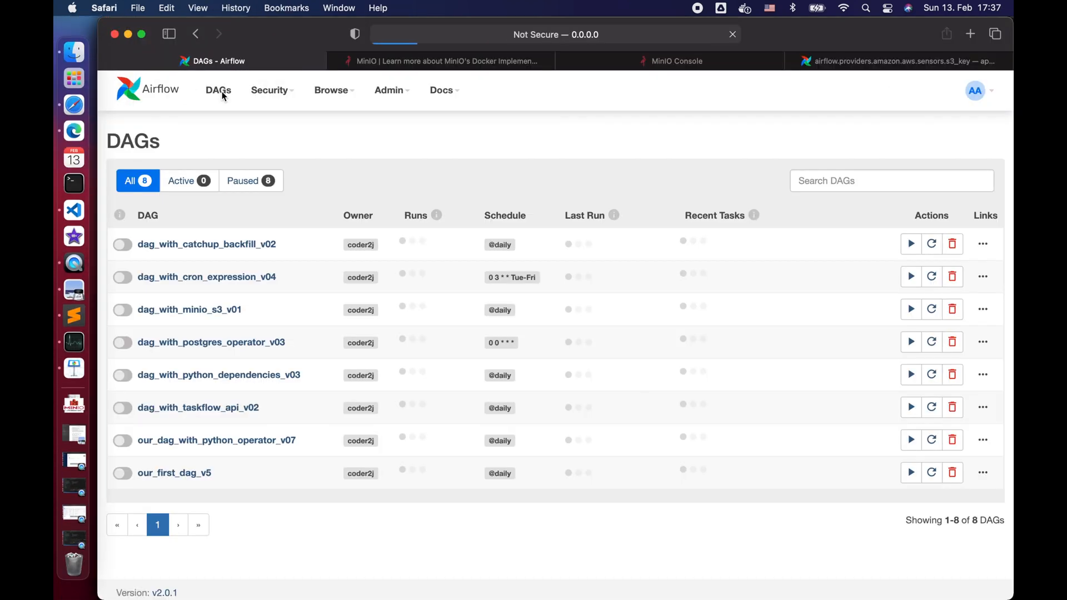
left_click(189, 309)
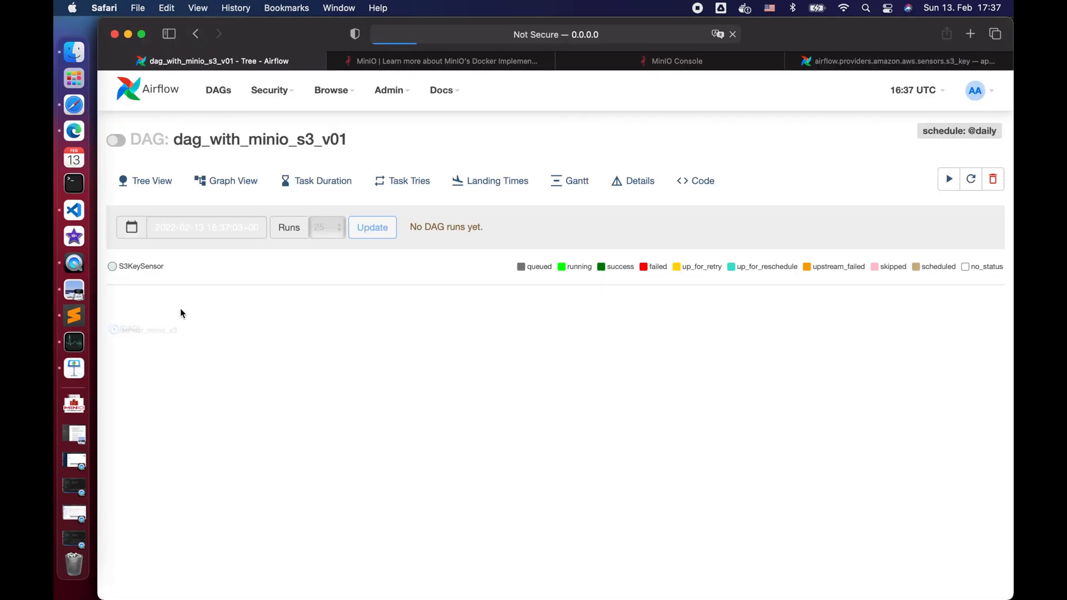
left_click(115, 140)
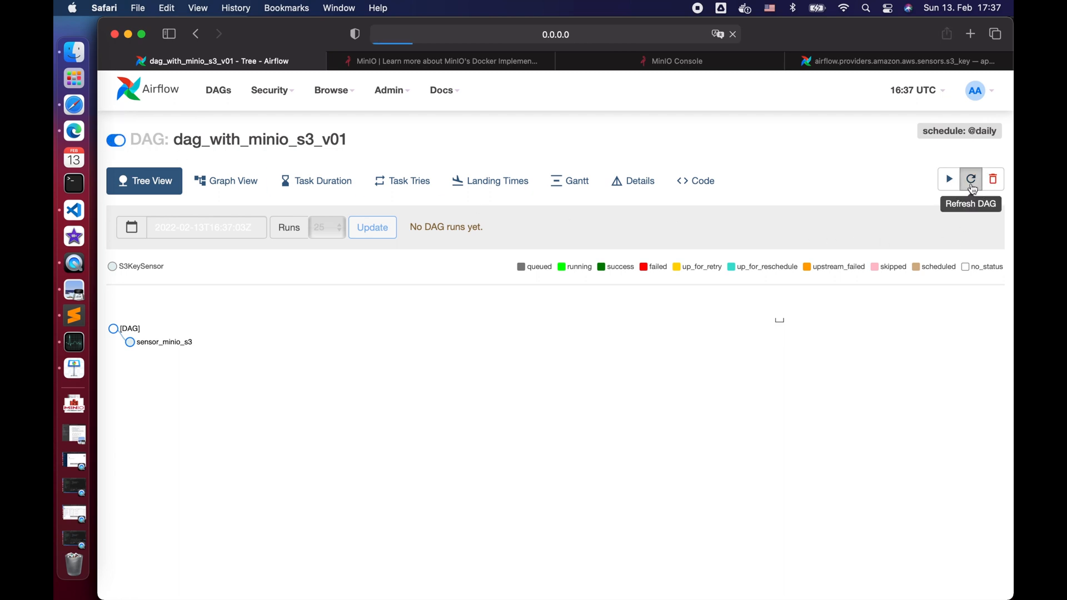
left_click(969, 180)
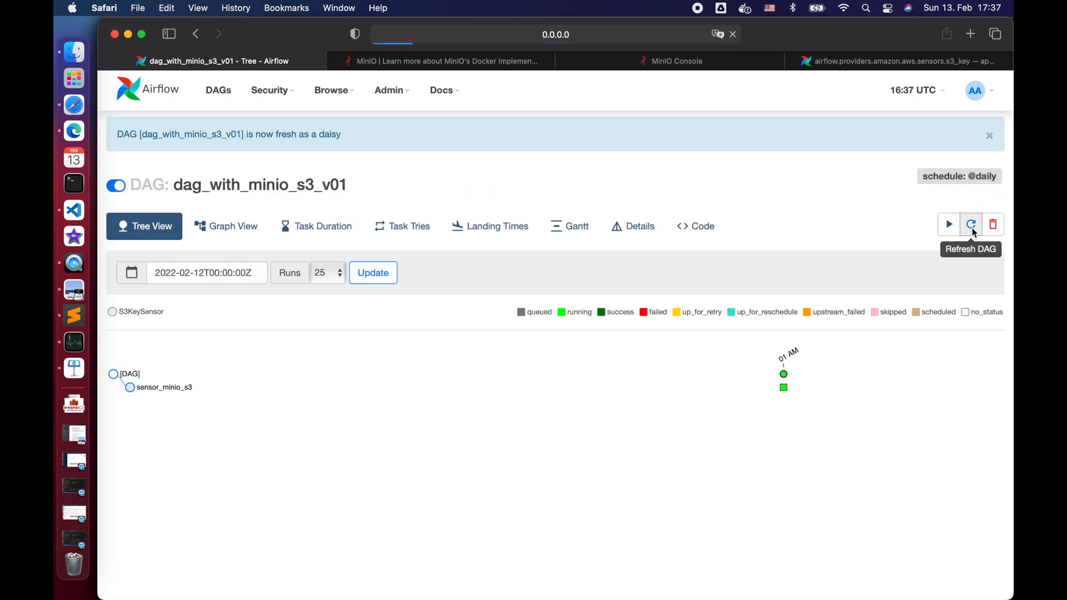
left_click(971, 224)
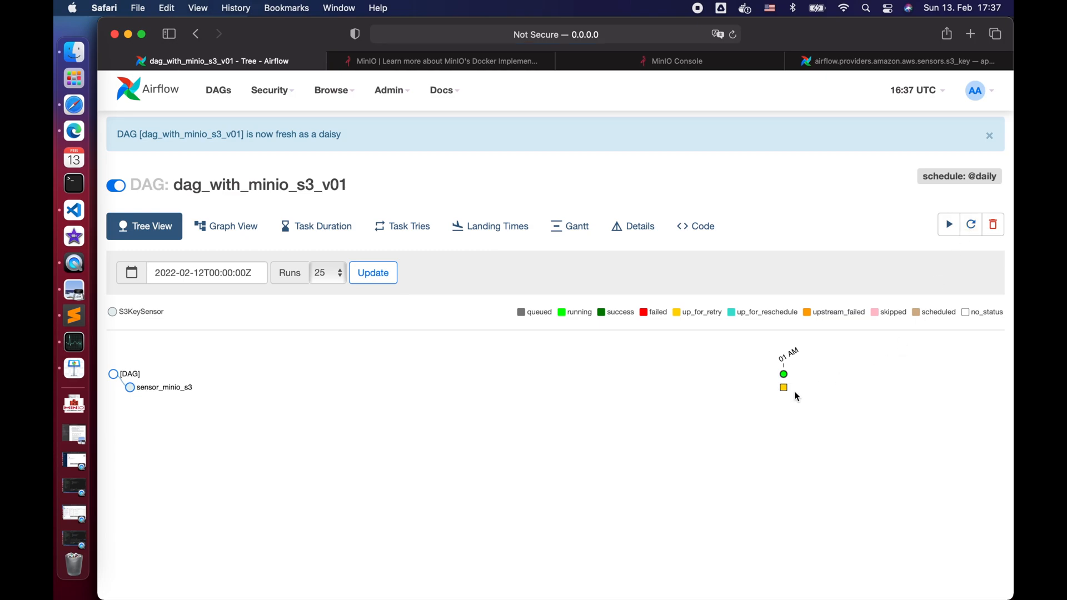
left_click(783, 374)
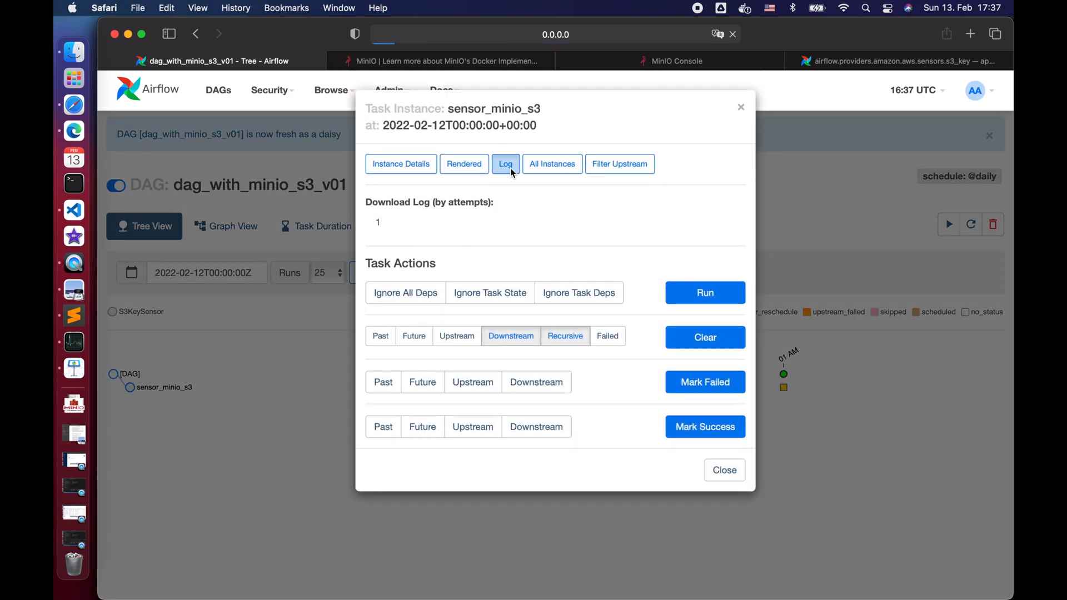
left_click(505, 163)
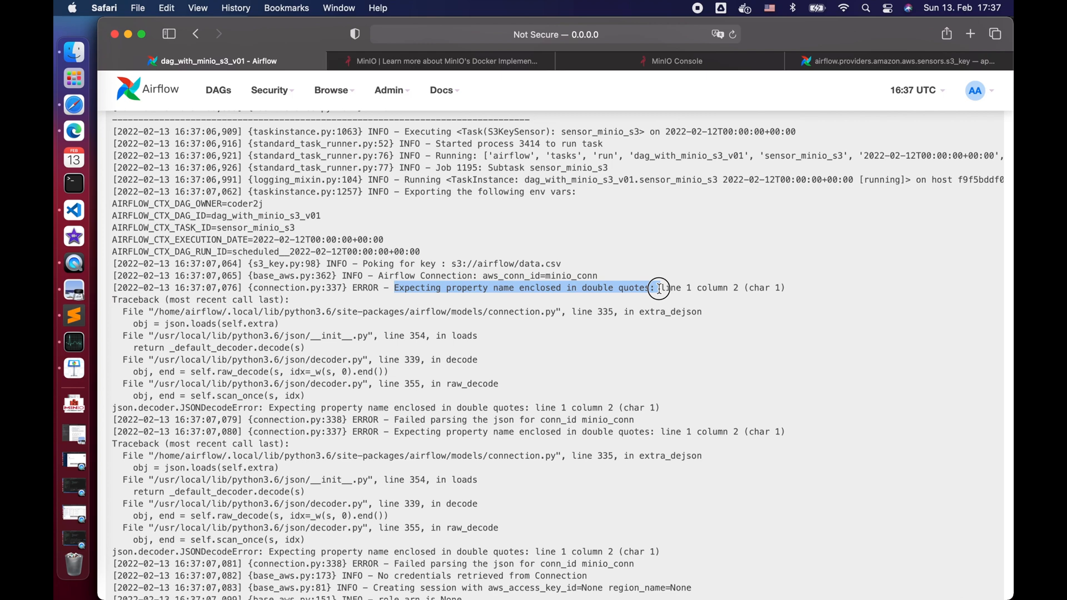
left_click(388, 90)
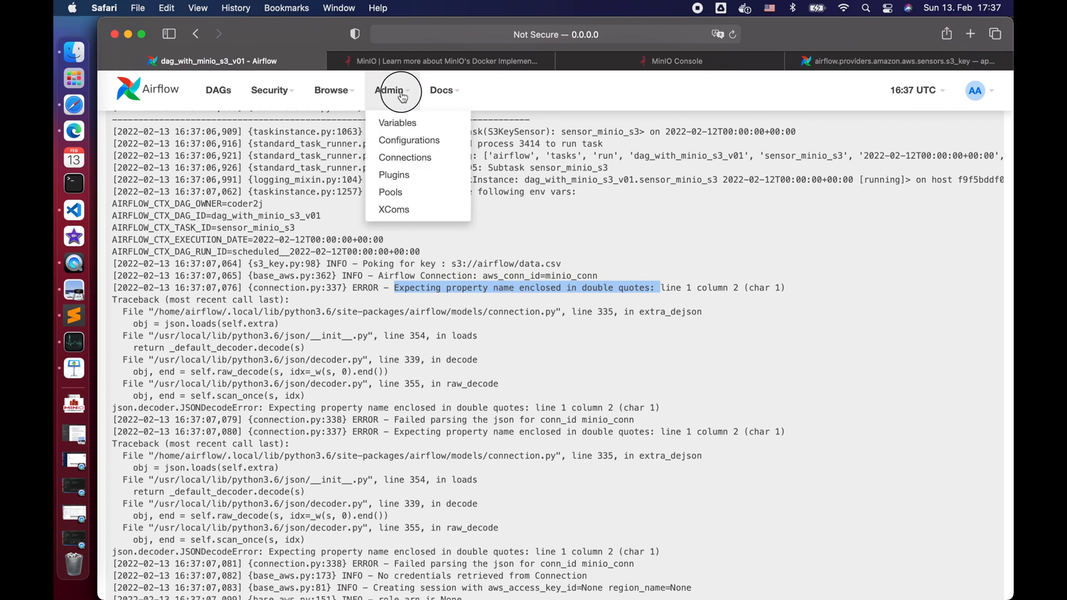
- Edit minio_conn so its Extra uses double-quoted keys and values, then save
left_click(404, 158)
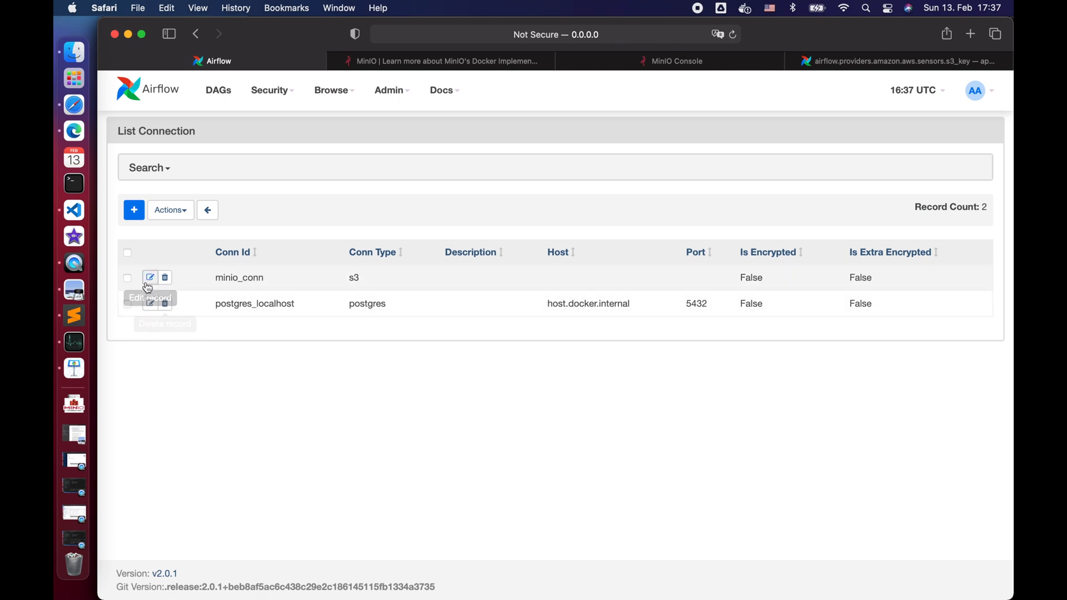
left_click(151, 278)
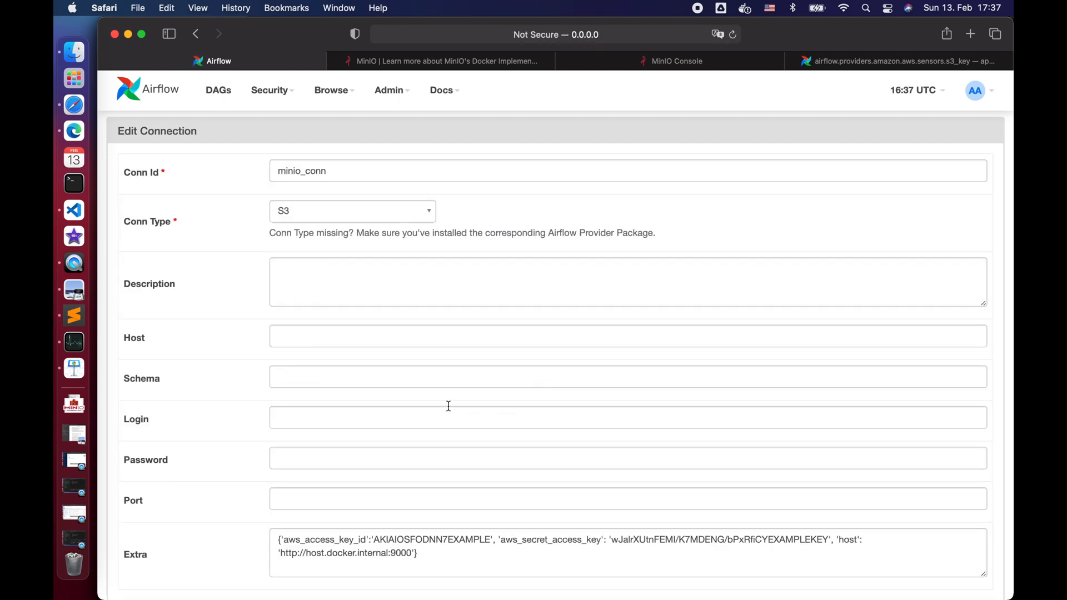
scroll("down", 3)
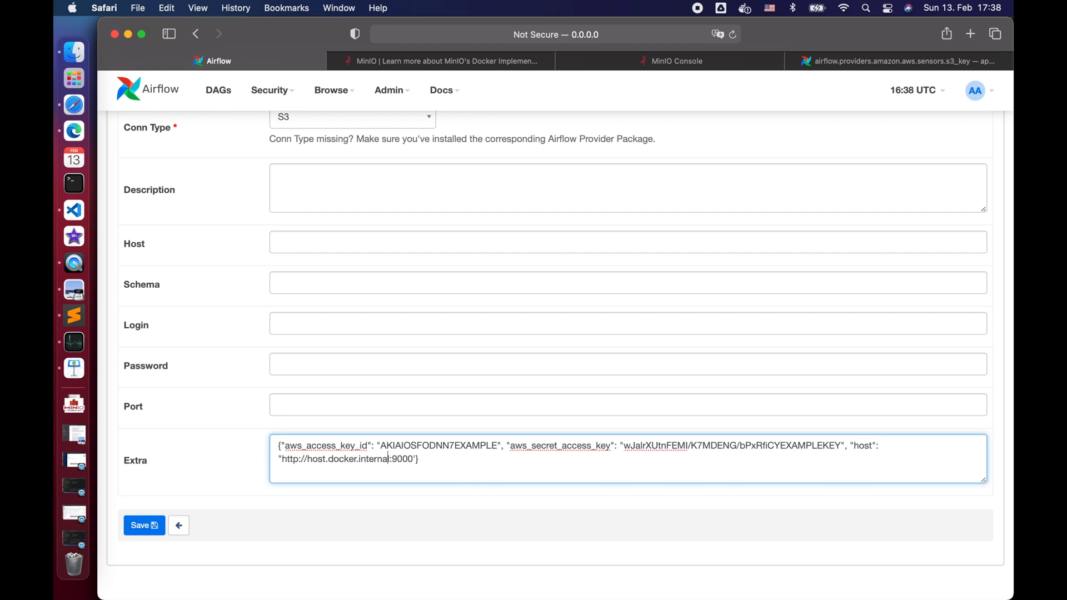
left_click(144, 524)
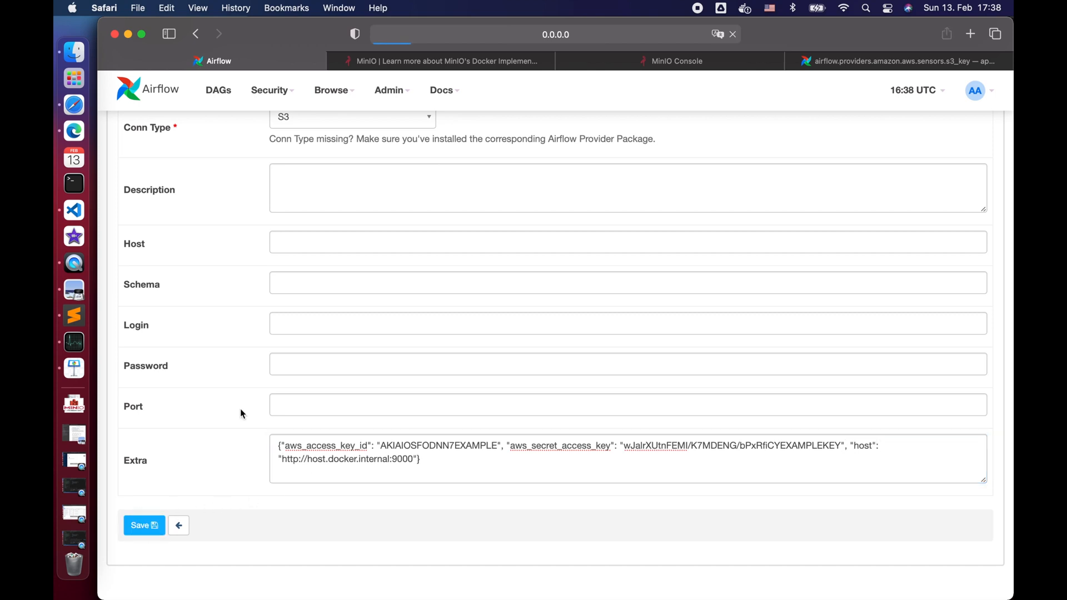
left_click(143, 525)
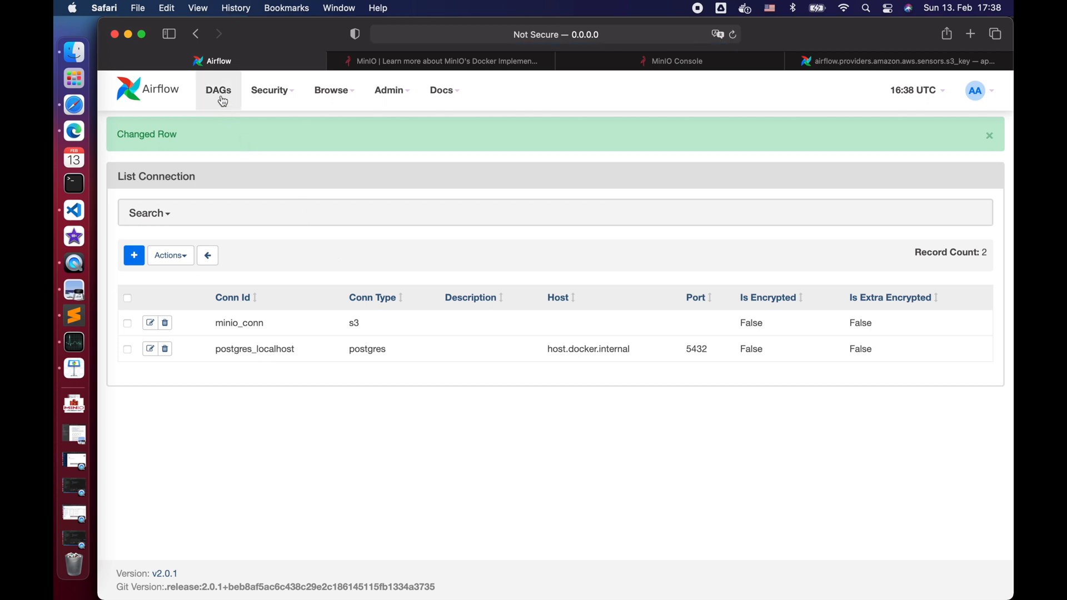
- Clear sensor_minio_s3, refresh the DAG, and view its attempt 2 success log
left_click(218, 90)
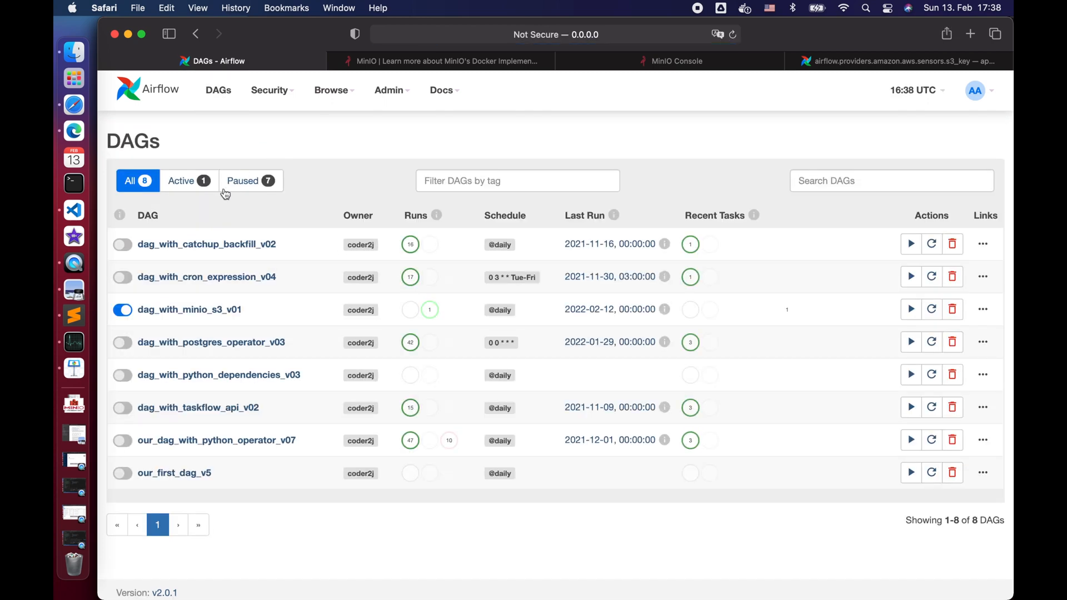
left_click(189, 310)
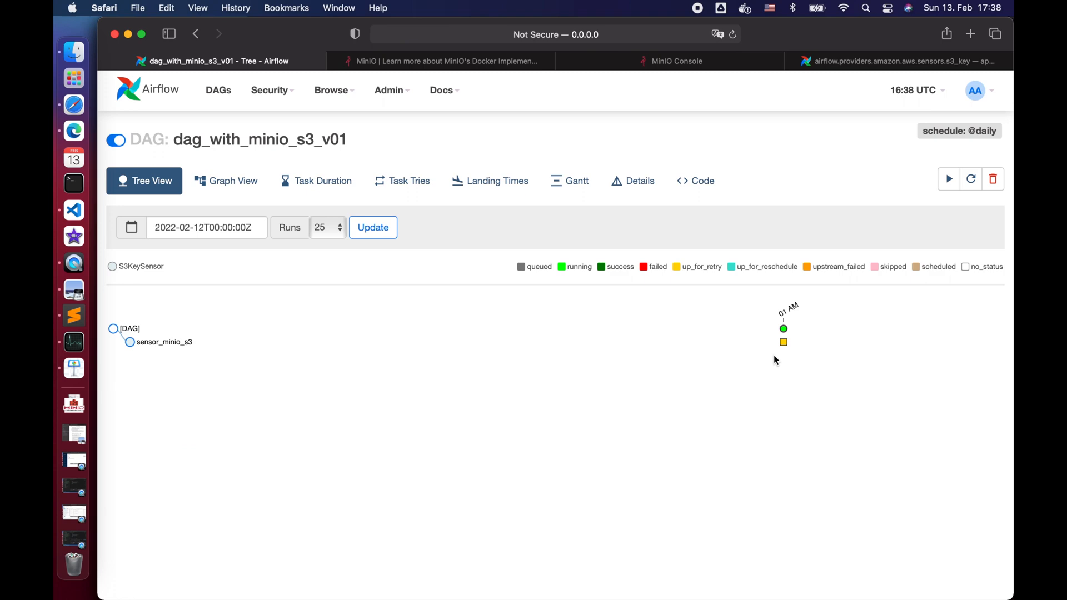
left_click(783, 328)
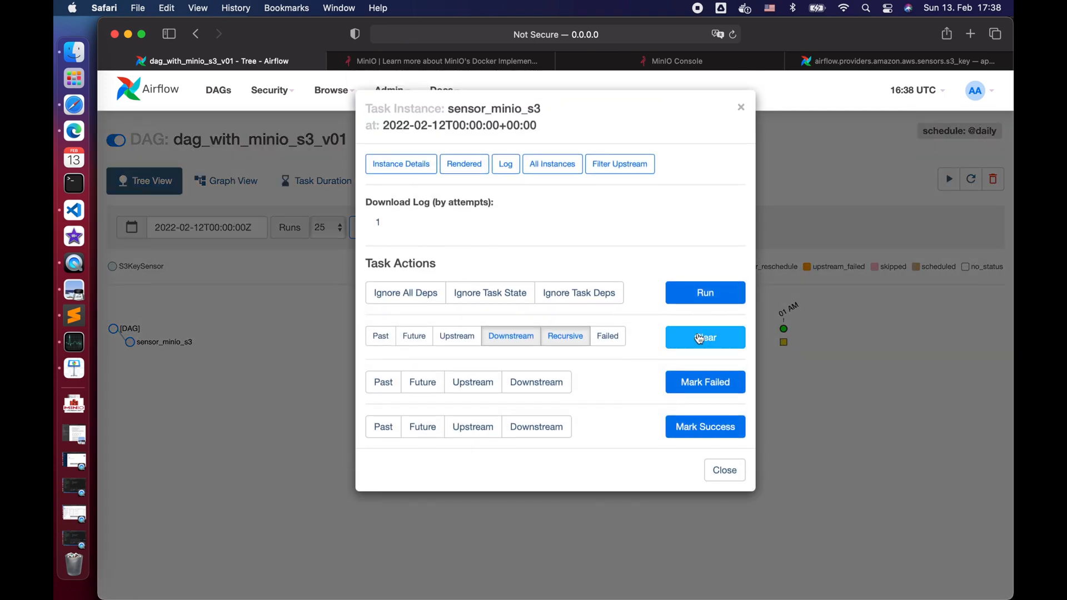
left_click(704, 337)
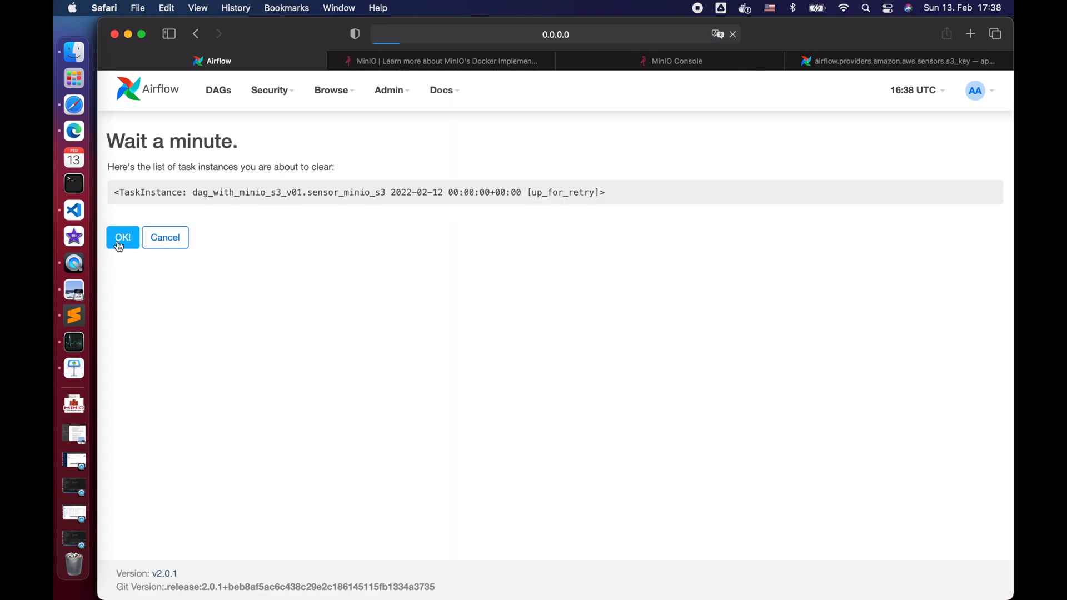
left_click(122, 237)
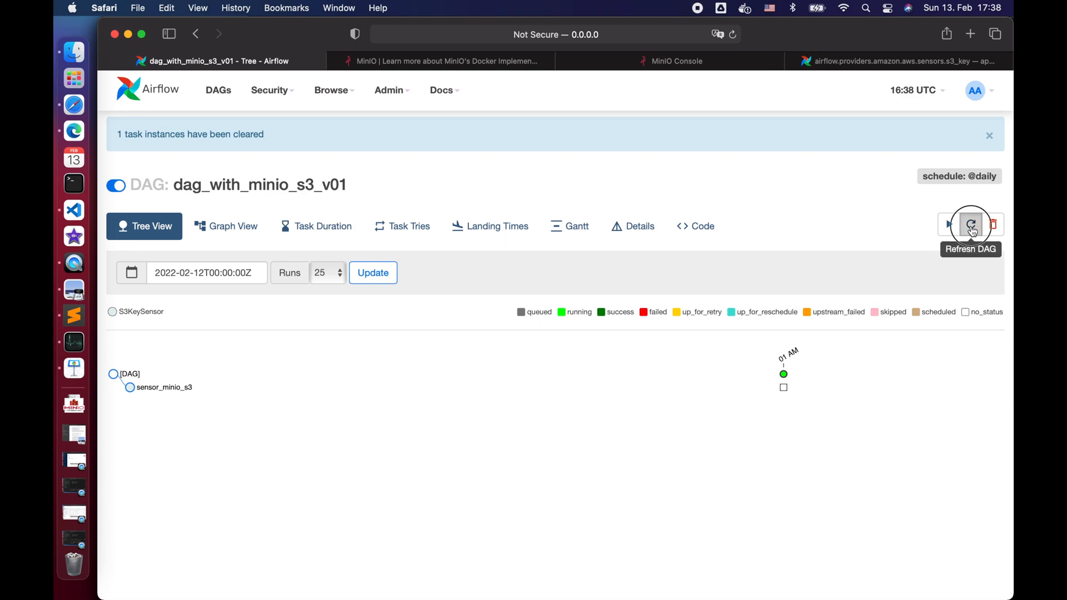
left_click(969, 225)
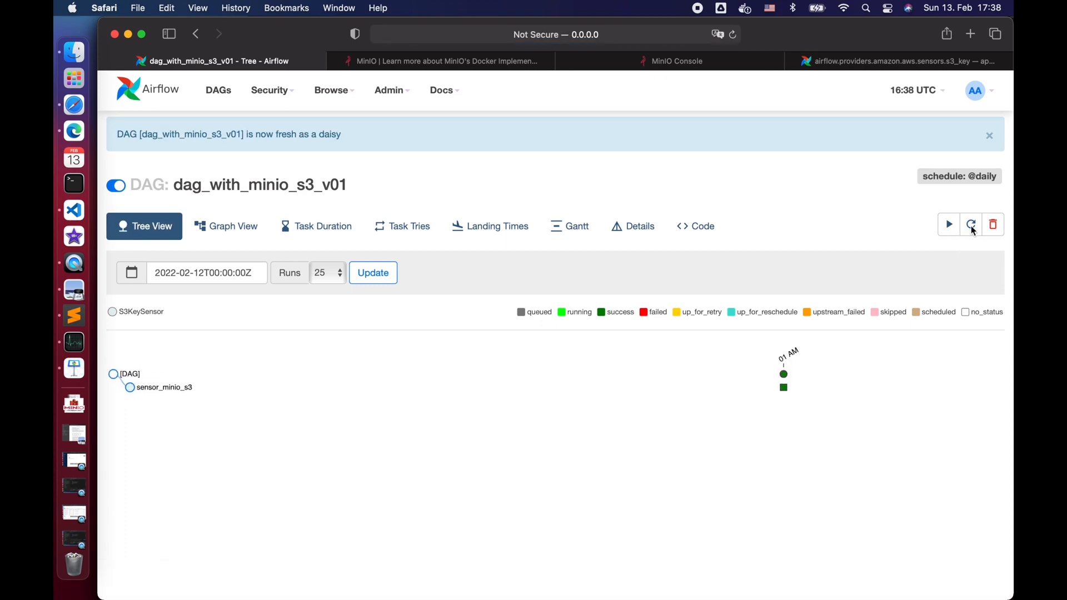
left_click(782, 375)
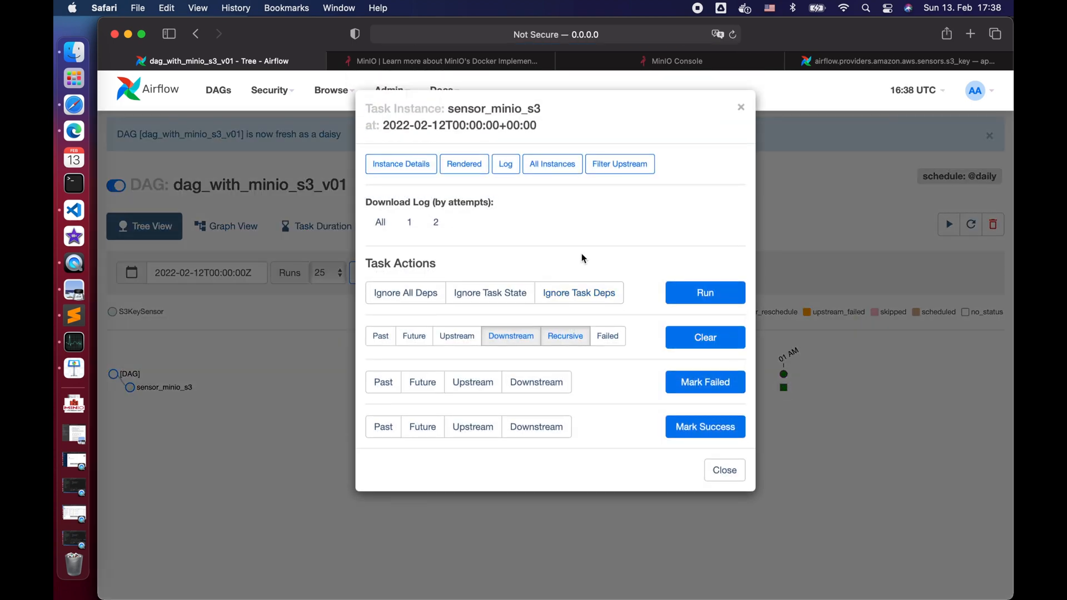
left_click(505, 164)
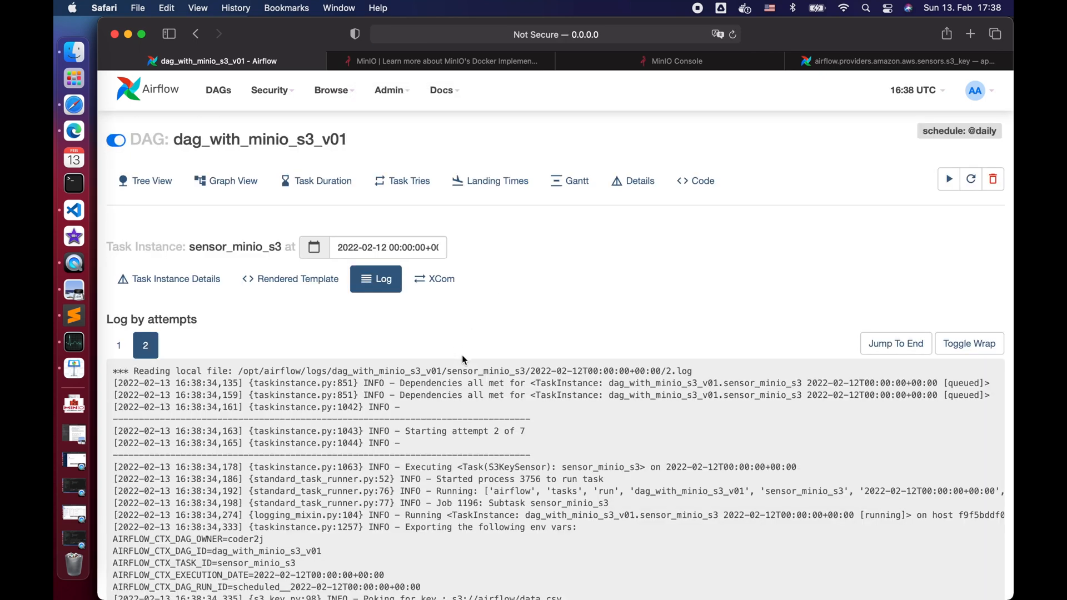
scroll("down", 3)
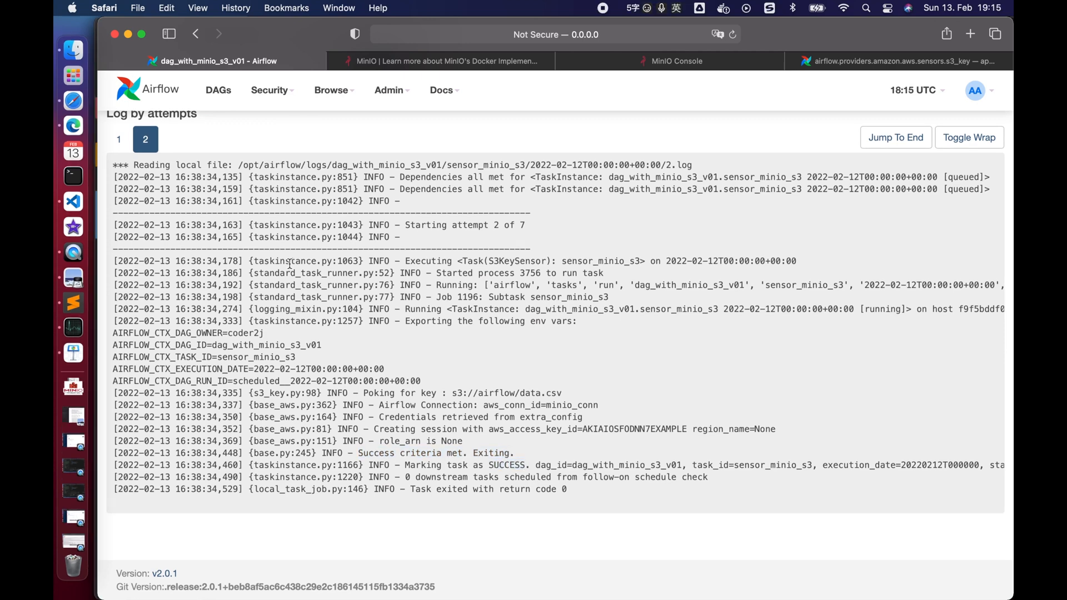
- Give the sensor poke mode, poke_interval=5 and a timeout; rename DAG to dag_with_minio_s3_v02
left_click(73, 200)
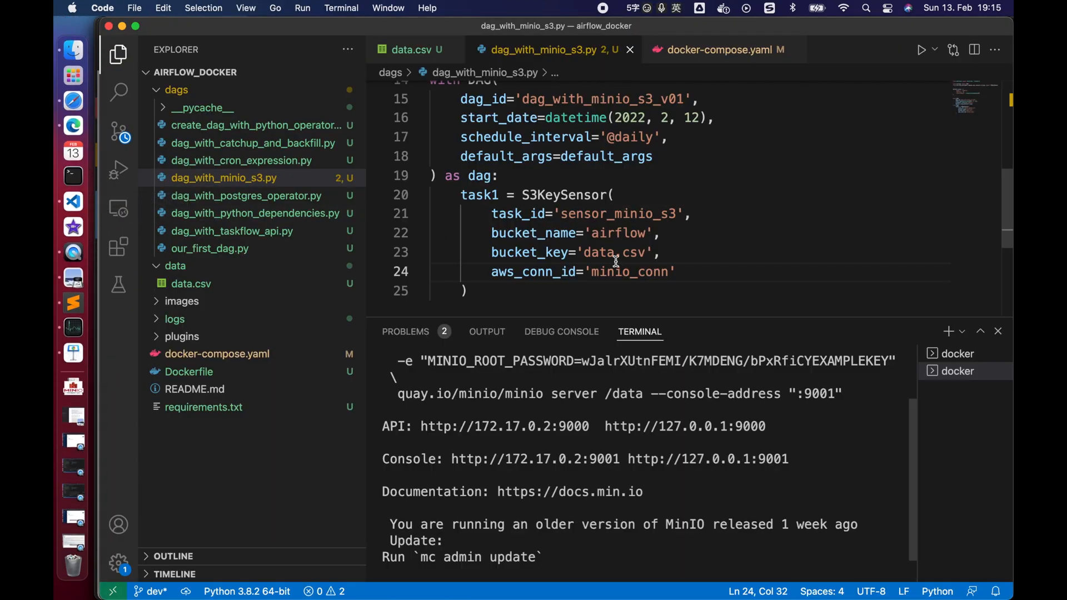
type("mode='poke',")
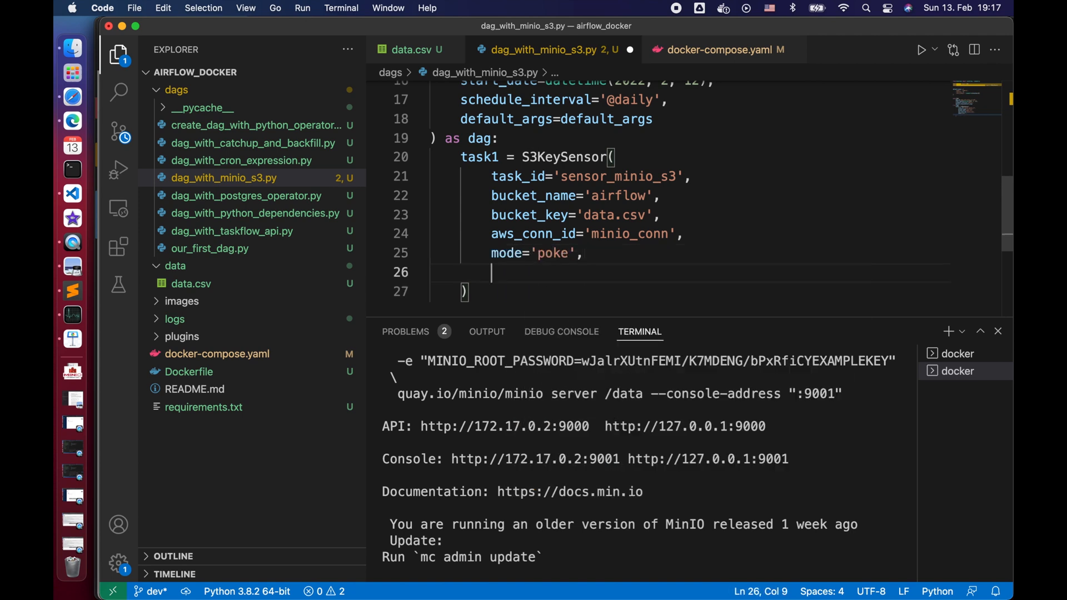
type("poke_interval=5,")
type("timeout")
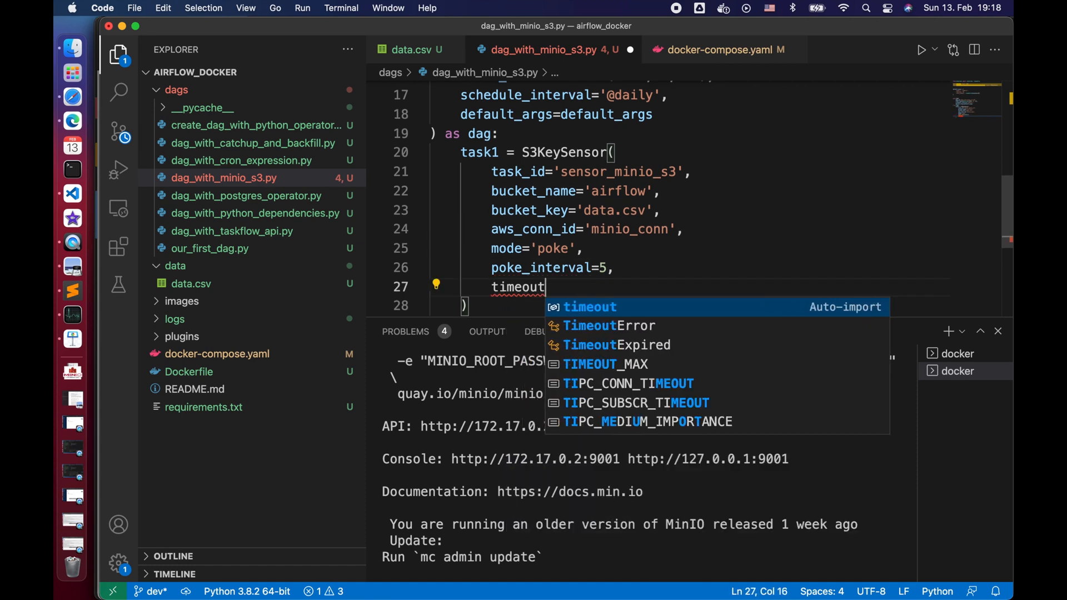
type("=30")
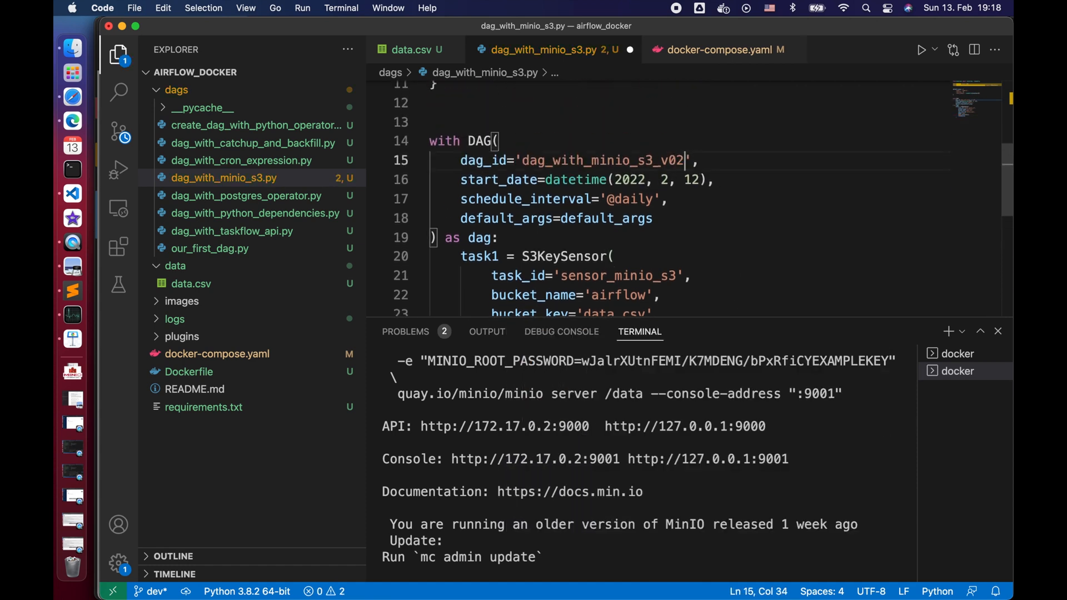
left_click(103, 92)
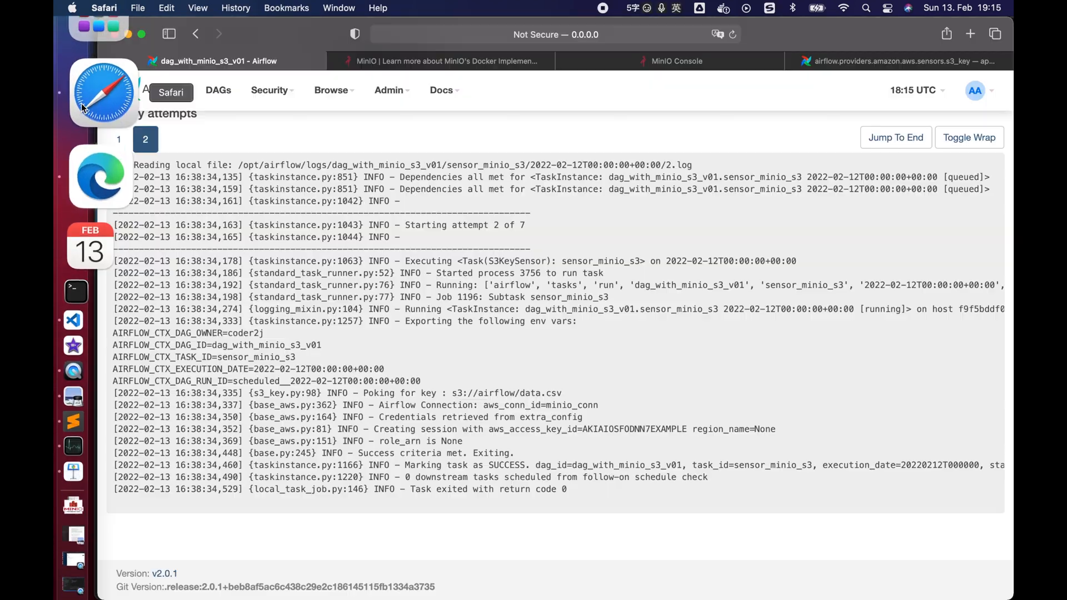
- Delete data.csv from the MinIO airflow bucket and return to the Airflow tab
left_click(669, 60)
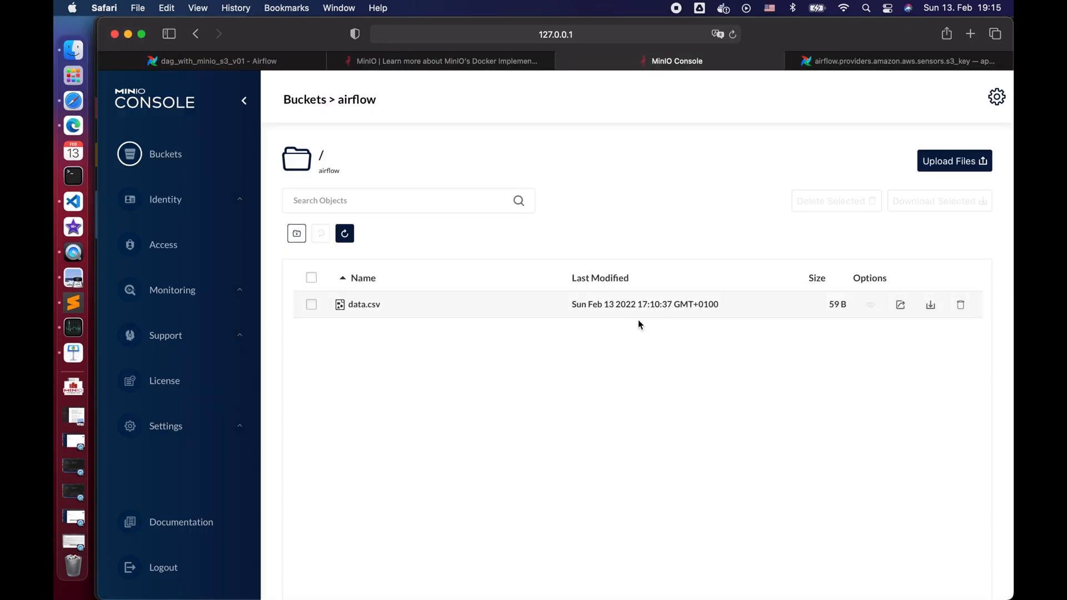
left_click(311, 278)
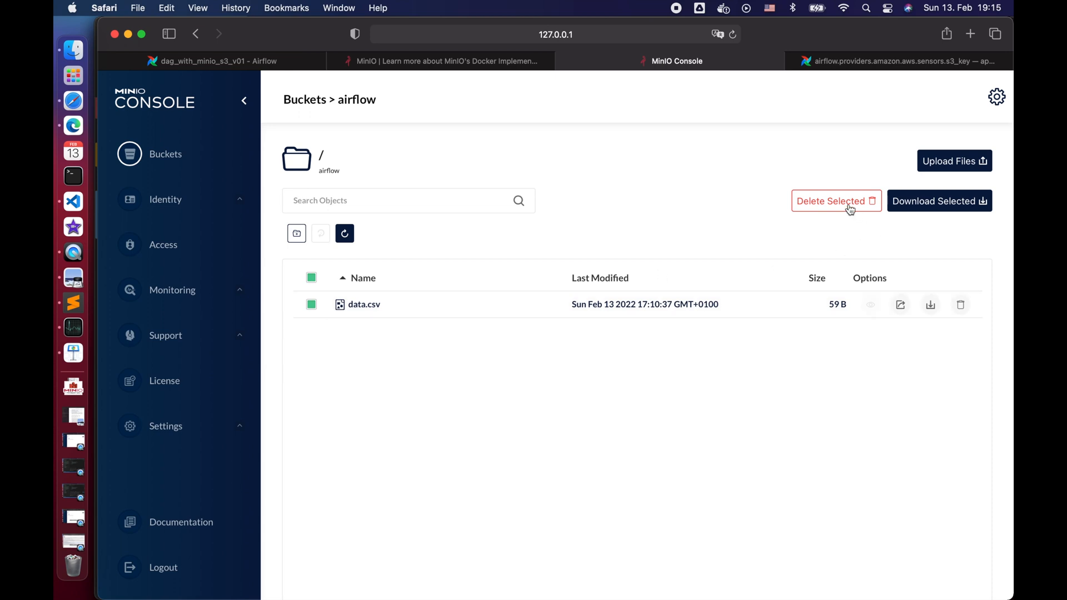
left_click(831, 201)
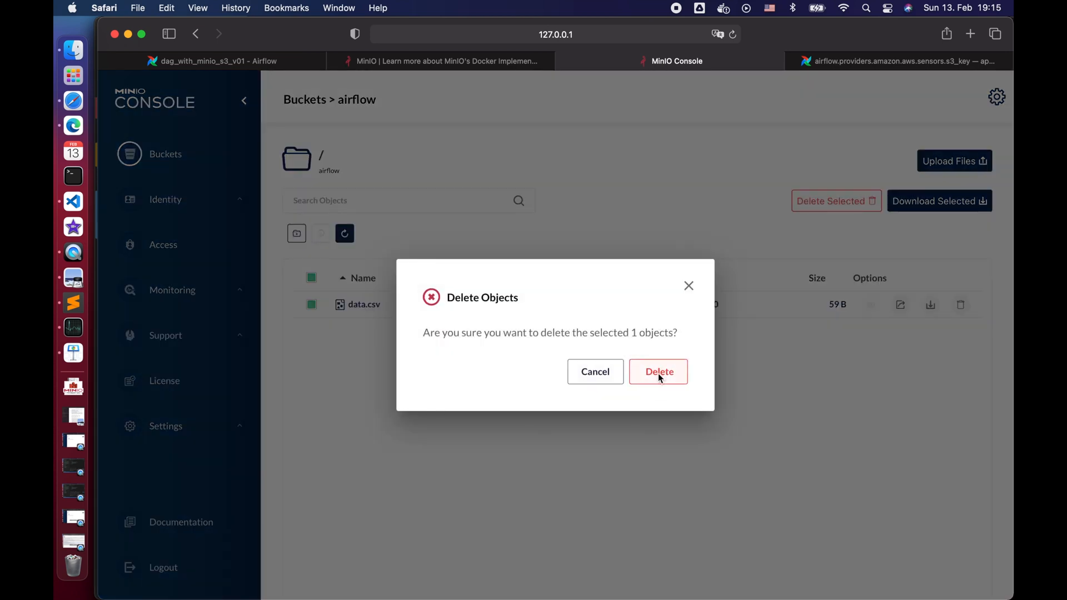
left_click(658, 372)
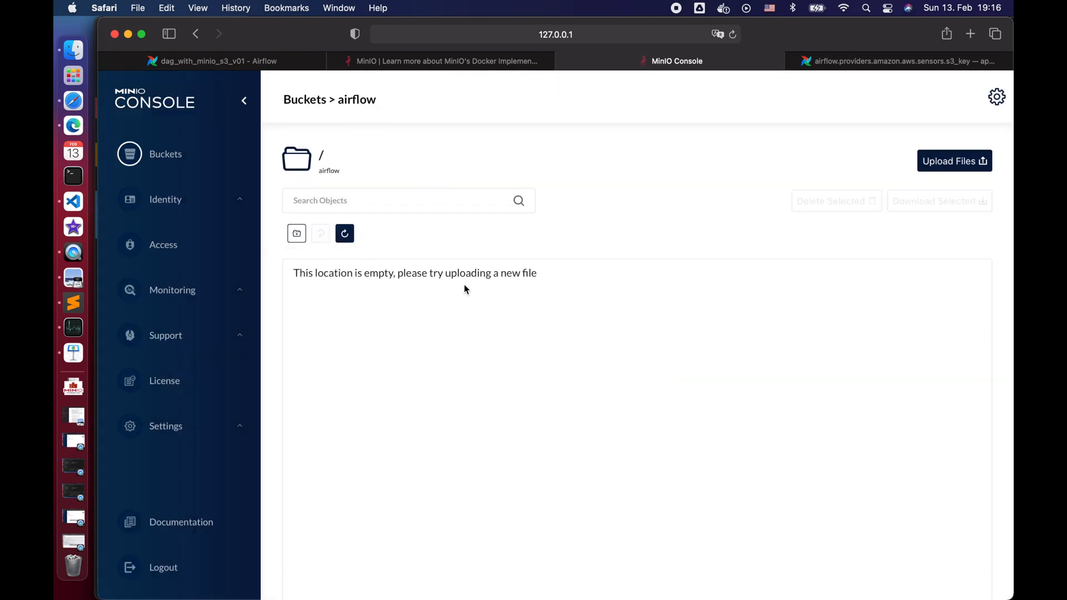
left_click(211, 61)
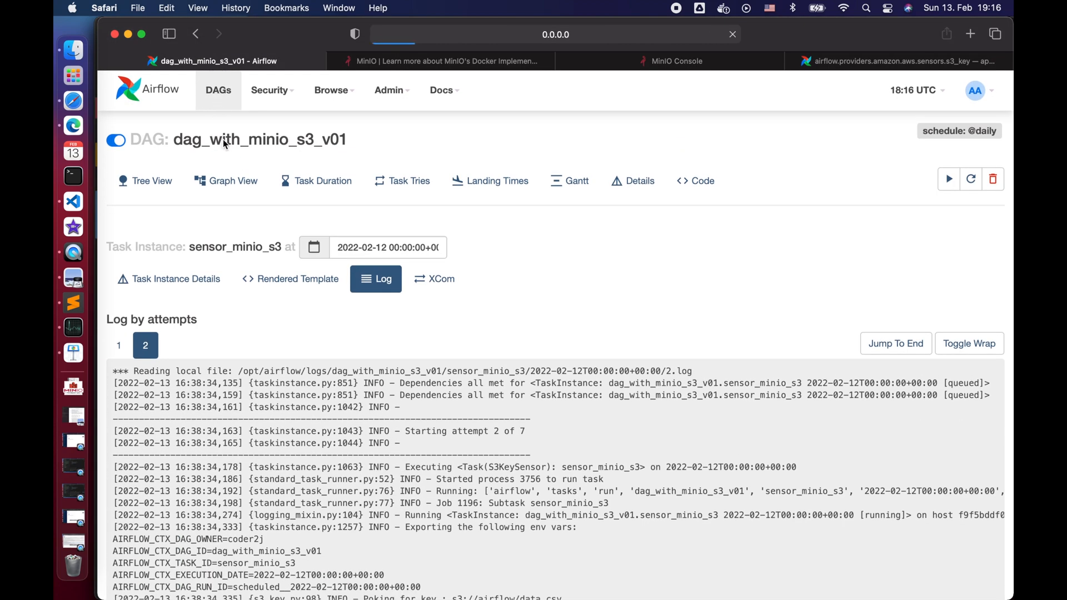
- Unpause dag_with_minio_s3_v02 from the DAGs list so it runs
left_click(218, 90)
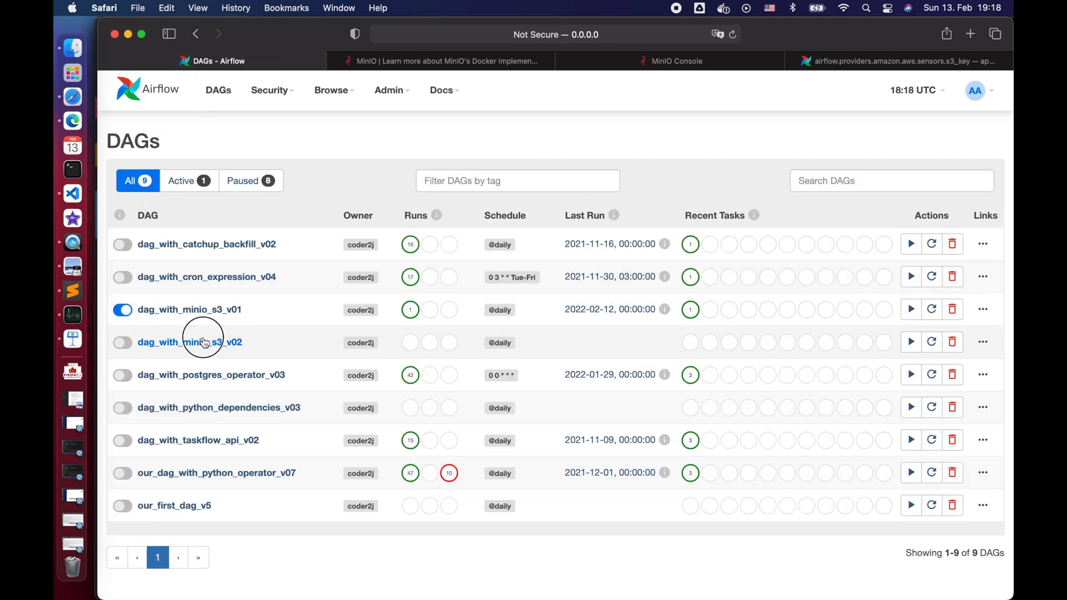
left_click(190, 342)
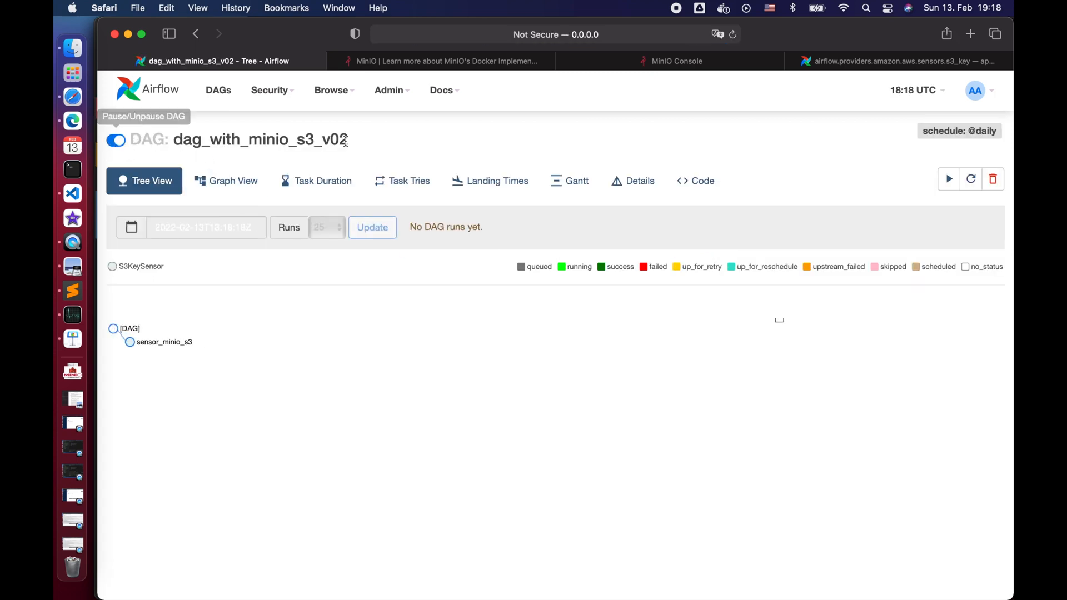
left_click(372, 227)
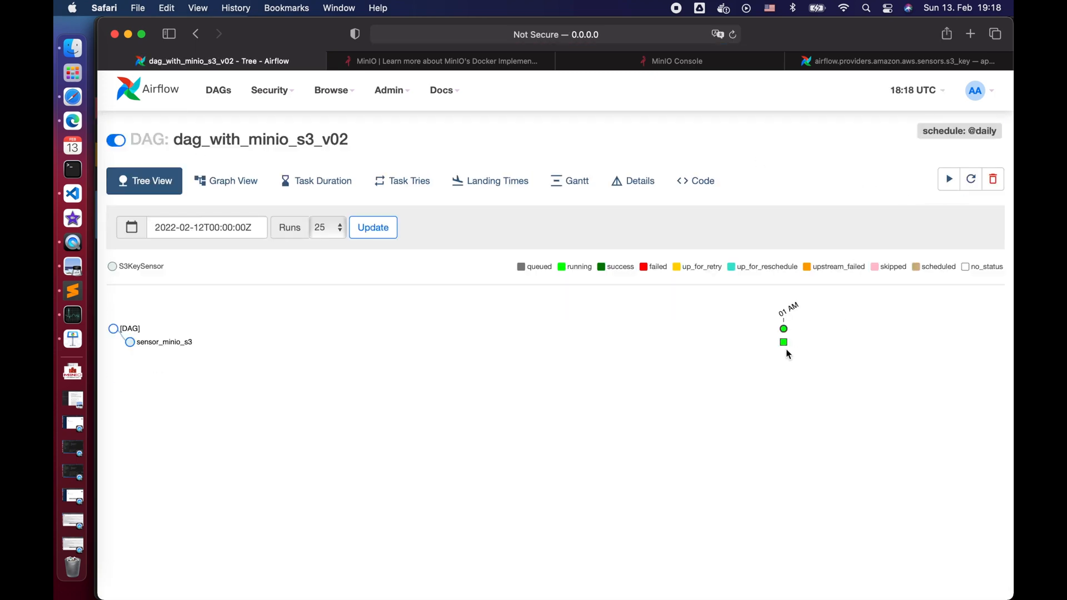
- Read the sensor task log showing pokes for data.csv and the AirflowSensorTimeout error
left_click(783, 328)
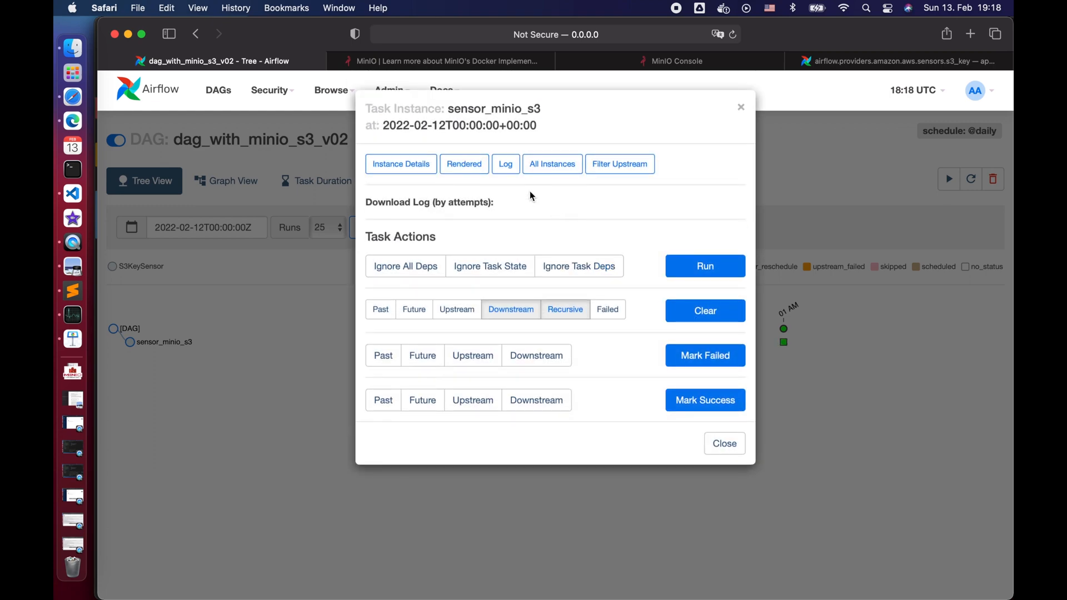
left_click(505, 163)
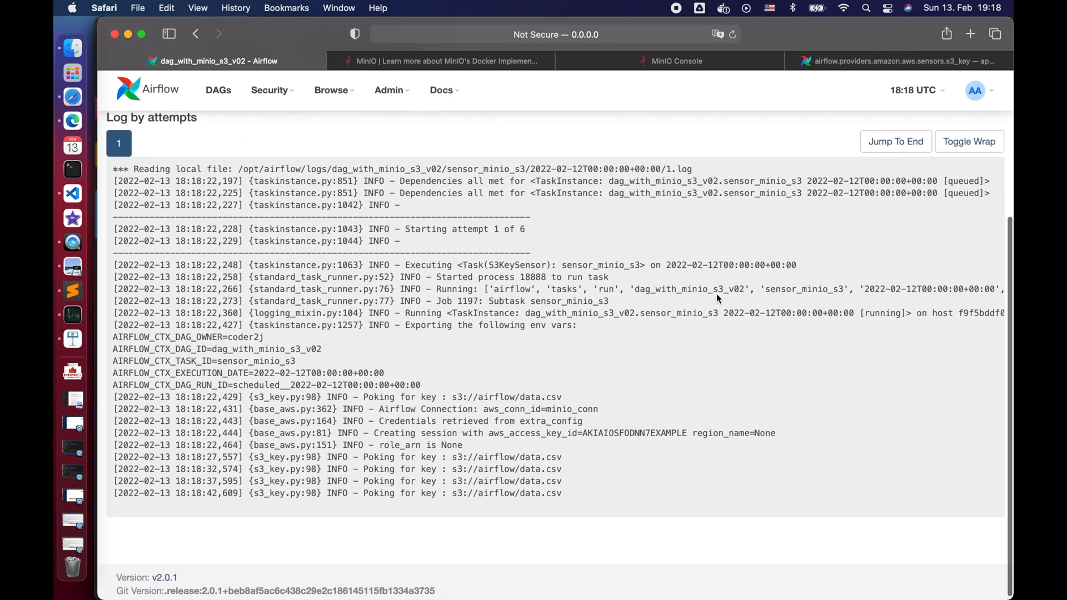
scroll("up", 3)
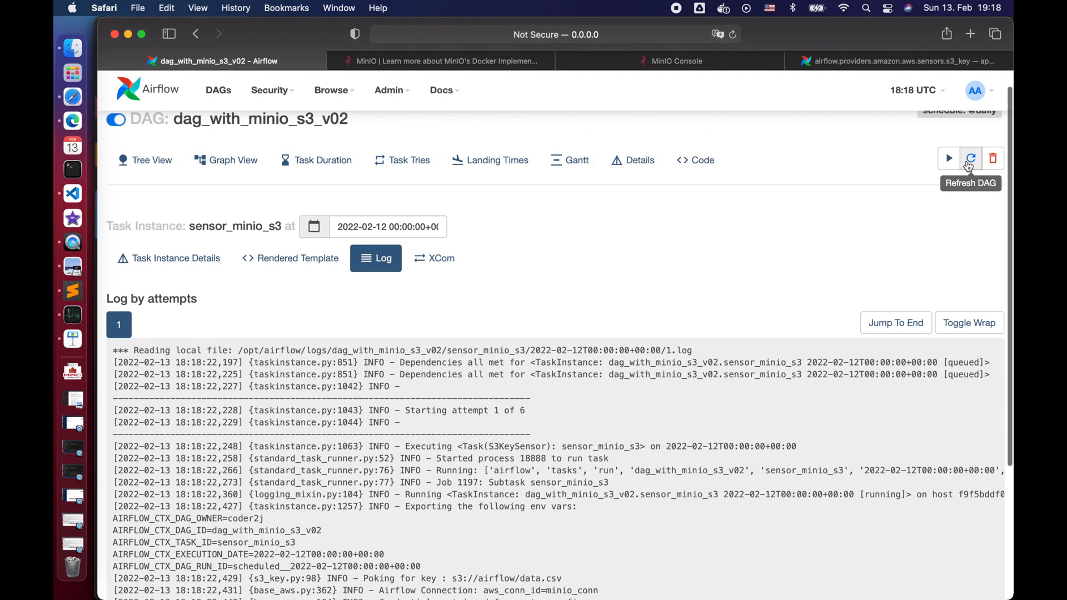
scroll("down", 3)
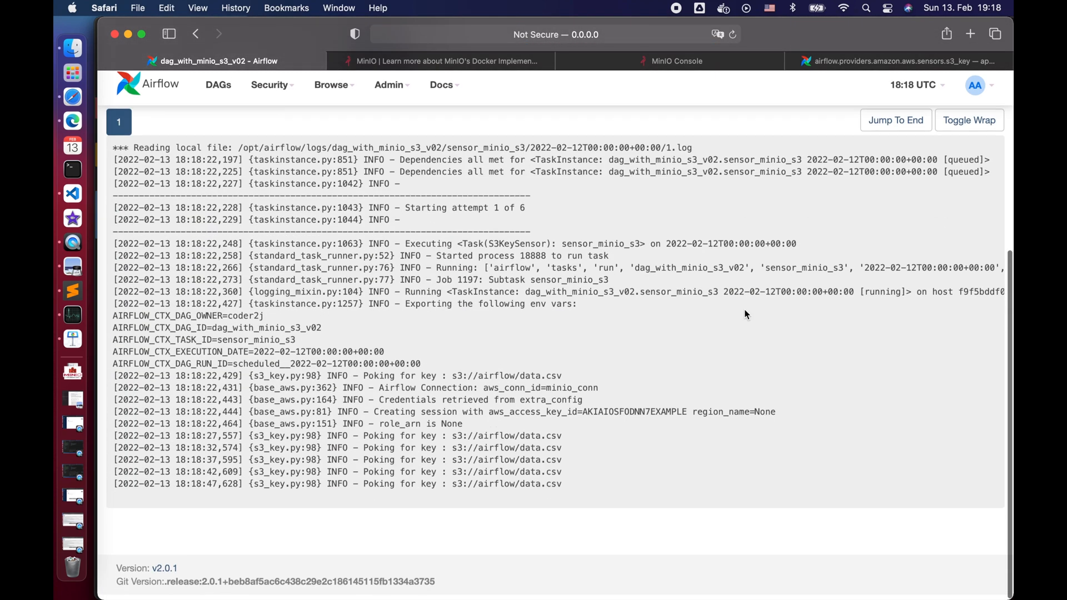
scroll("up", 3)
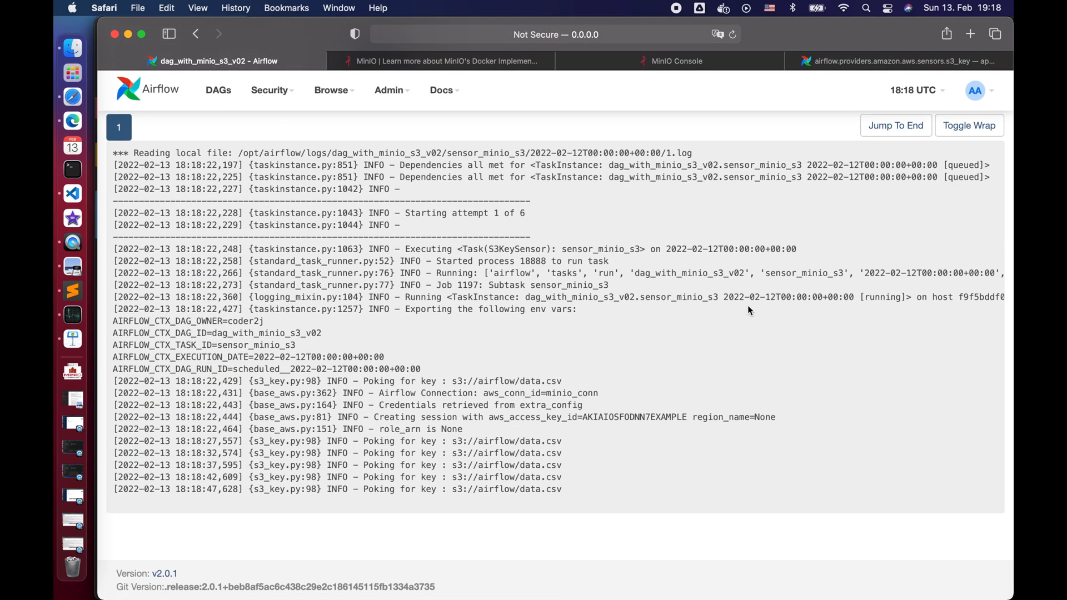
left_click(970, 224)
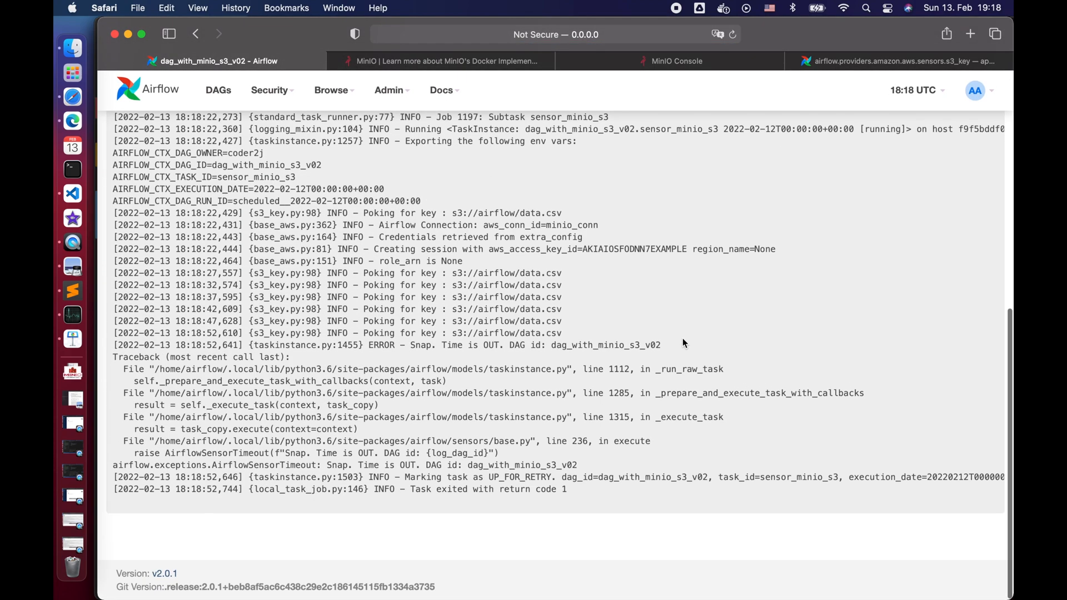
mouse_move(295, 279)
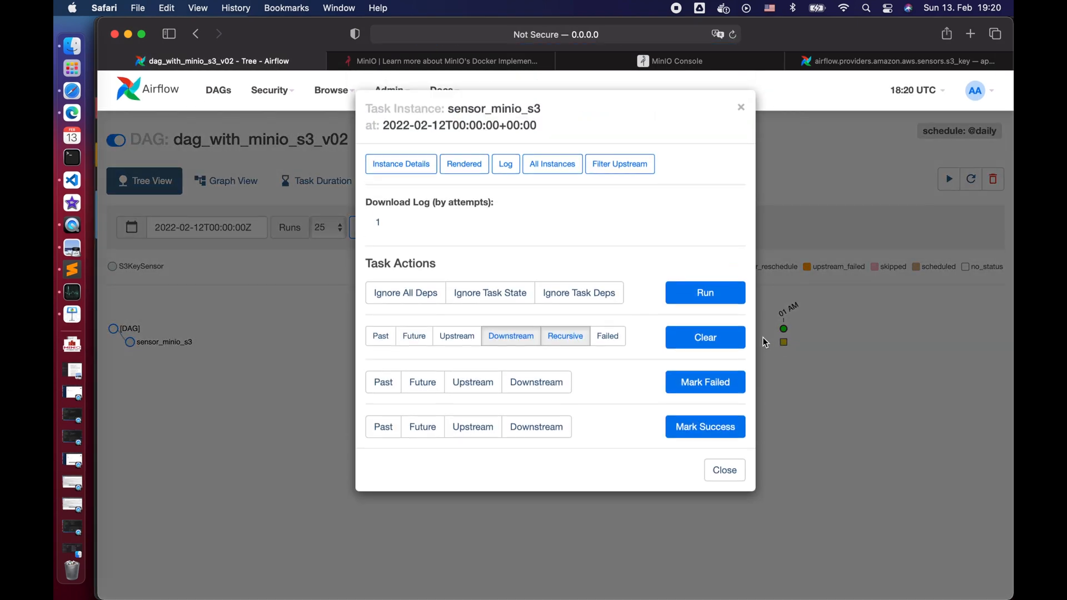
- Clear the v02 sensor task instance and open its attempt 2 log
left_click(705, 337)
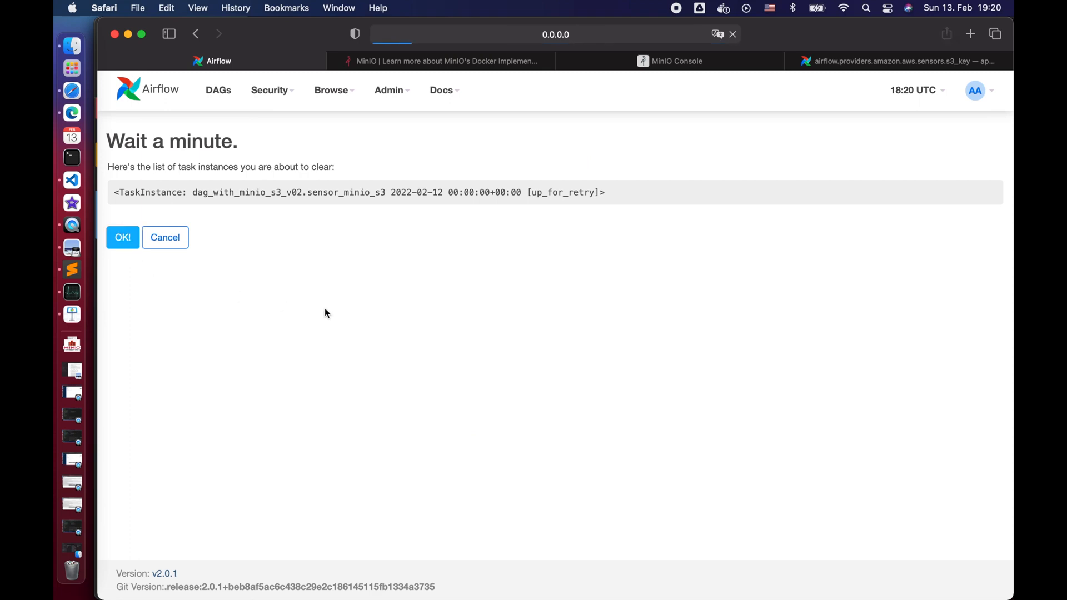
left_click(122, 236)
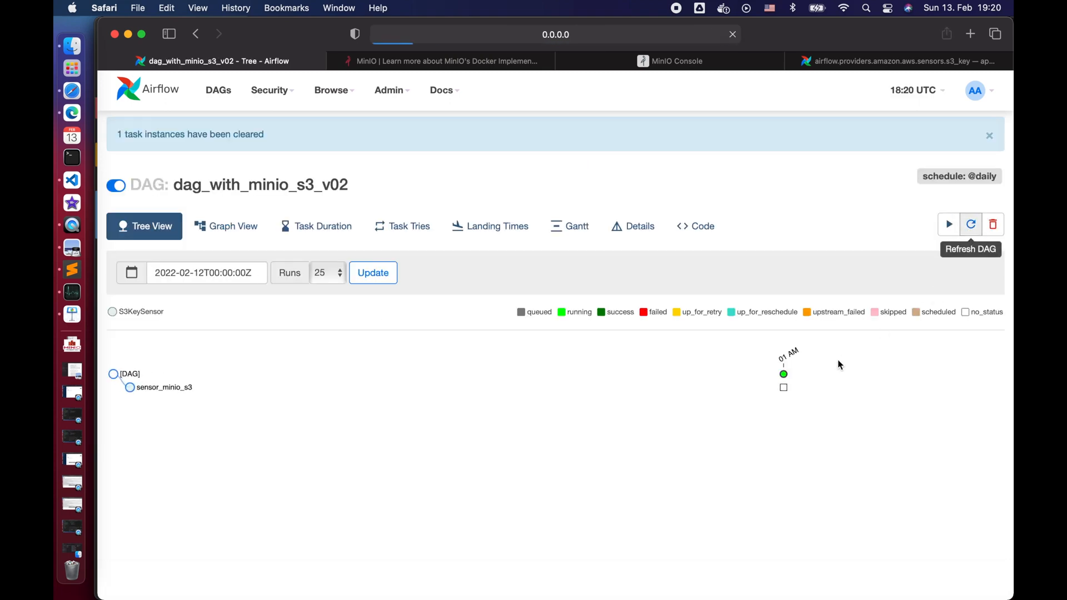
left_click(782, 387)
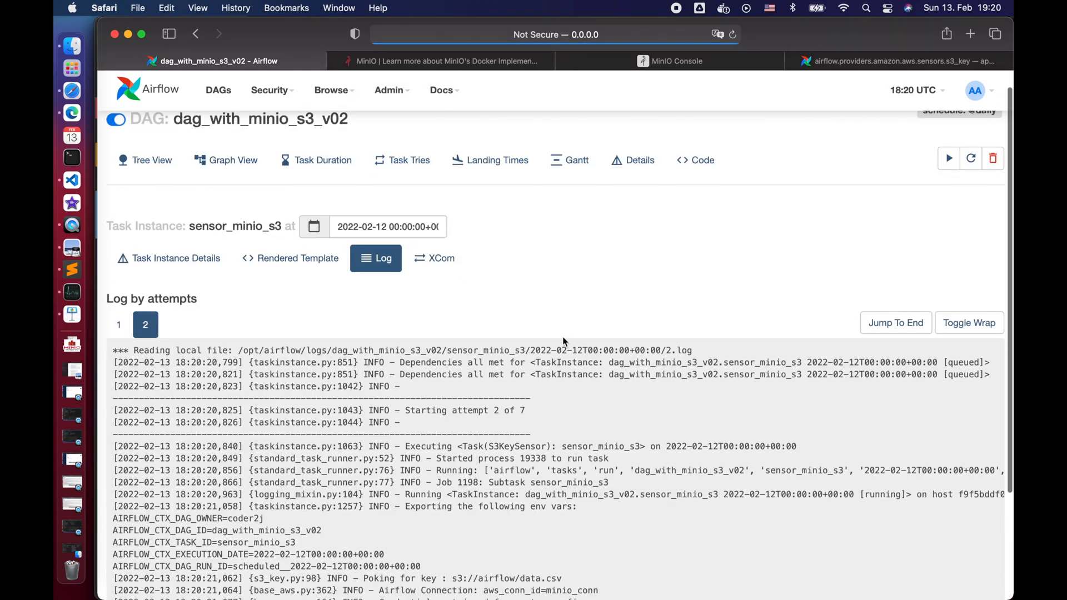
- Refresh the DAG and re-upload data.csv to MinIO's airflow bucket
left_click(969, 179)
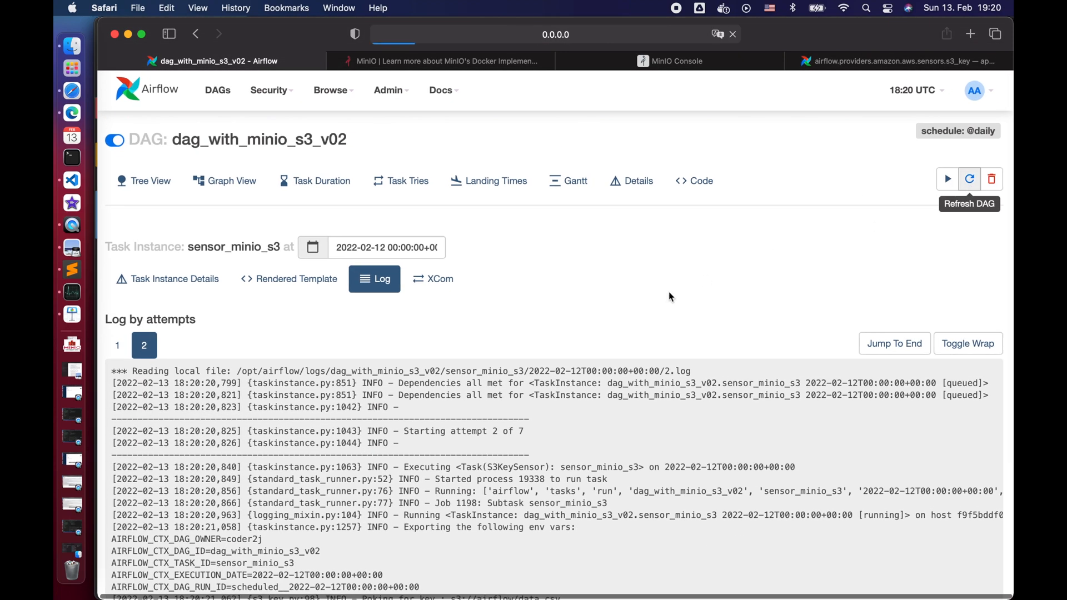
scroll("down", 3)
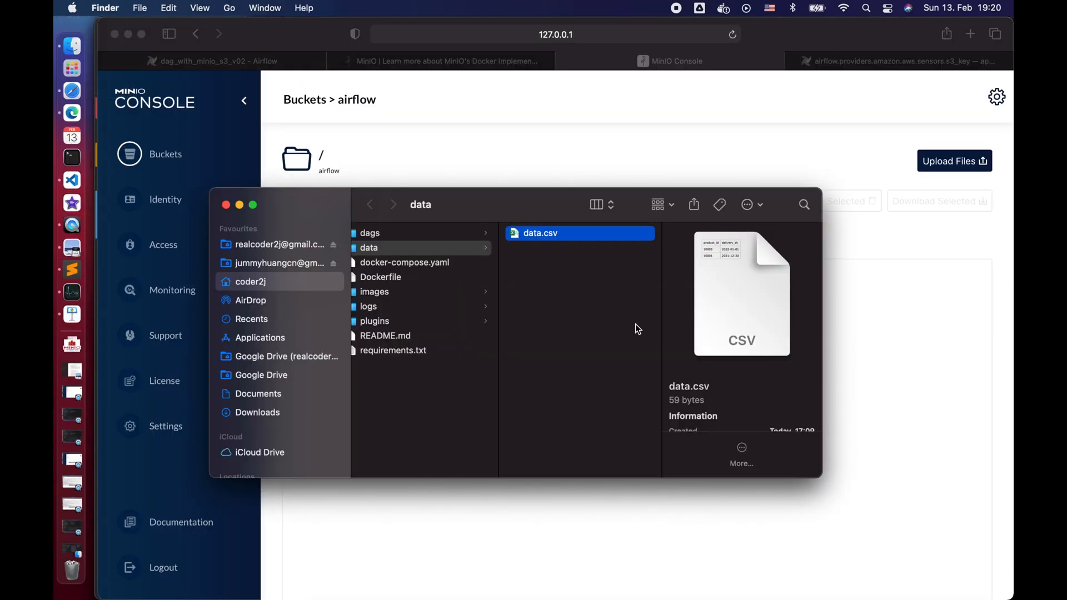
left_click(954, 160)
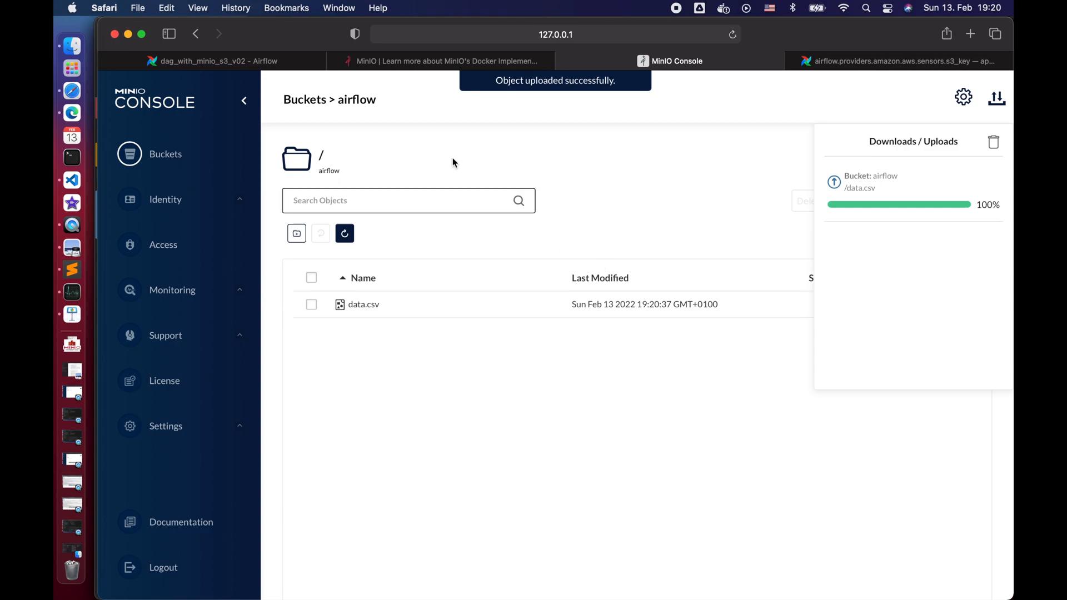
- Check the attempt 2 sensor log for success criteria met and SUCCESS
left_click(211, 60)
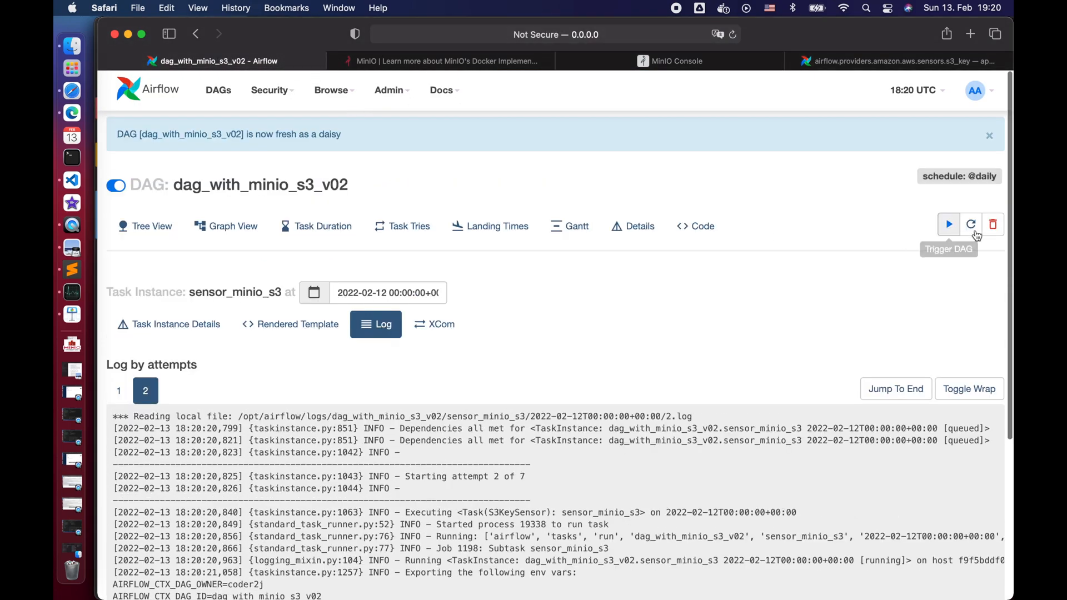
scroll("down", 3)
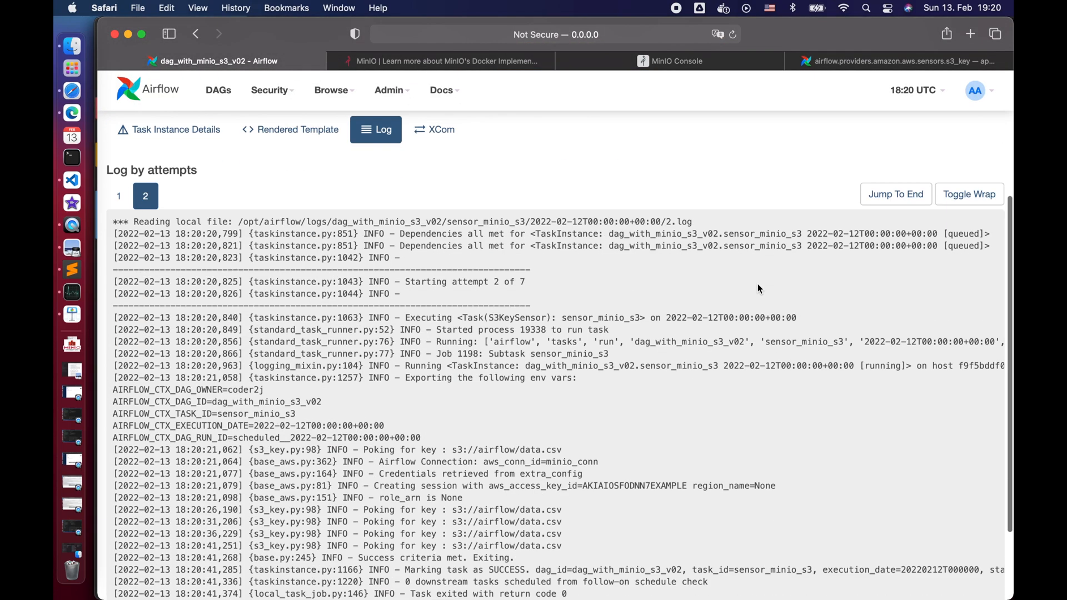
scroll("down", 3)
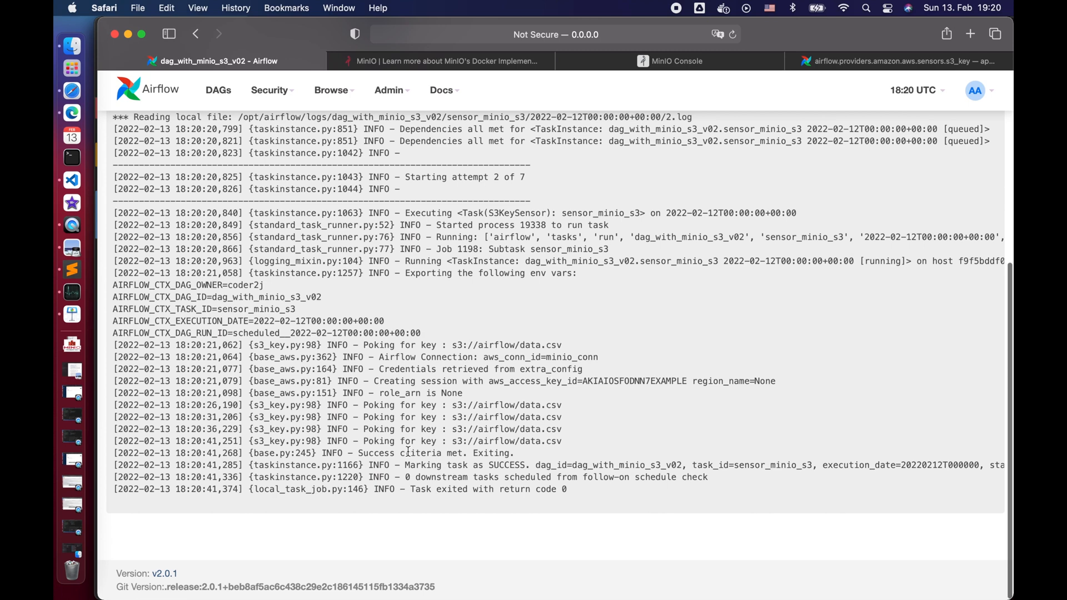